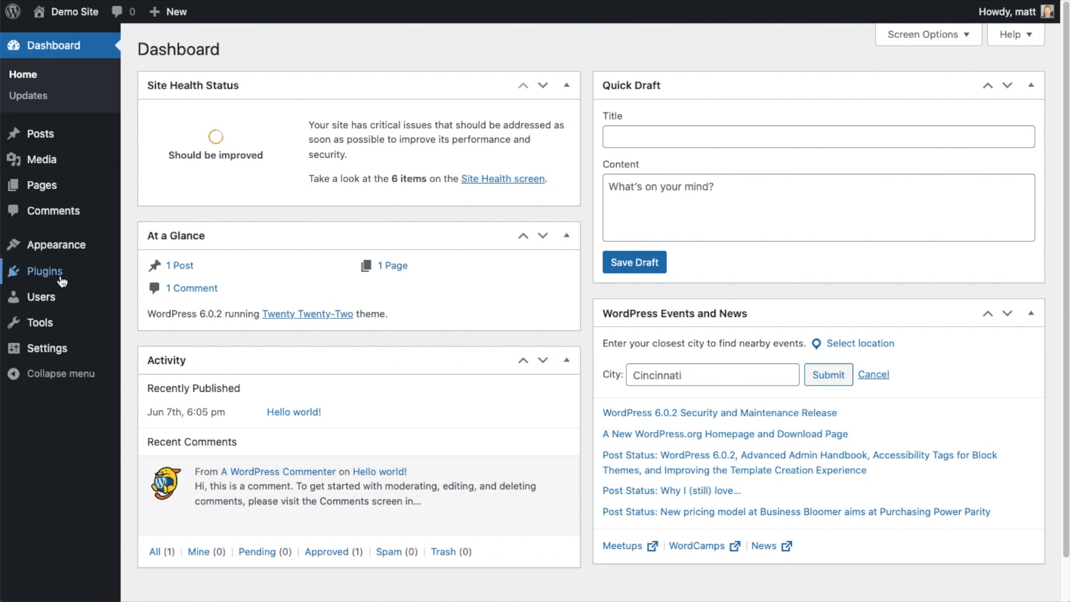
# Step: Go to the installed Plugins list and start adding a new plugin
pyautogui.click(45, 270)
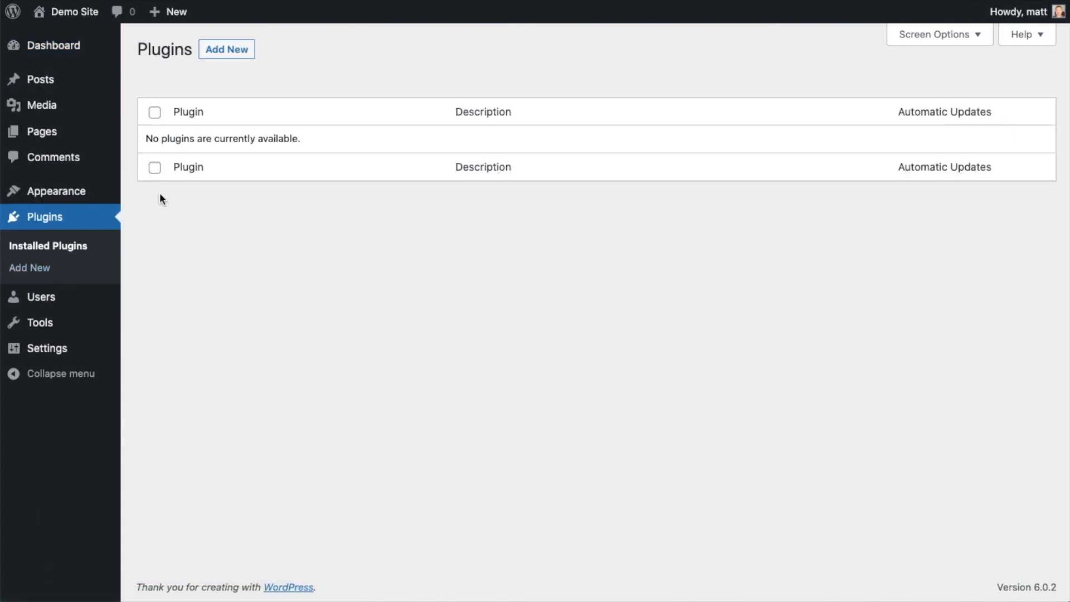
pyautogui.moveTo(226, 49)
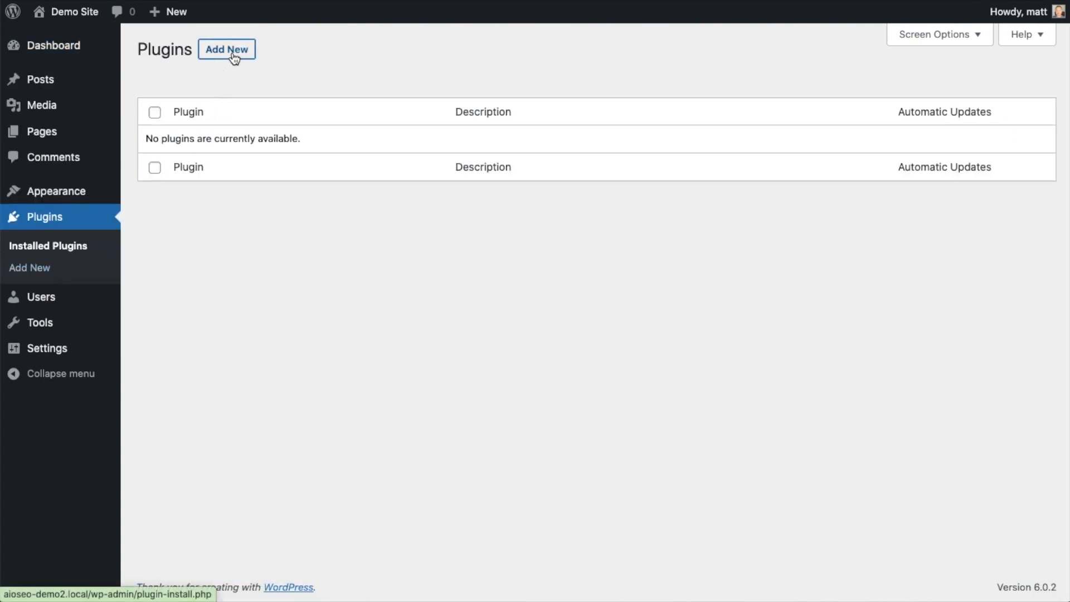
pyautogui.click(226, 49)
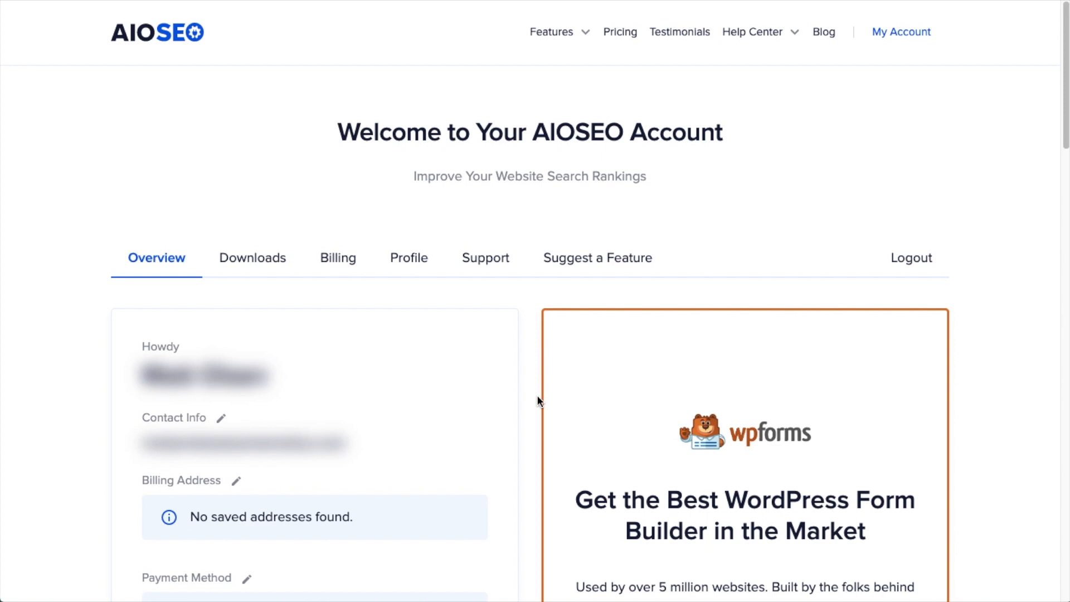
pyautogui.moveTo(458, 347)
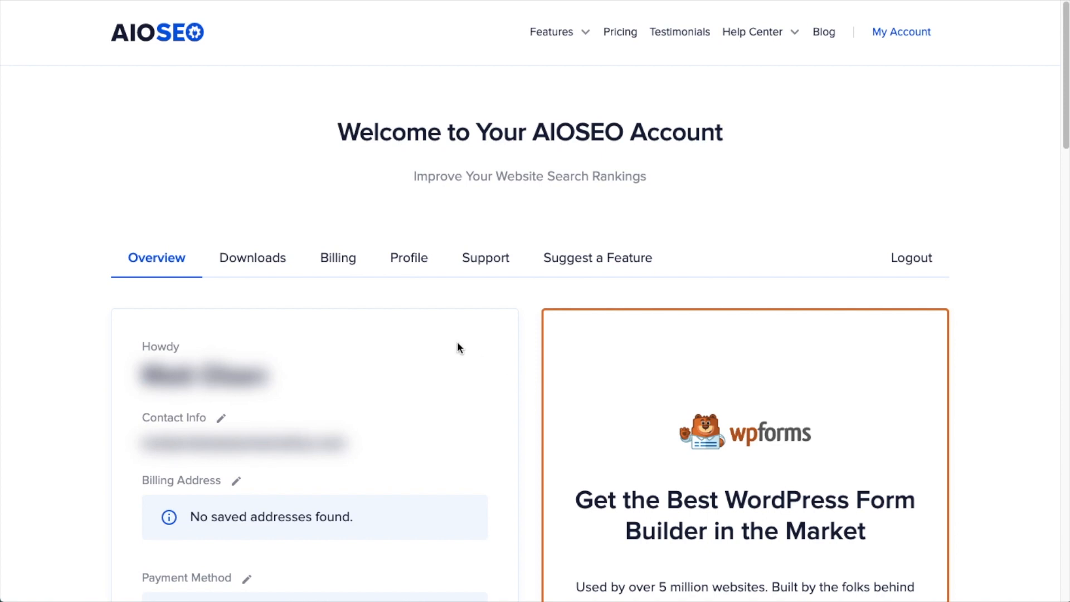
# Step: Download the AIOSEO Pro plugin package from the account's Downloads section
pyautogui.click(252, 258)
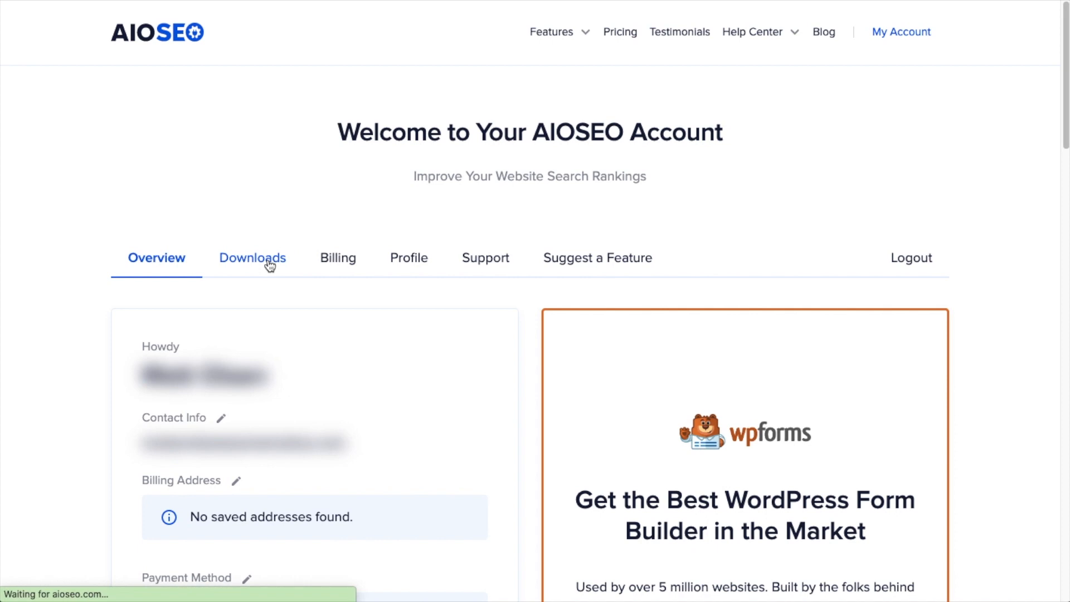
pyautogui.click(252, 257)
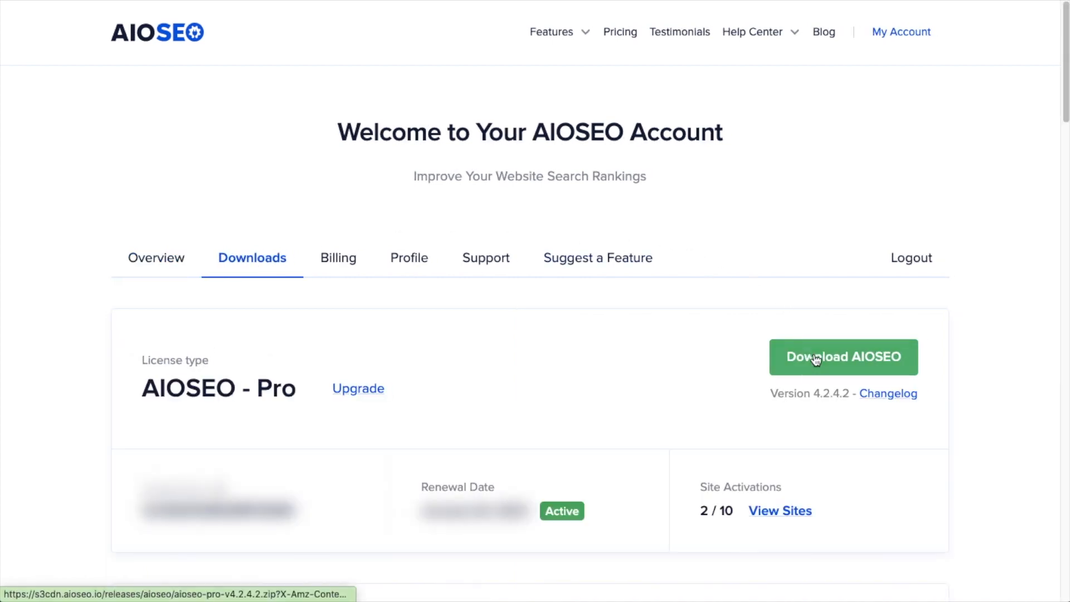
pyautogui.click(843, 357)
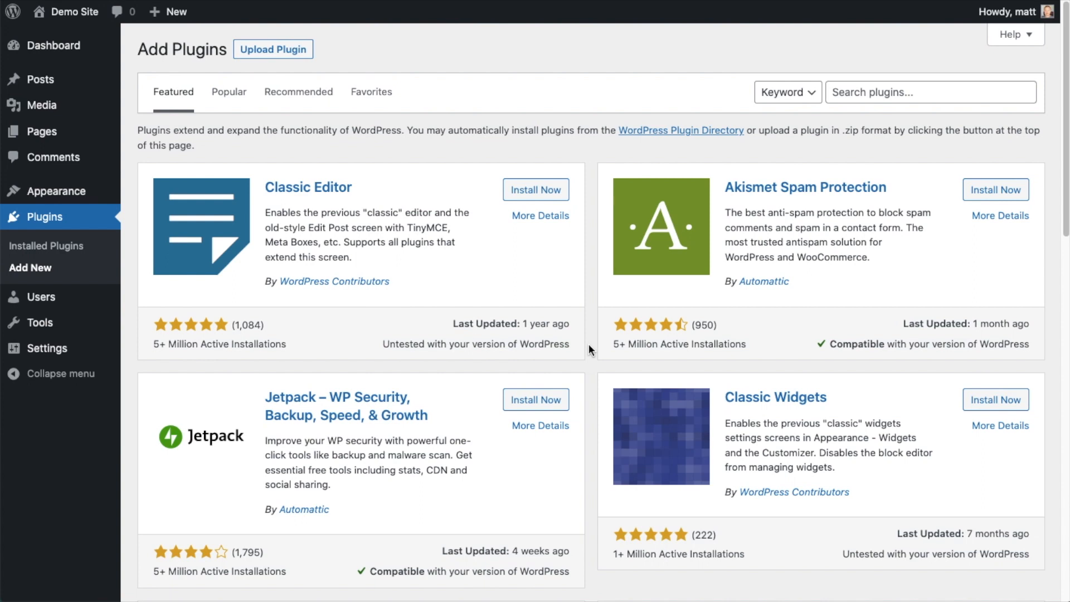
# Step: Upload aioseo-pro-v4.2.4.2.zip, install the plugin from it and activate it
pyautogui.click(272, 49)
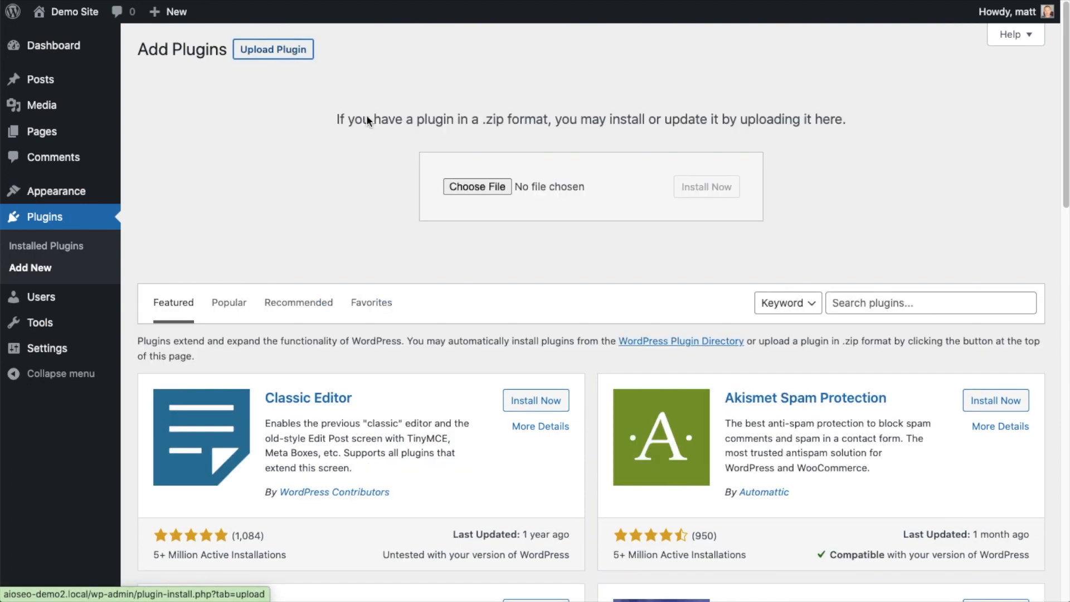
pyautogui.click(478, 186)
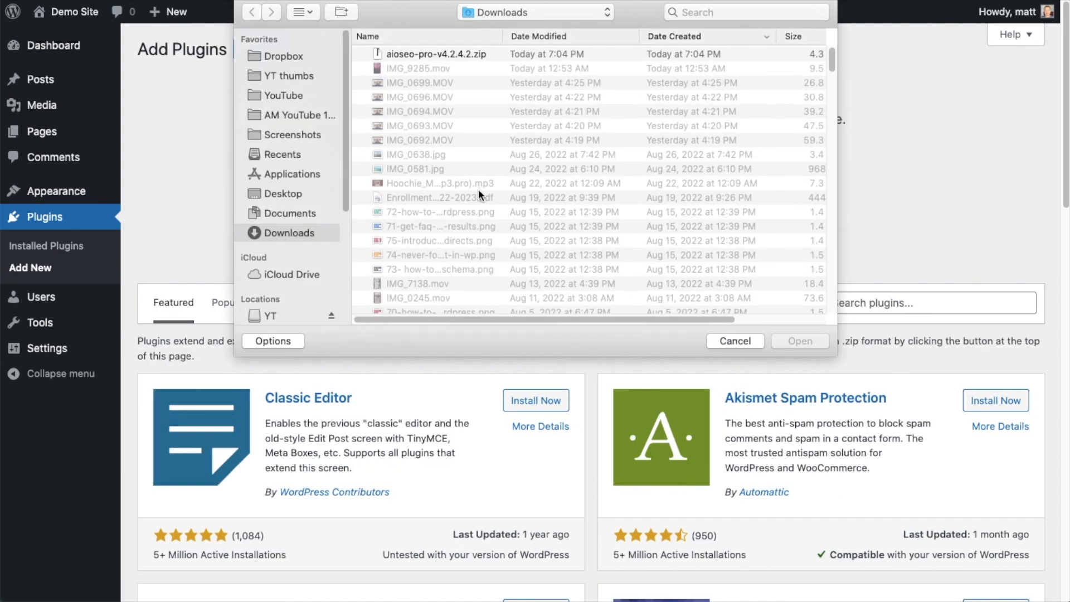
pyautogui.click(735, 341)
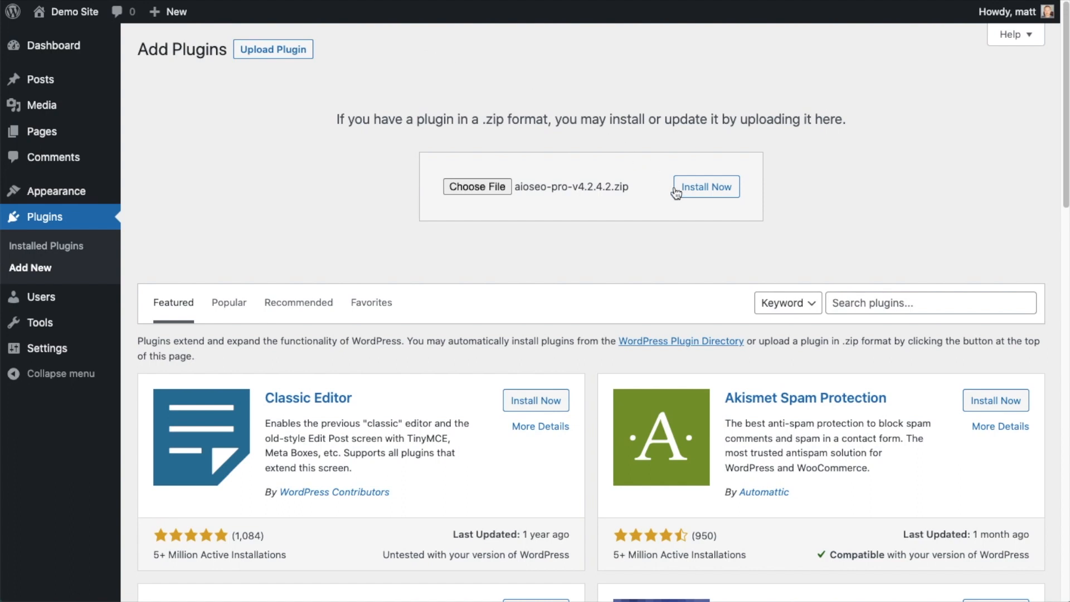
pyautogui.click(706, 186)
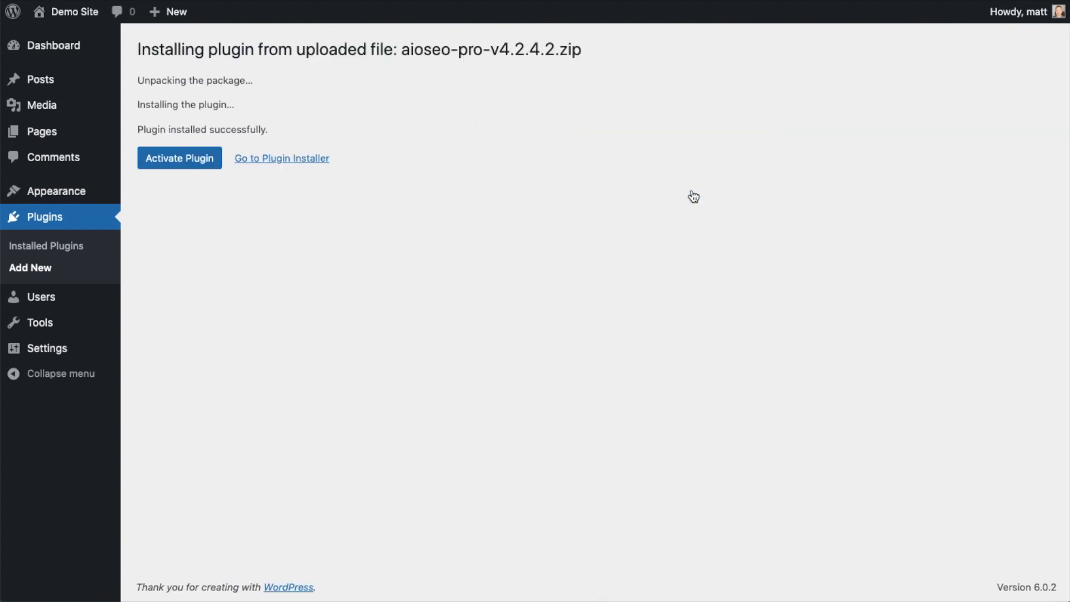
pyautogui.moveTo(453, 216)
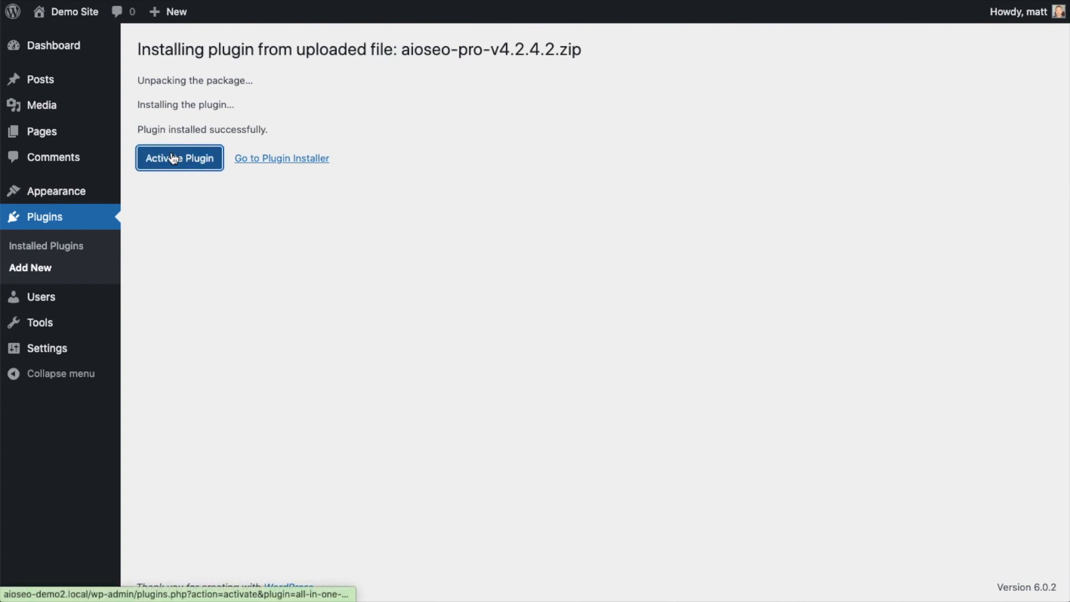
pyautogui.click(179, 157)
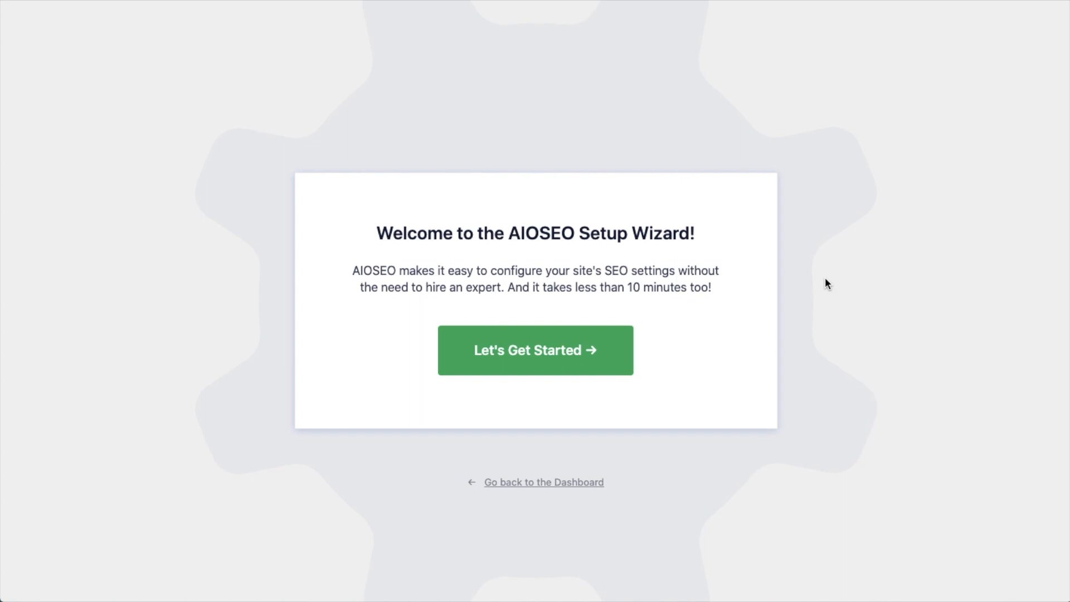
pyautogui.moveTo(769, 478)
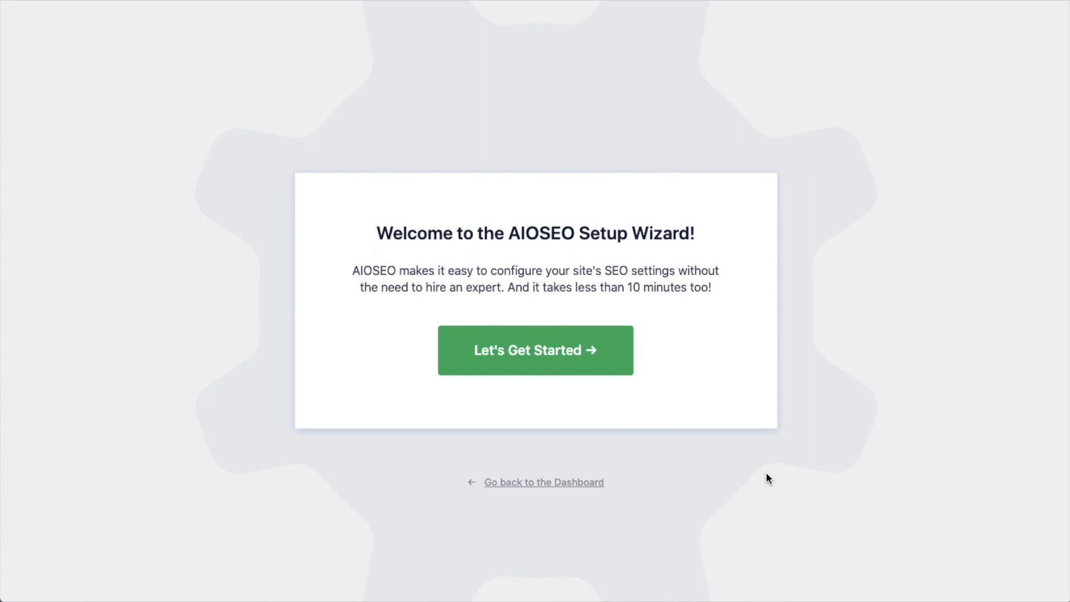
pyautogui.moveTo(544, 303)
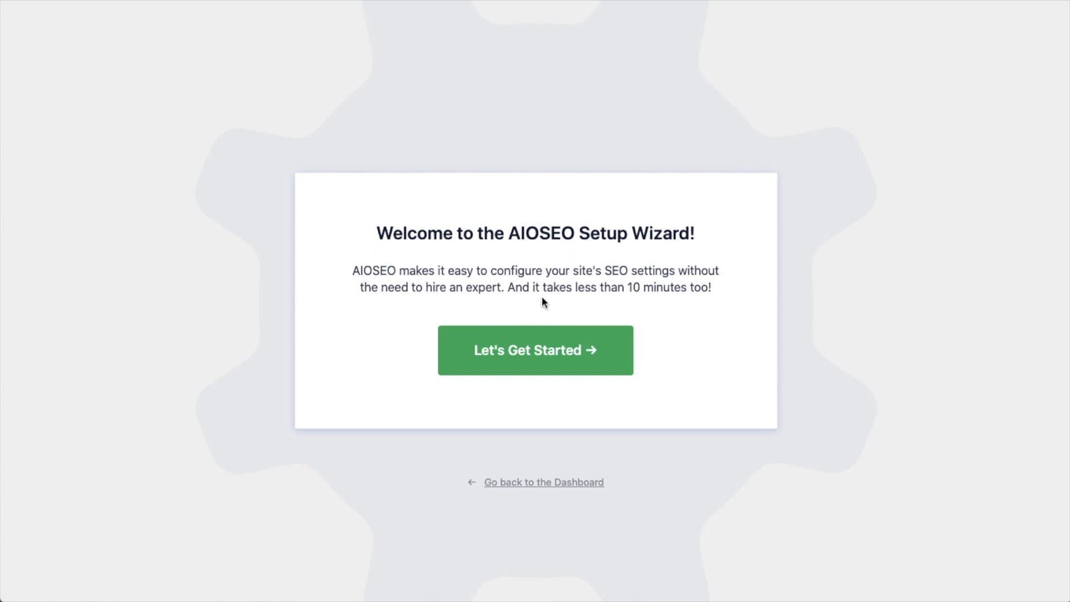
# Step: Leave the setup wizard welcome screen via 'Go back to the Dashboard'
pyautogui.click(544, 482)
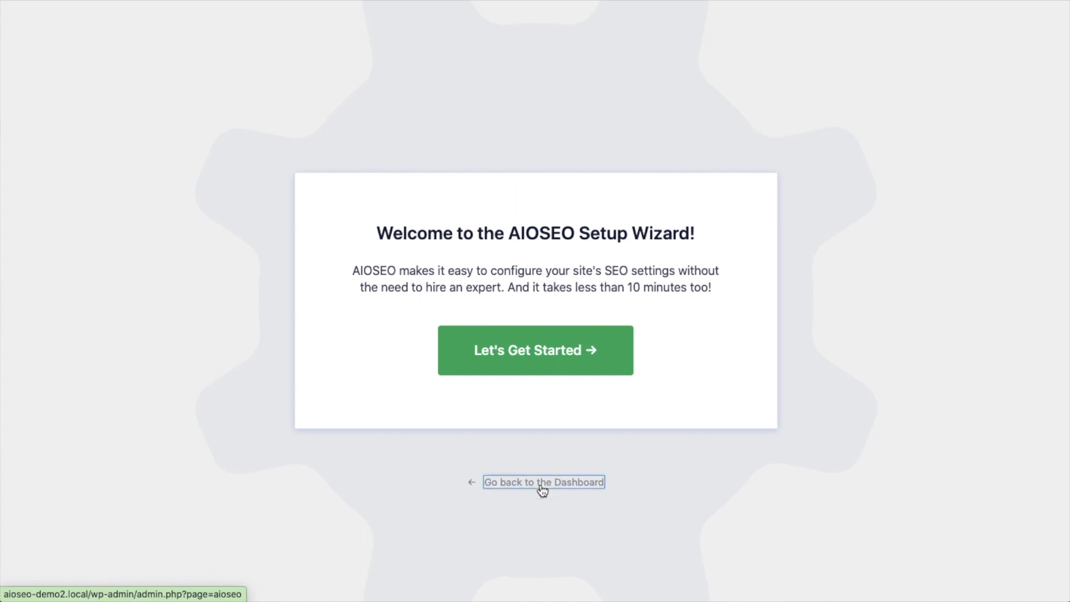
pyautogui.click(543, 482)
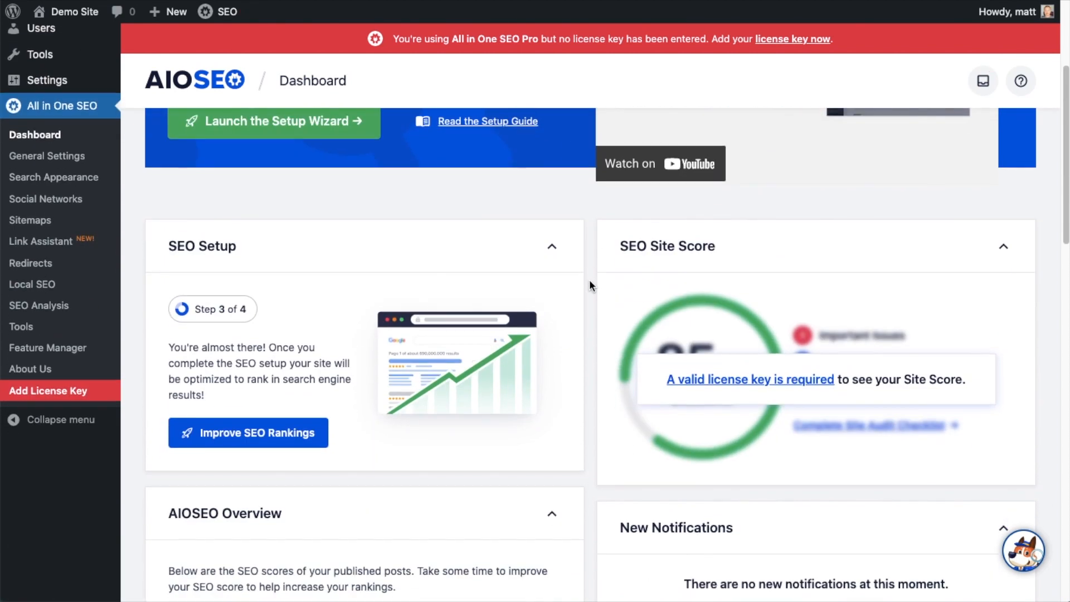
pyautogui.scroll(-3)
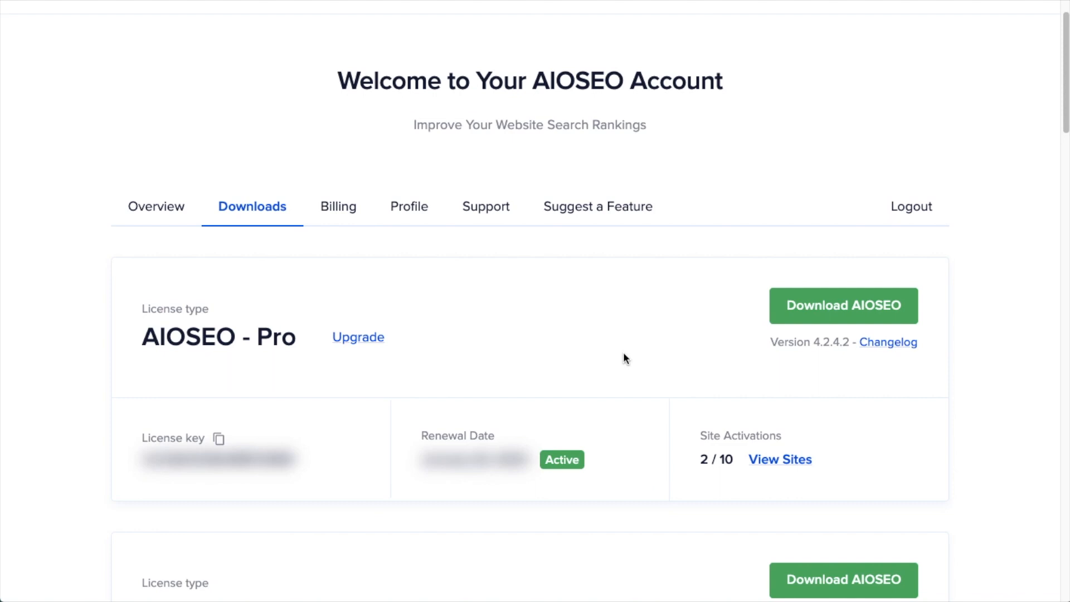
pyautogui.moveTo(254, 223)
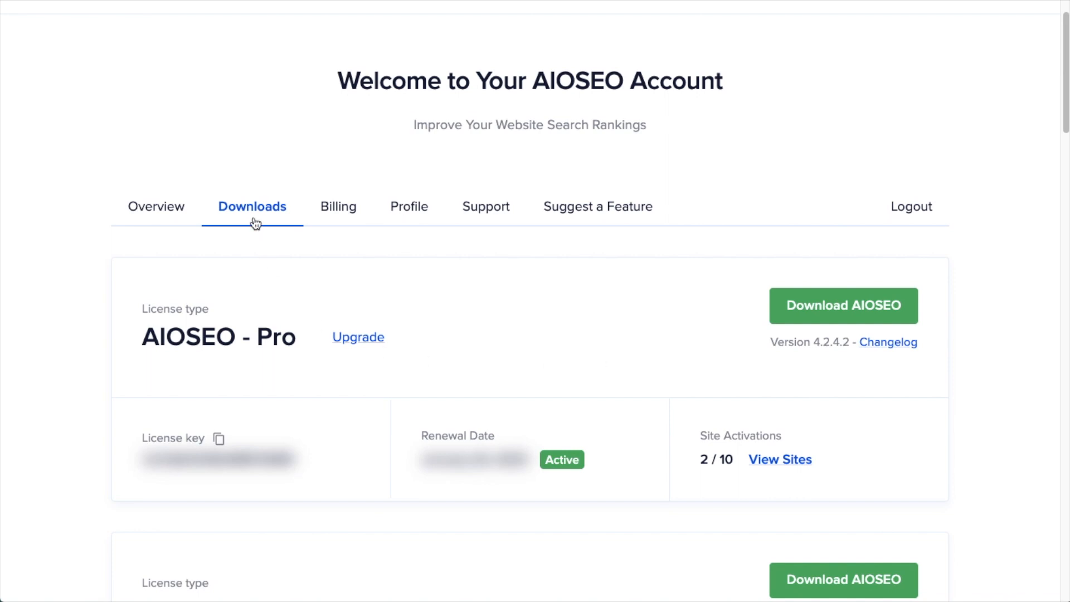
pyautogui.moveTo(238, 430)
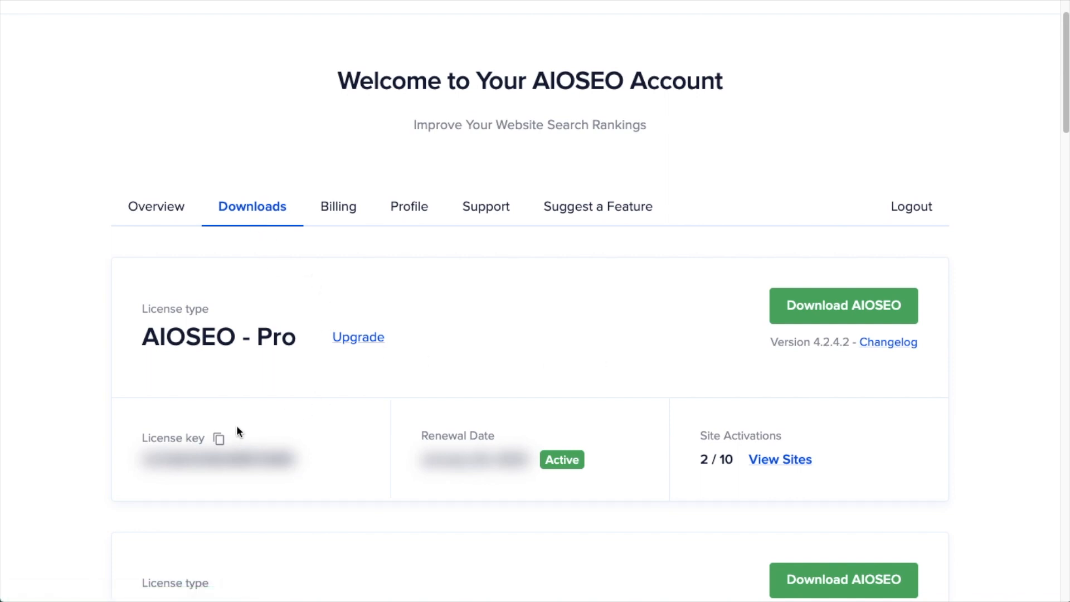
# Step: Copy the Pro license key from the Downloads tab
pyautogui.click(218, 437)
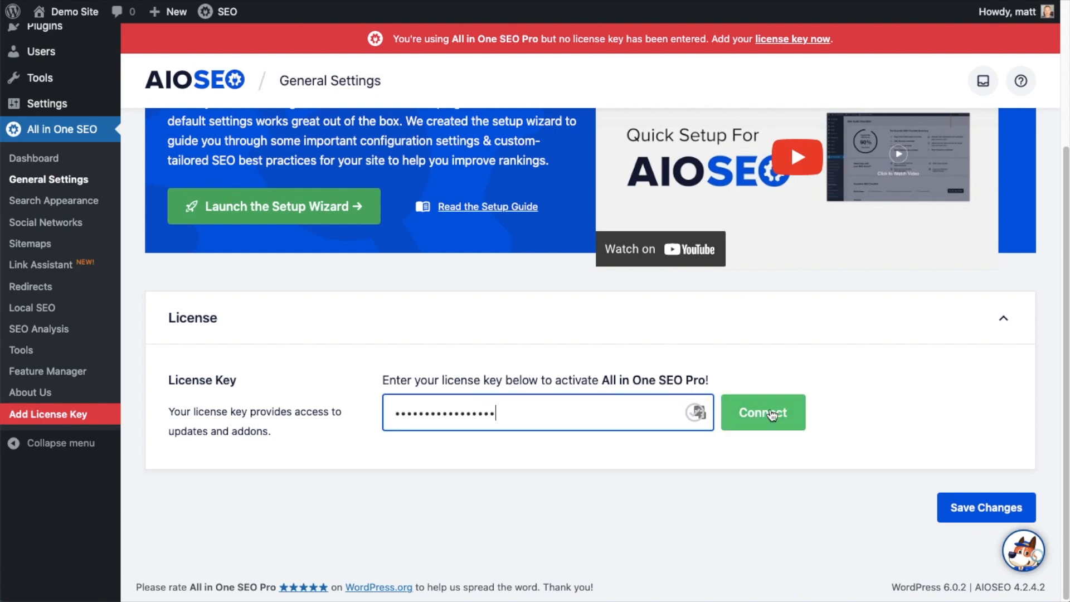
# Step: Connect the pasted license key in General Settings so the Pro plan shows active
pyautogui.click(762, 412)
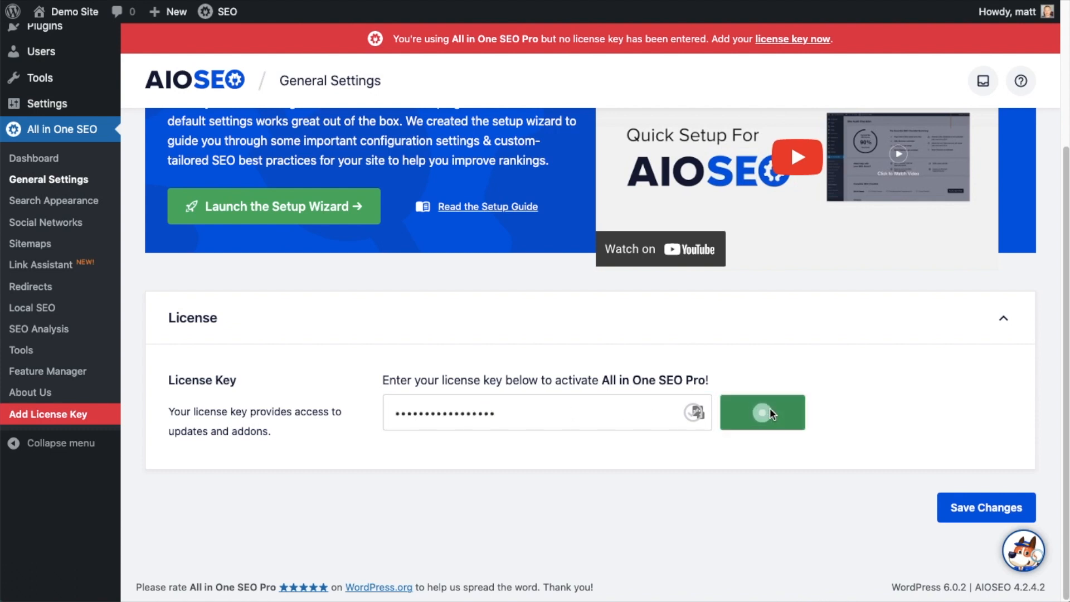
pyautogui.click(762, 412)
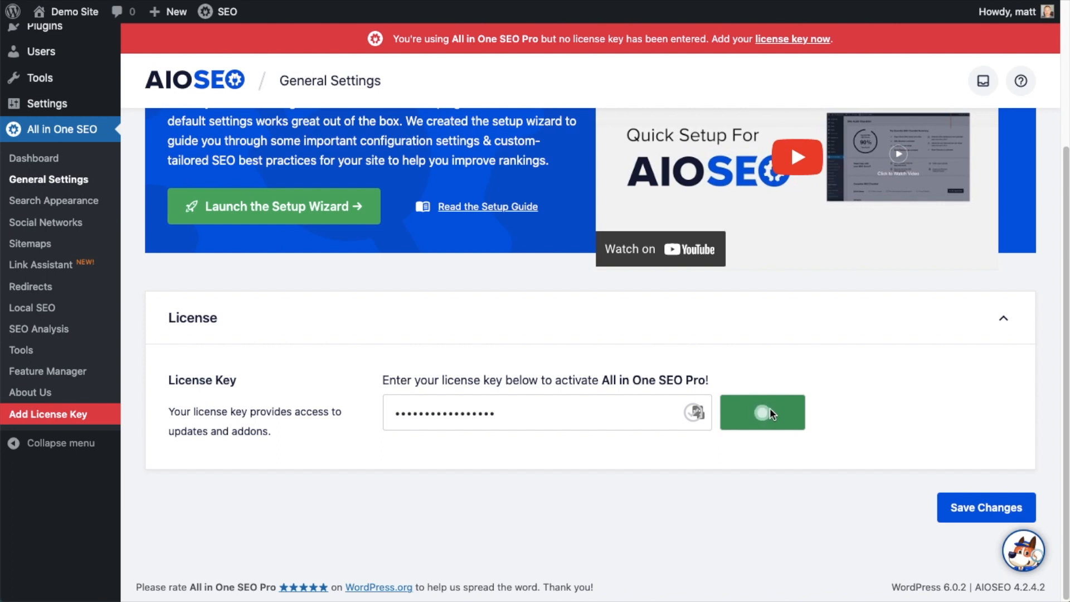
pyautogui.click(762, 412)
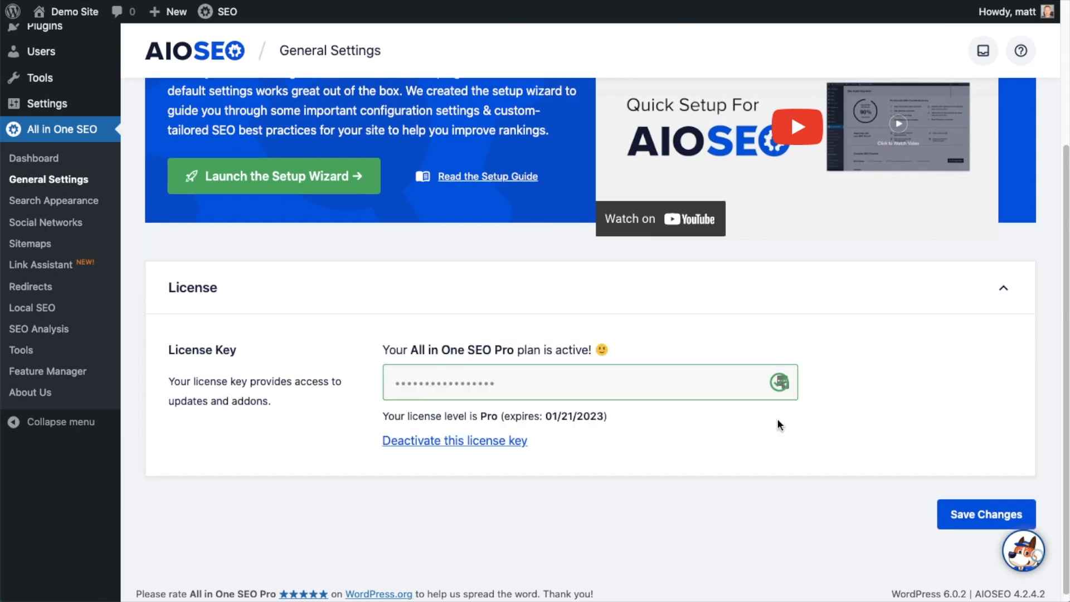
pyautogui.click(985, 514)
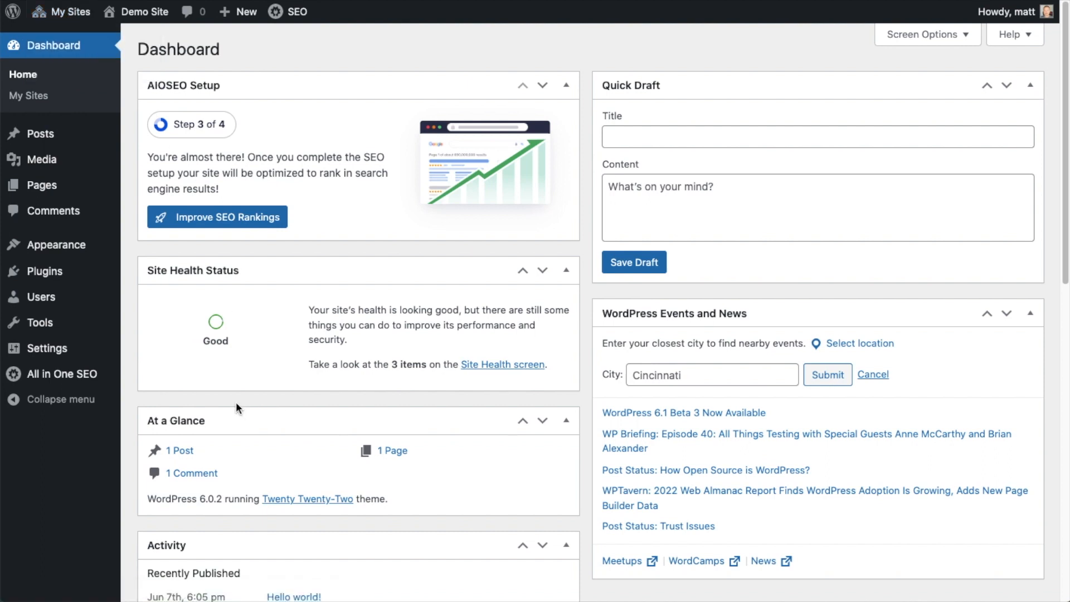
pyautogui.moveTo(369, 303)
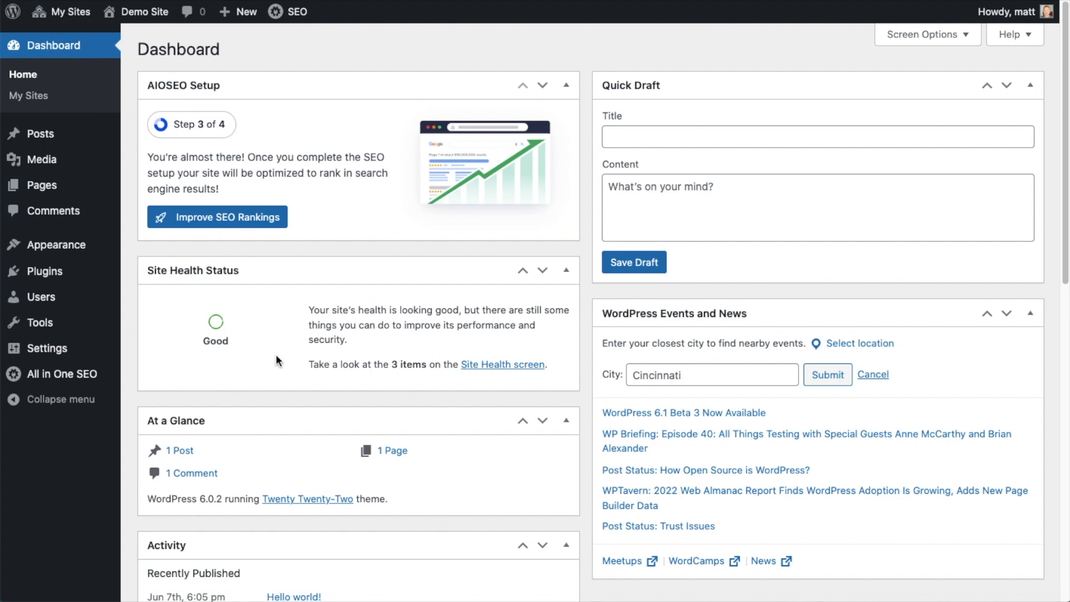
pyautogui.moveTo(60, 374)
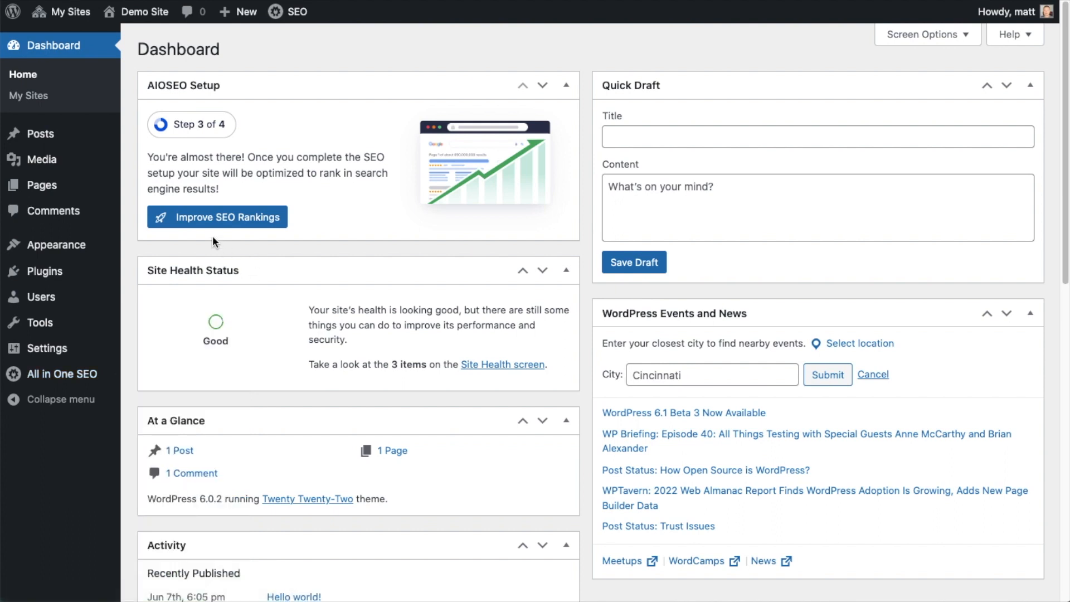
# Step: Navigate via My Sites > Network Admin to the network admin Dashboard
pyautogui.click(69, 11)
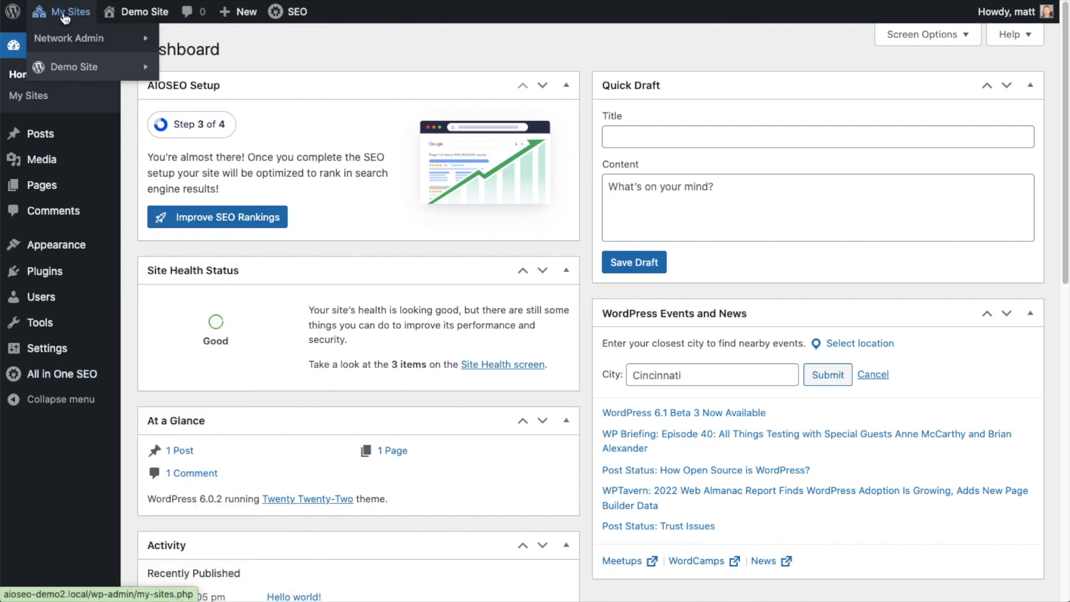
pyautogui.moveTo(68, 37)
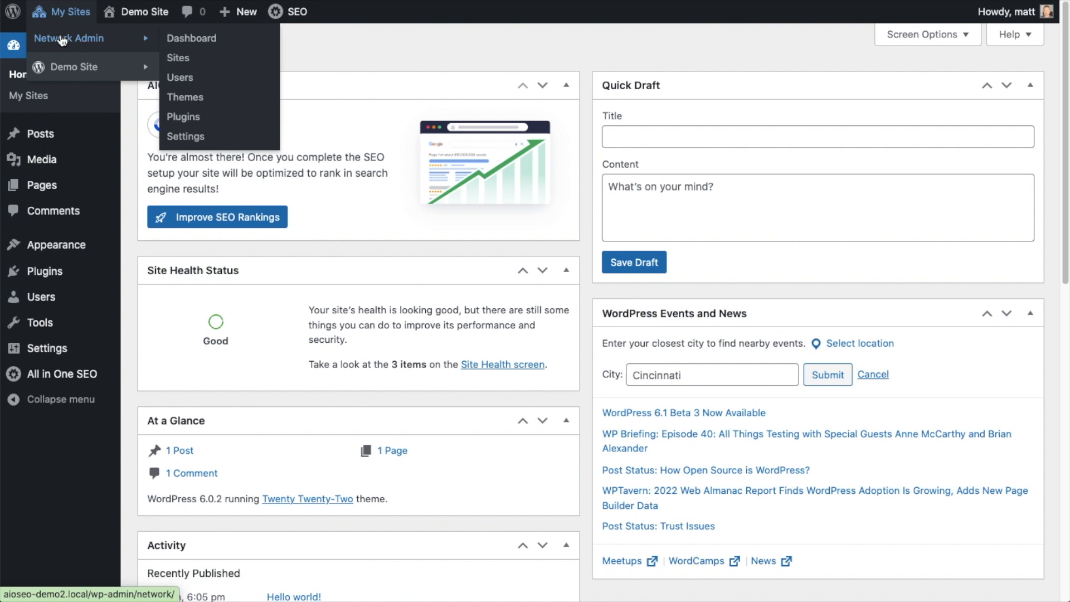
pyautogui.click(192, 38)
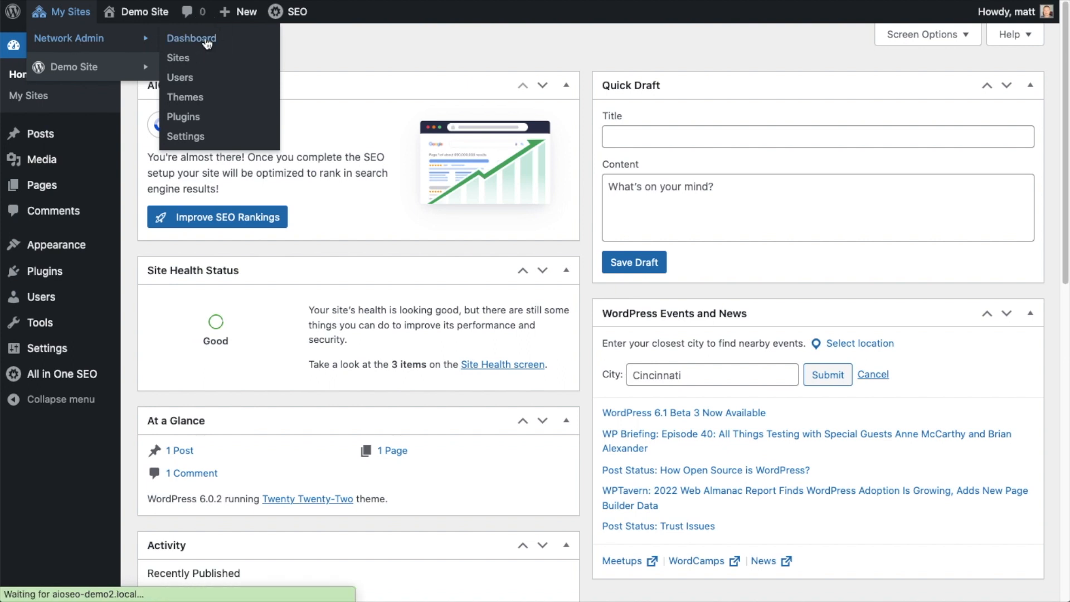
pyautogui.click(192, 38)
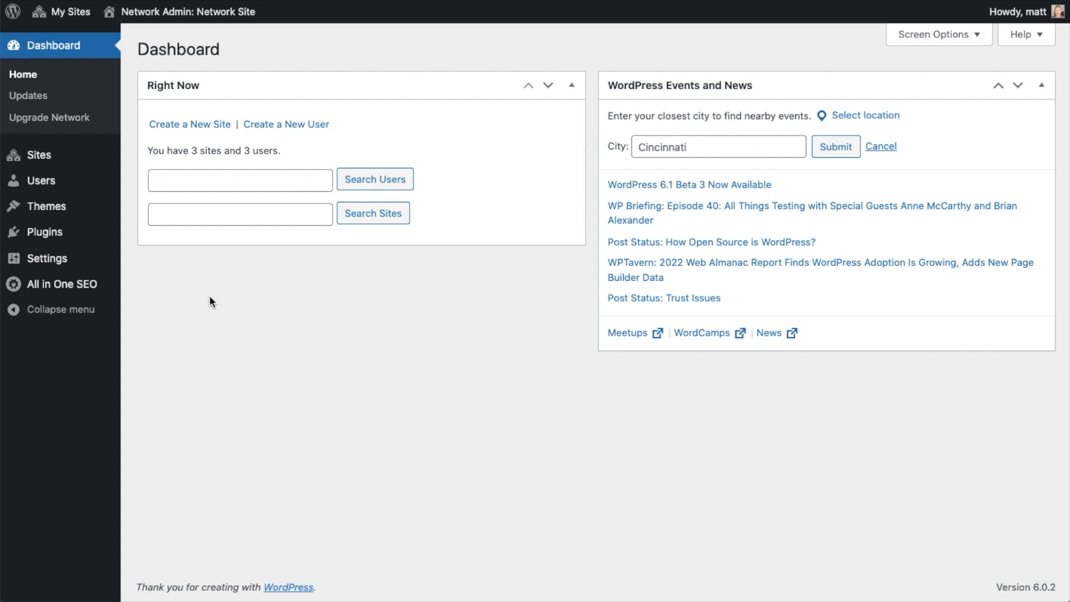
pyautogui.moveTo(65, 284)
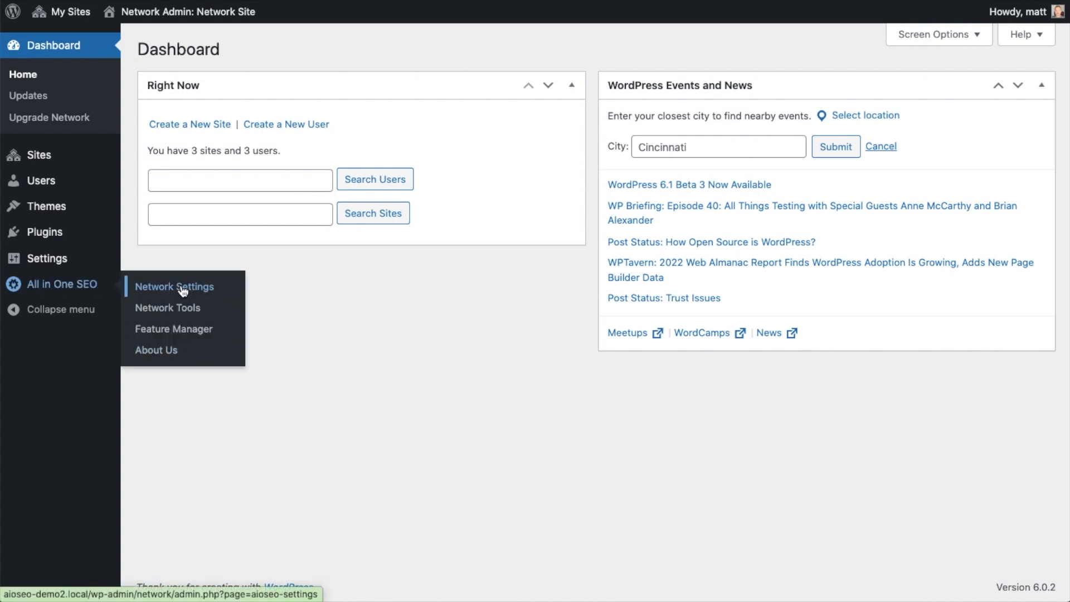
# Step: Open All in One SEO's Network Settings page from the network admin sidebar
pyautogui.click(174, 287)
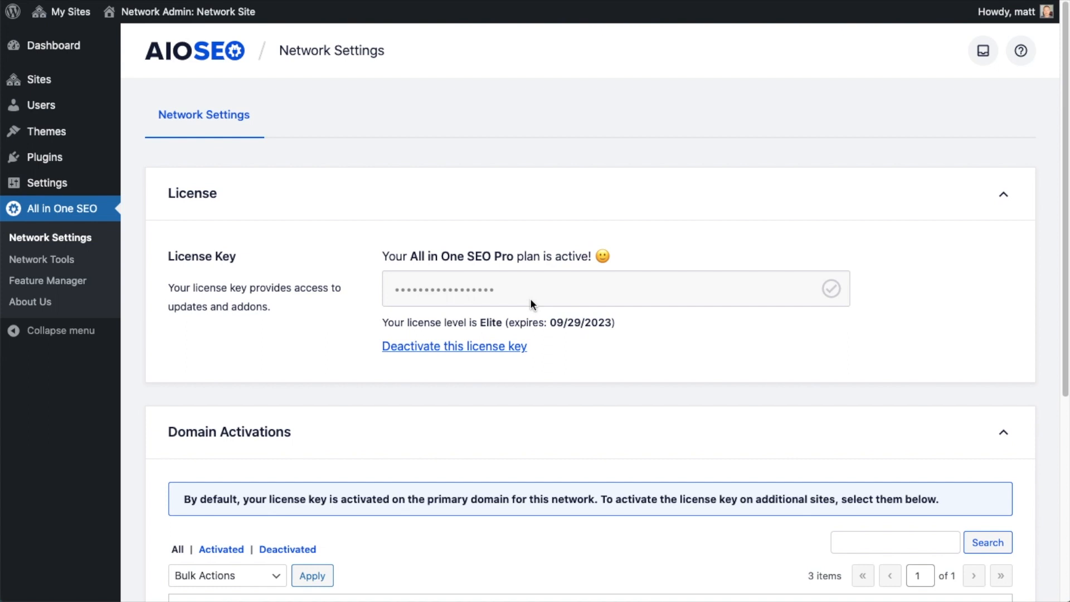
pyautogui.moveTo(626, 297)
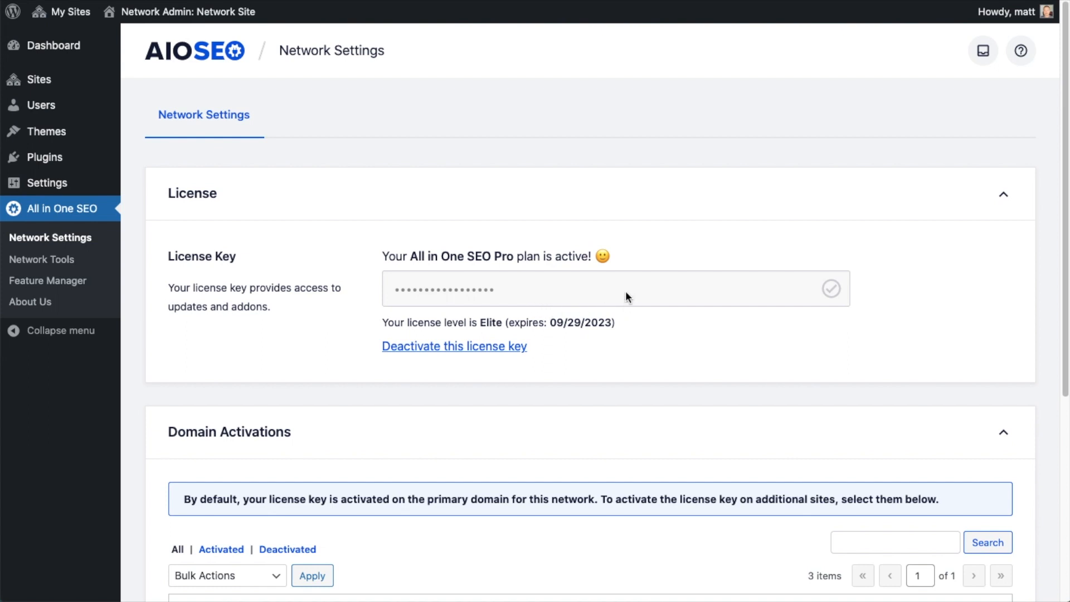
pyautogui.scroll(-3)
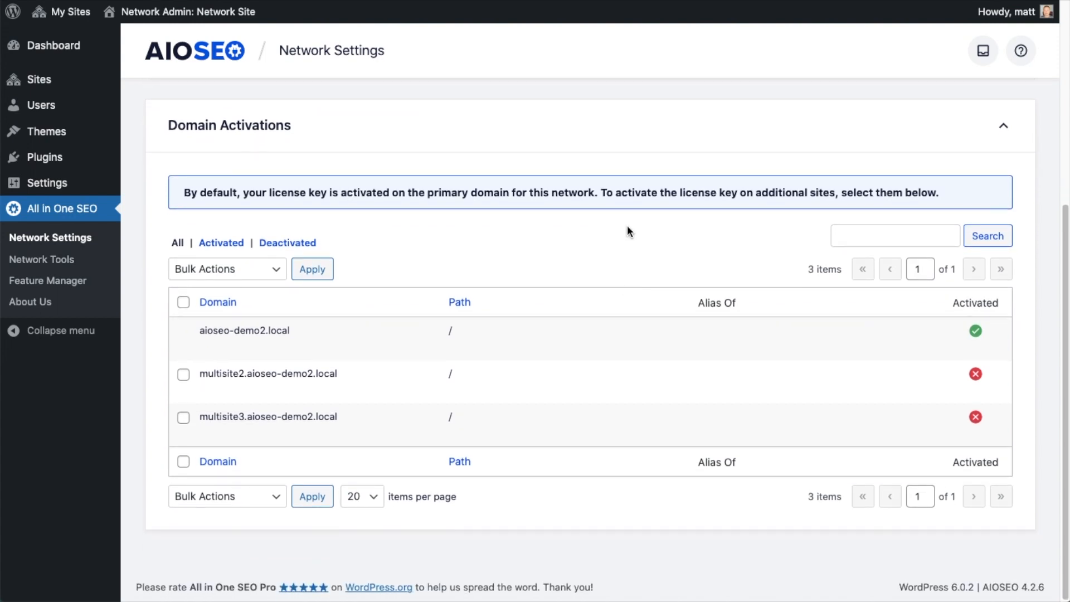
pyautogui.moveTo(609, 244)
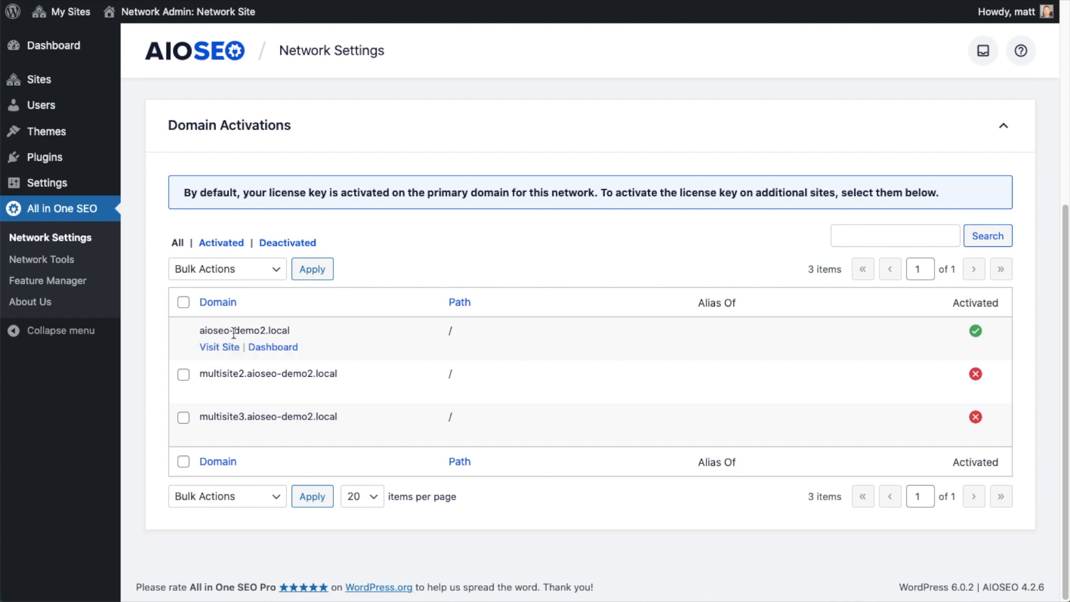
pyautogui.moveTo(928, 360)
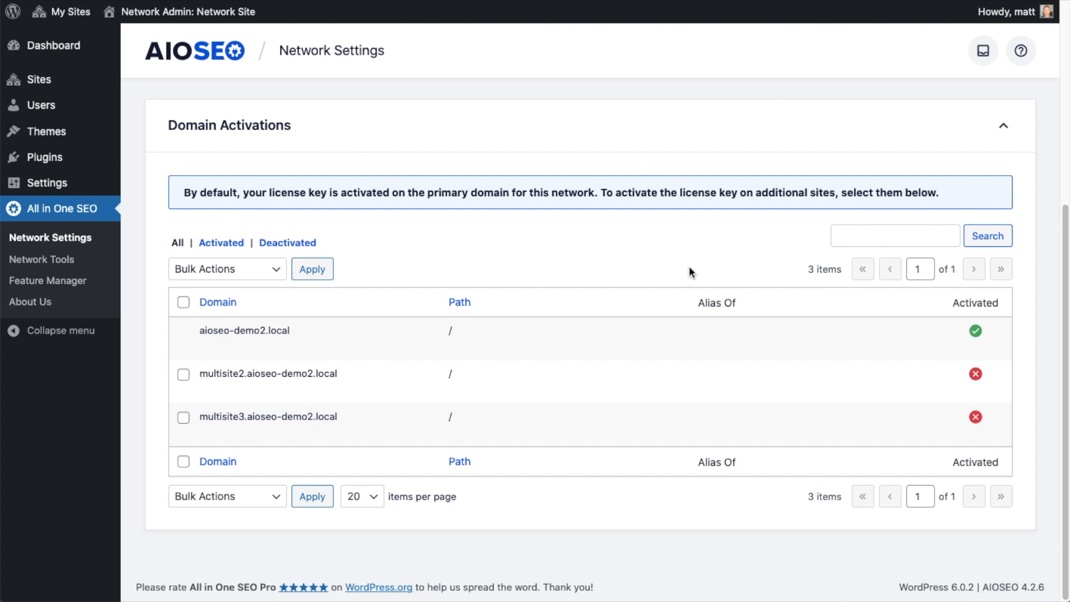
pyautogui.moveTo(518, 271)
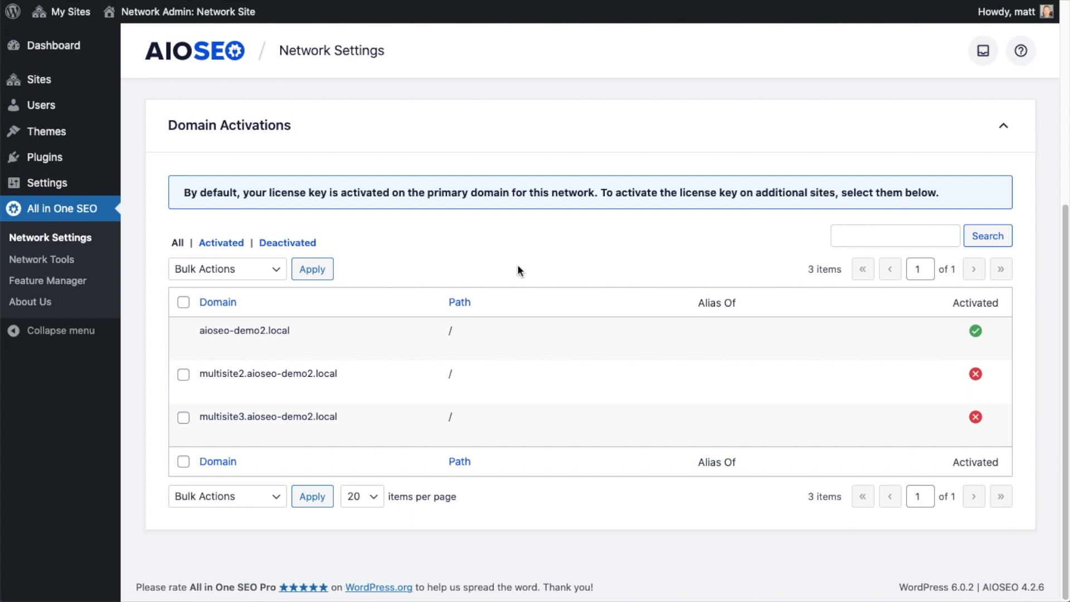
pyautogui.moveTo(349, 333)
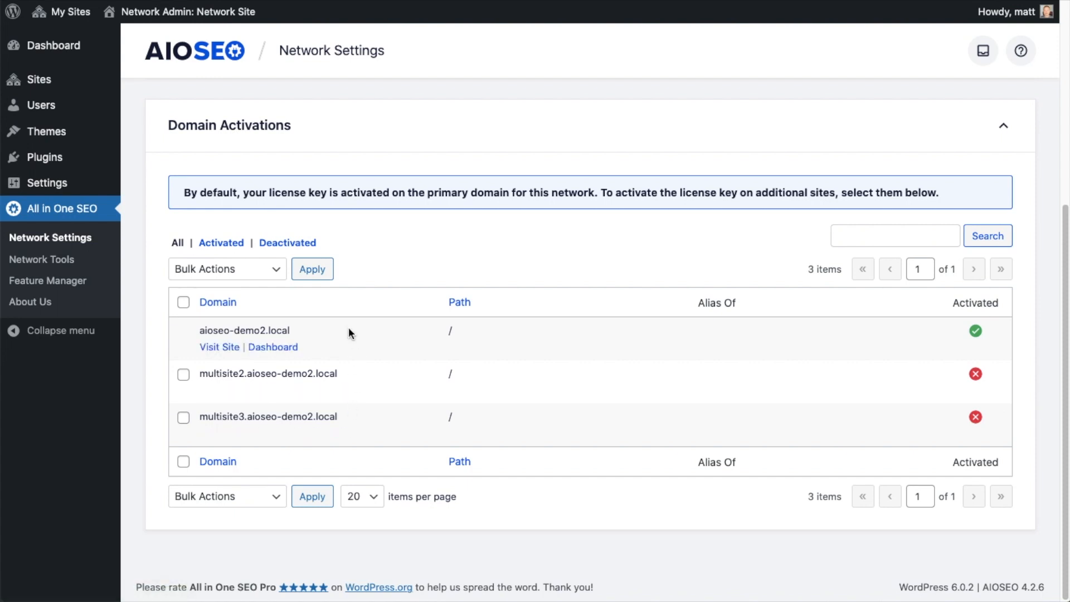
pyautogui.moveTo(387, 379)
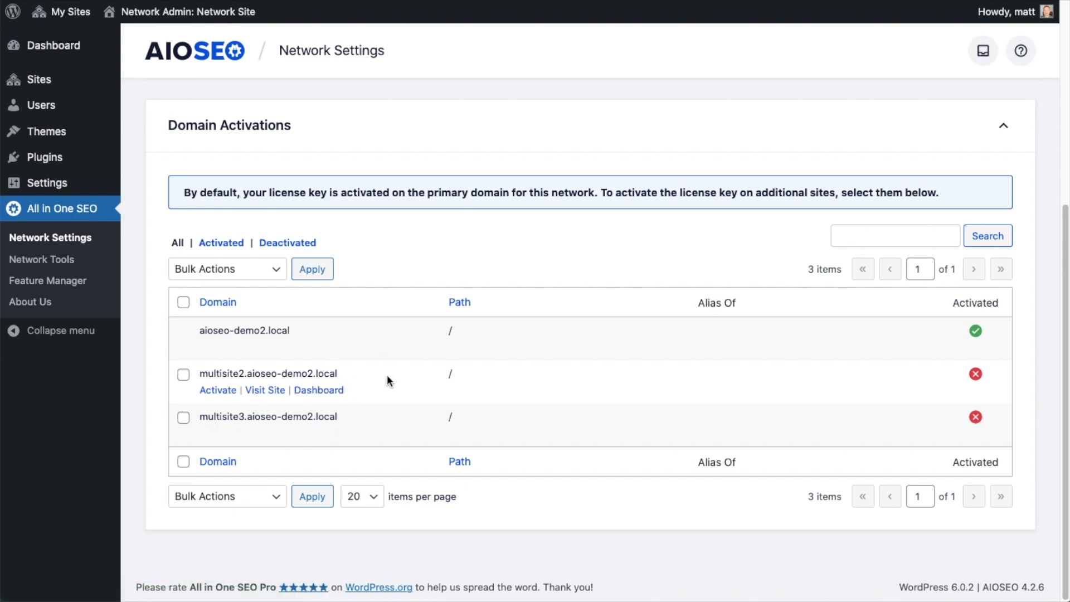
pyautogui.moveTo(217, 390)
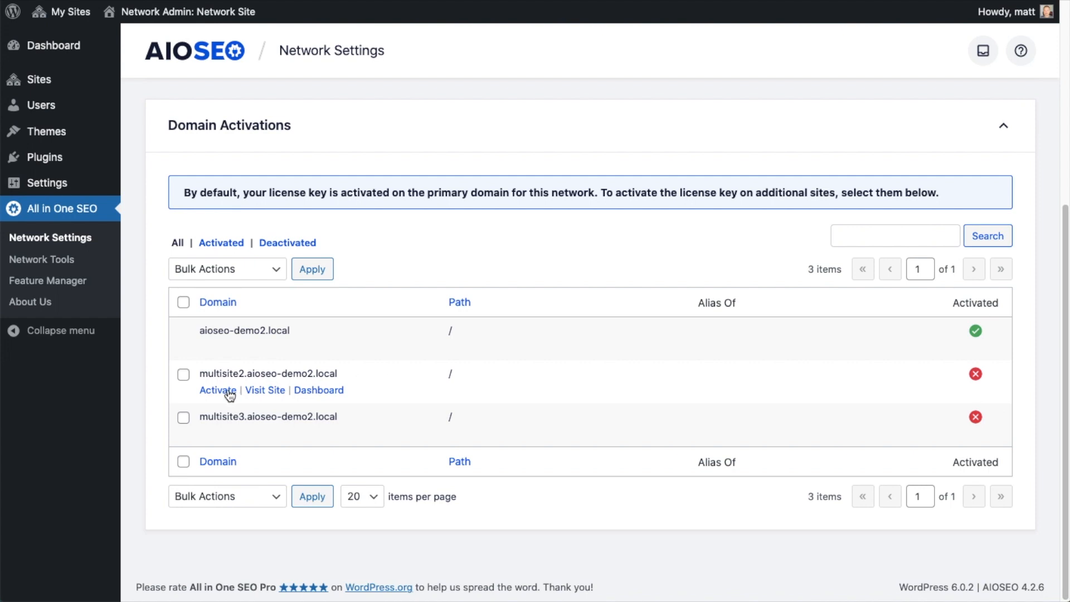
# Step: Activate then deactivate multisite2.aioseo-demo2.local, then activate multisite3.aioseo-demo2.local
pyautogui.click(216, 391)
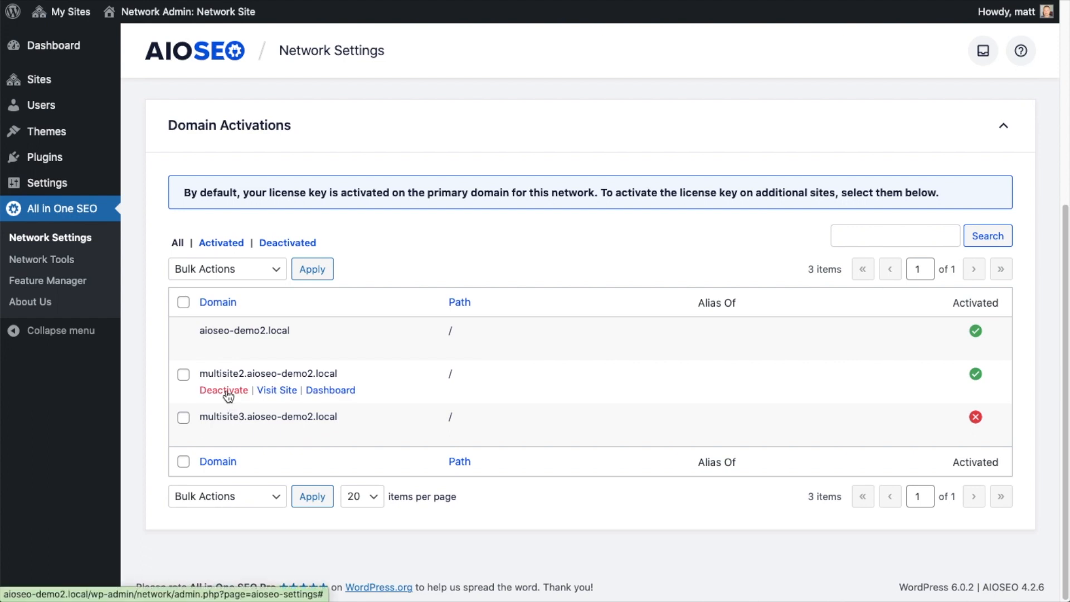
pyautogui.click(223, 390)
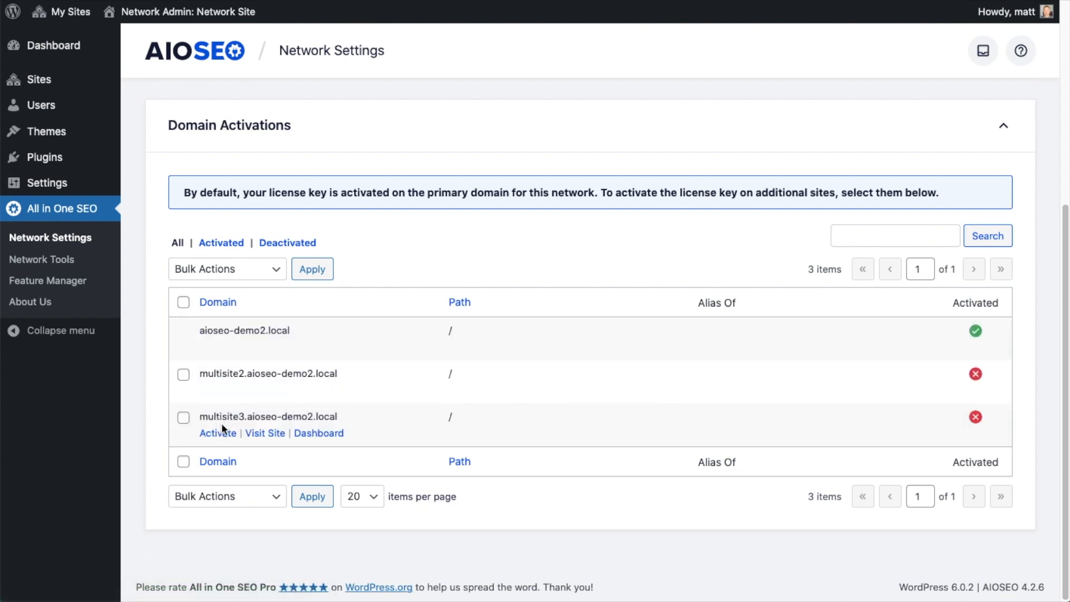
pyautogui.click(217, 432)
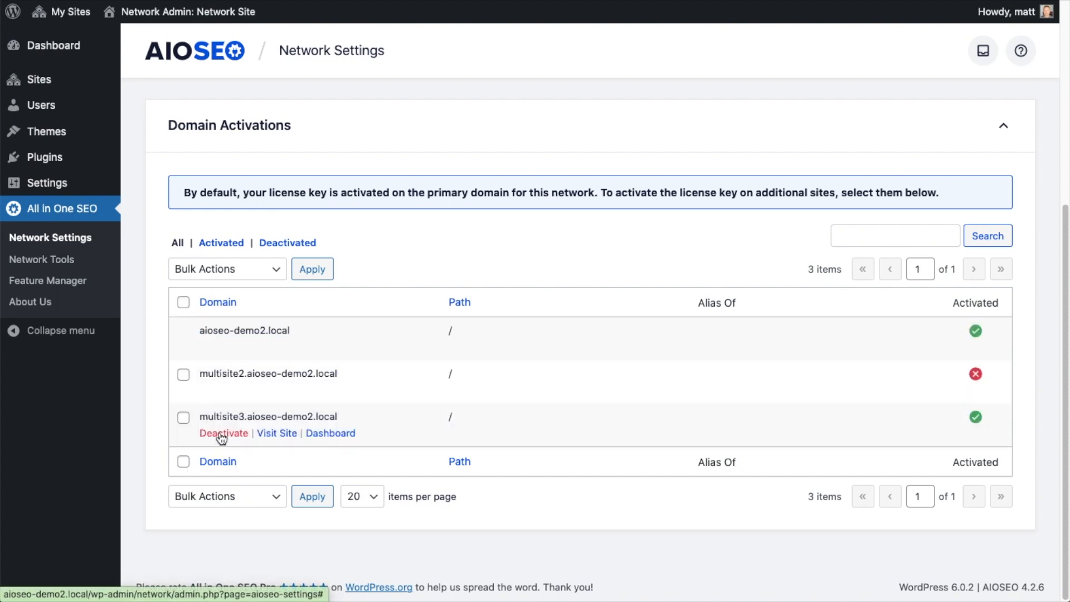
pyautogui.moveTo(542, 435)
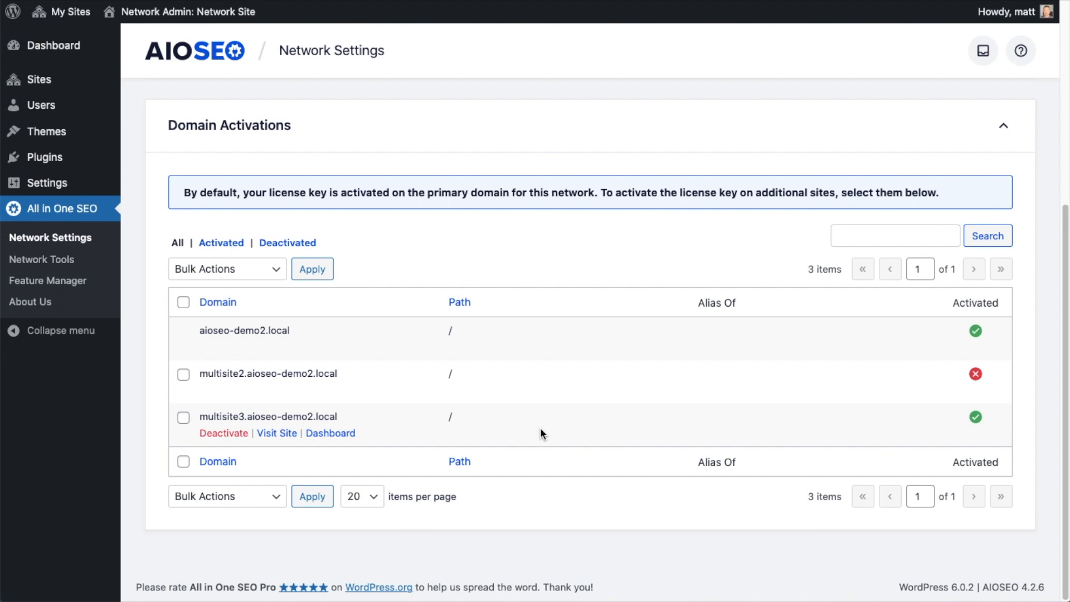
pyautogui.moveTo(77, 244)
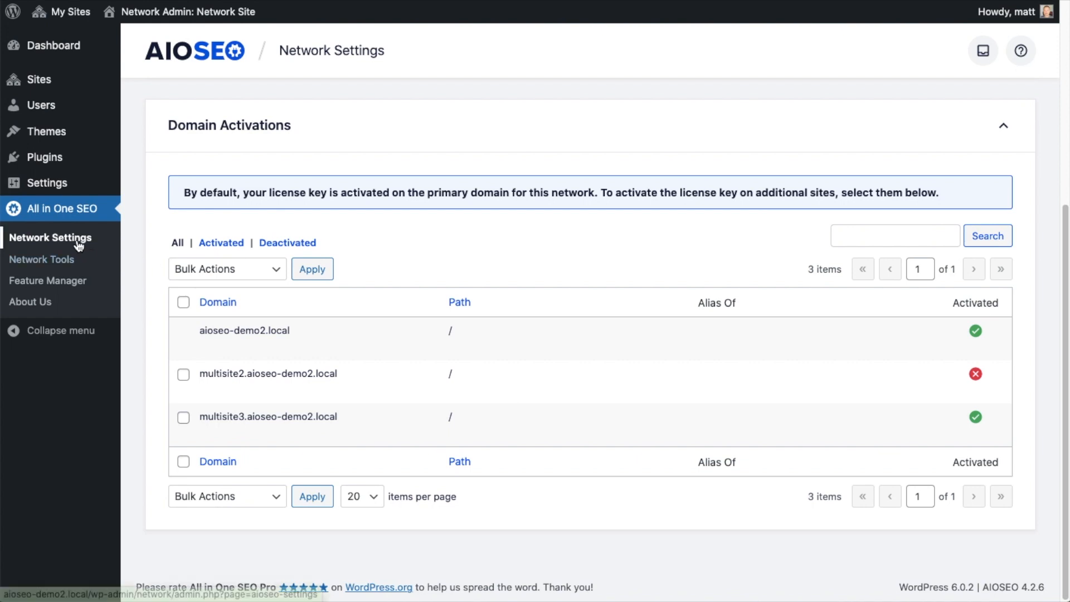
pyautogui.moveTo(447, 240)
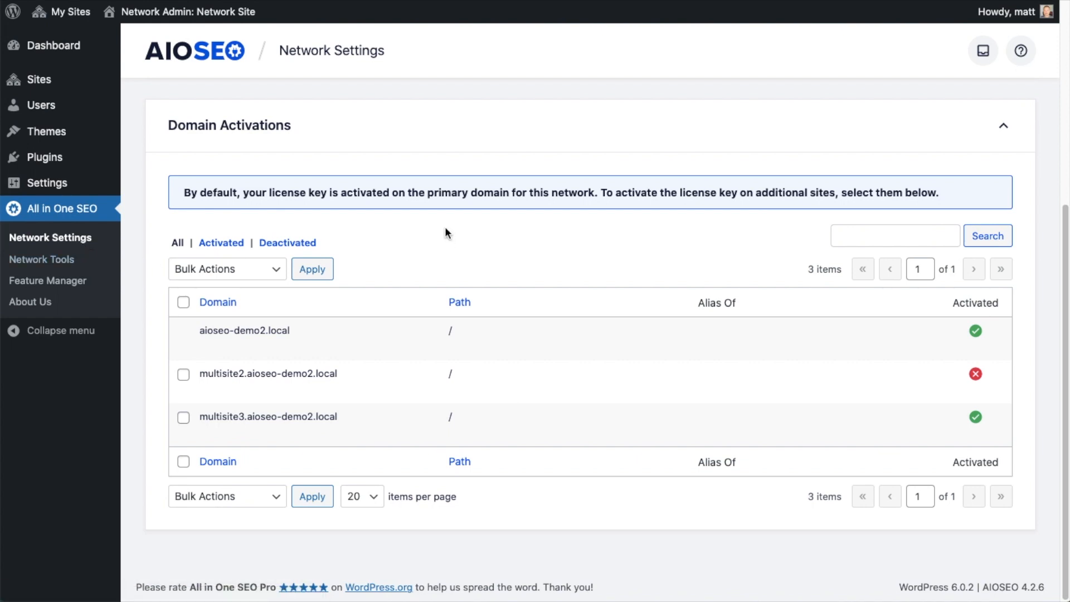
pyautogui.moveTo(41, 259)
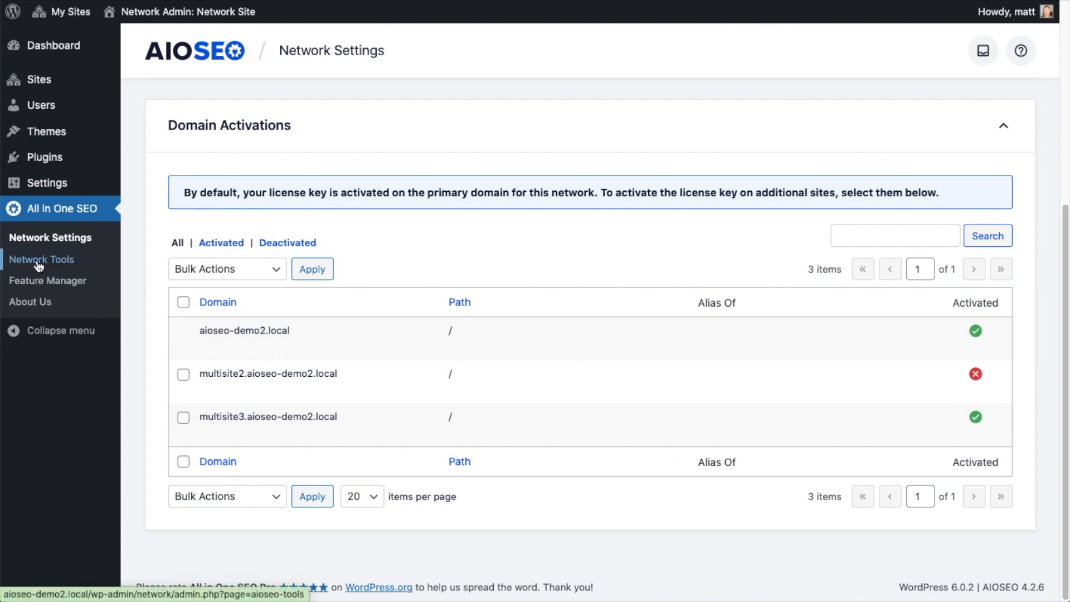
# Step: Go to Network Tools and view the network-wide Robots.txt Editor section
pyautogui.click(41, 260)
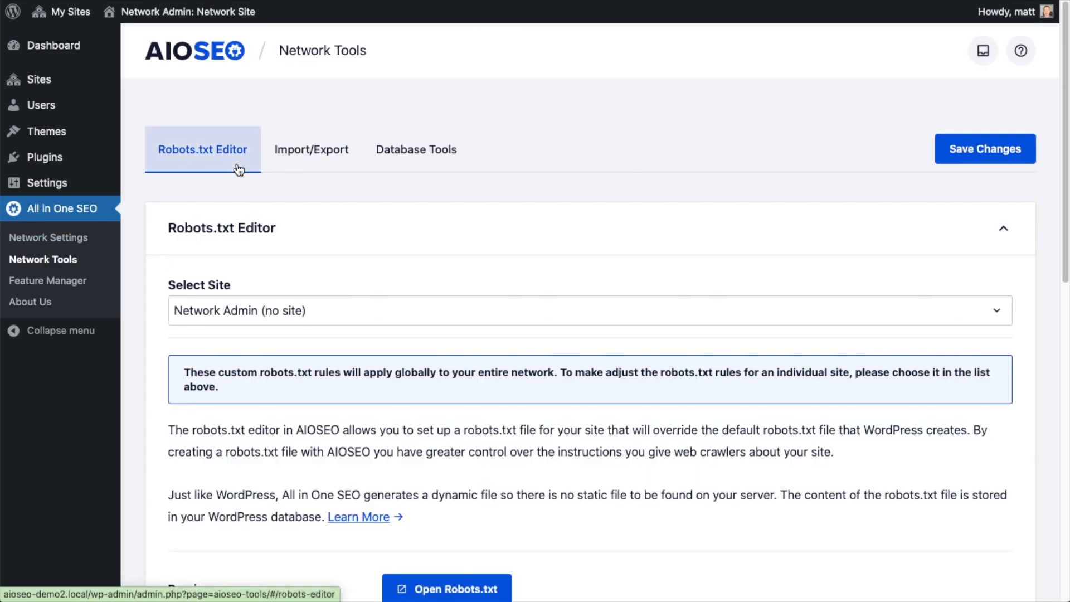
pyautogui.moveTo(311, 149)
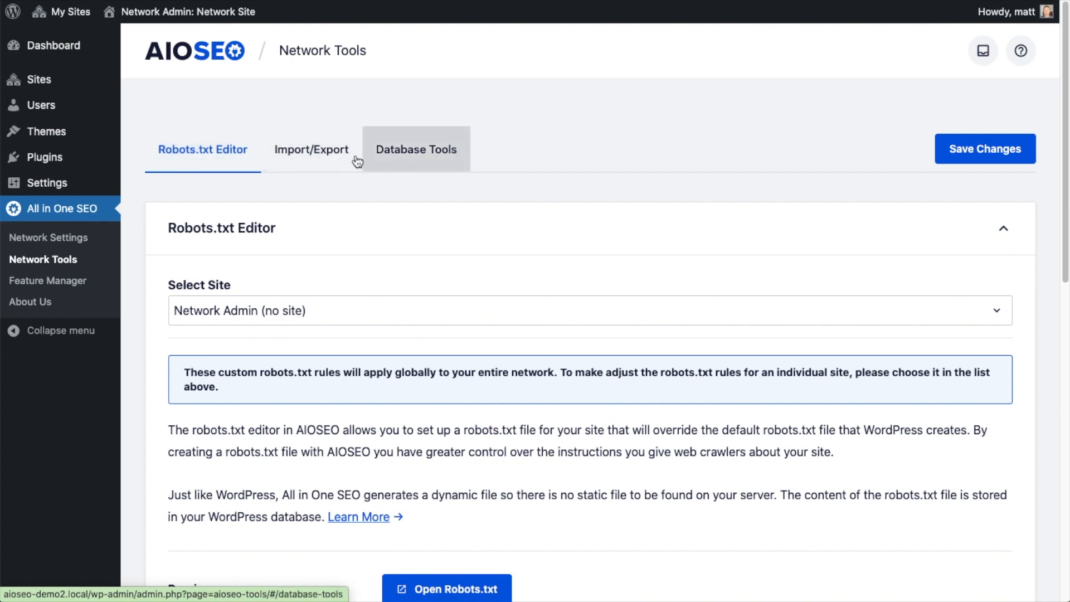
pyautogui.click(203, 149)
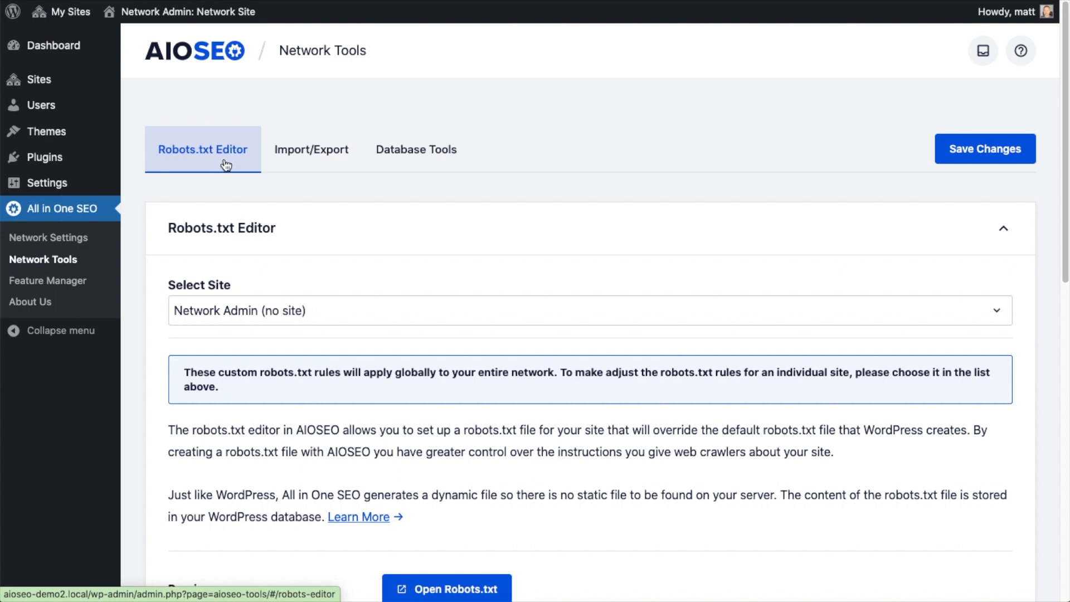
pyautogui.scroll(-3)
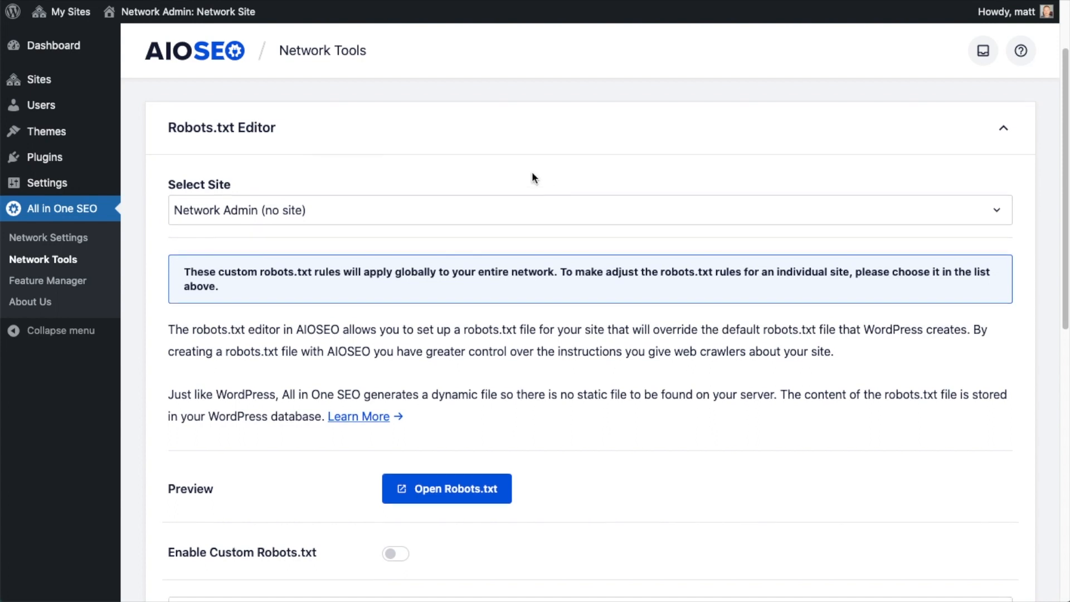
pyautogui.scroll(-3)
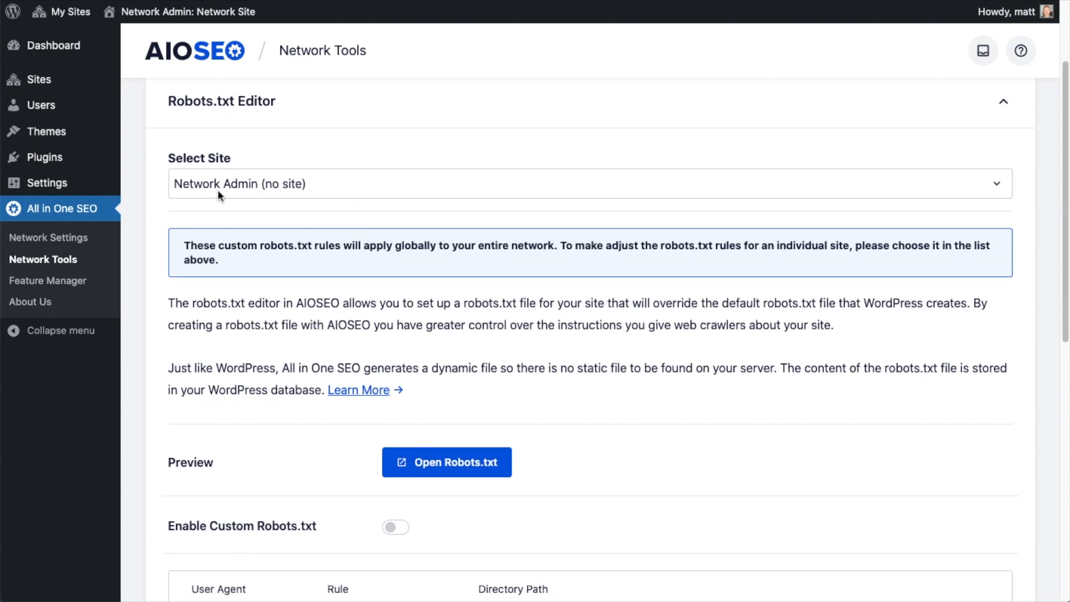
pyautogui.moveTo(375, 197)
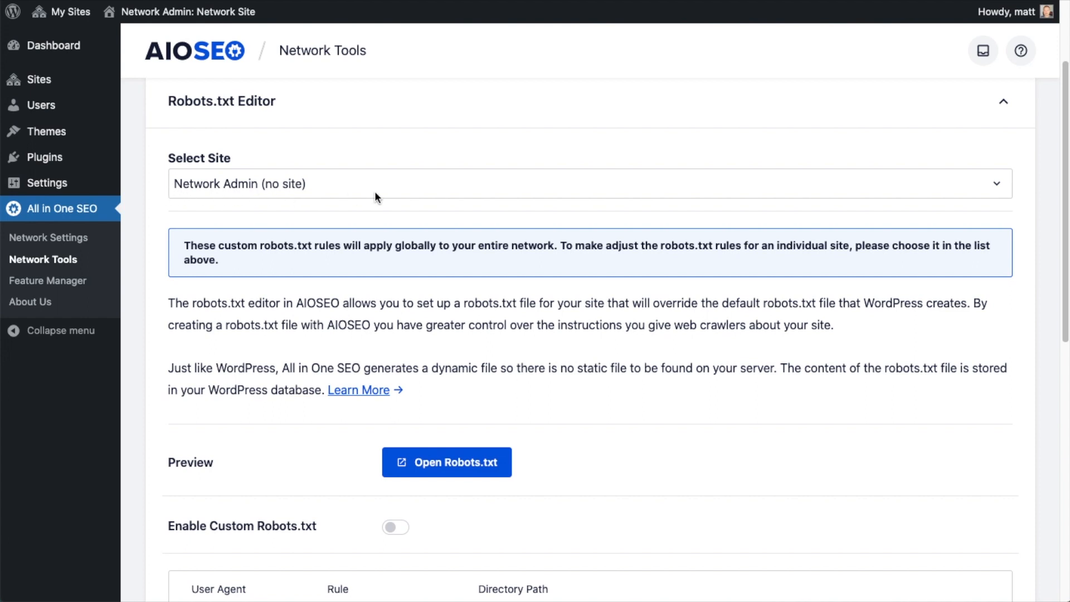
# Step: Target aioseo-demo2.local/ in the Robots.txt Editor and review its current rules preview
pyautogui.click(588, 183)
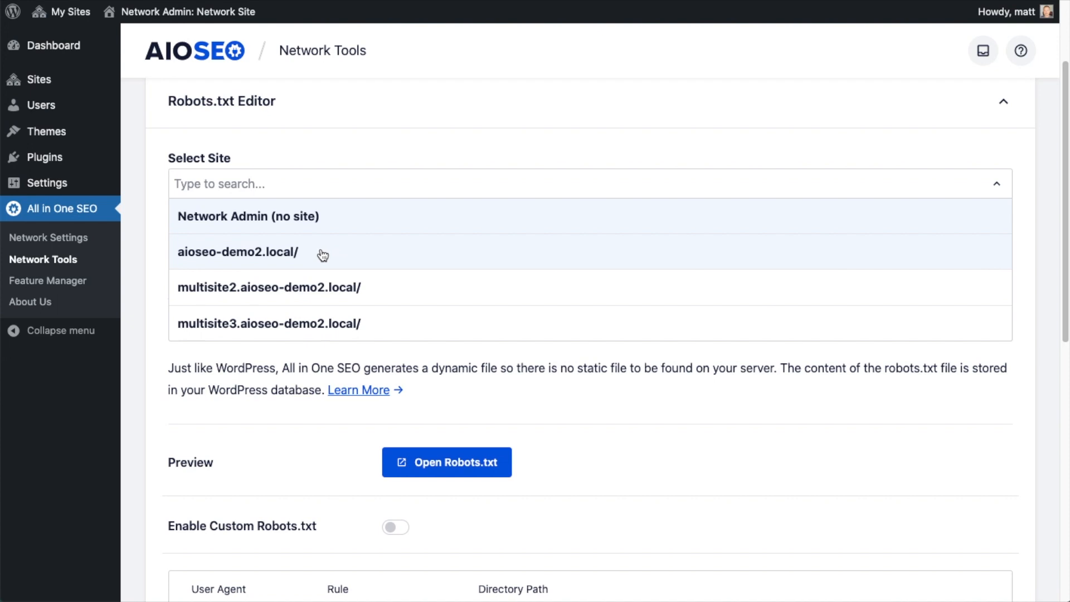
pyautogui.moveTo(337, 265)
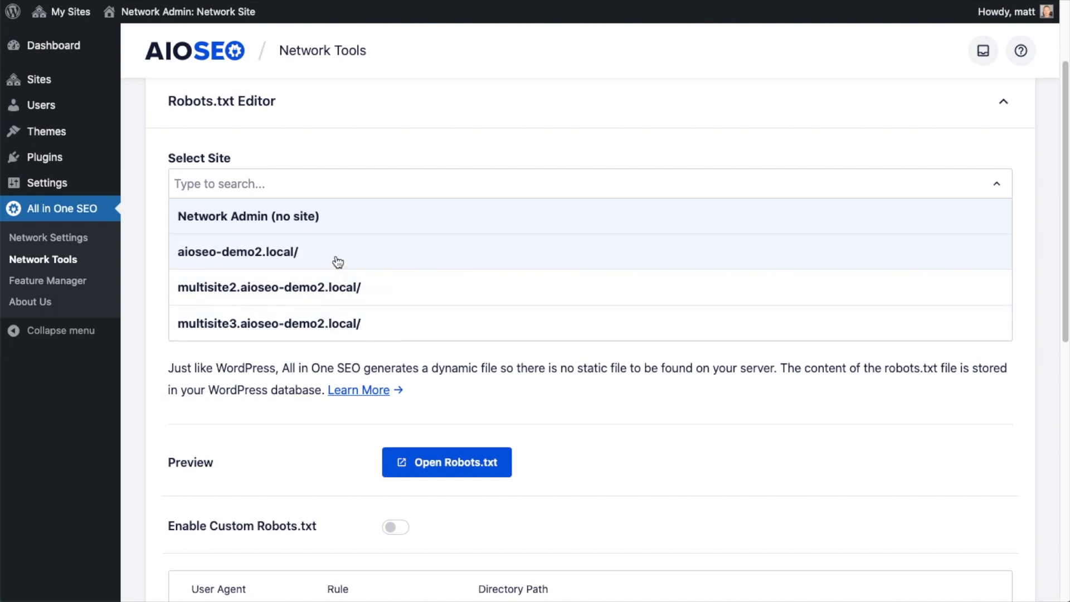
pyautogui.moveTo(316, 257)
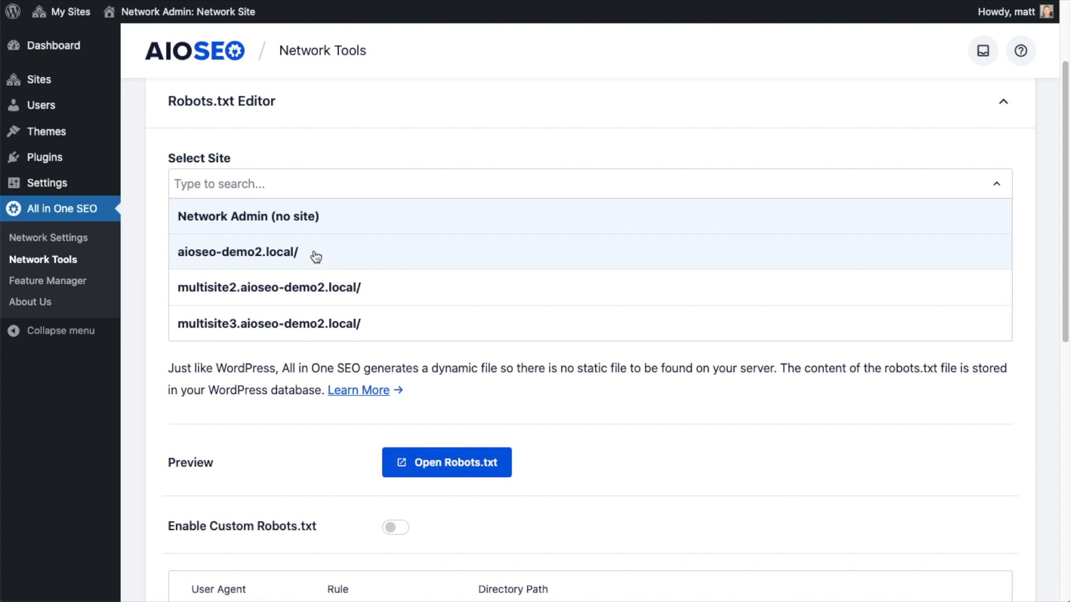
pyautogui.click(238, 251)
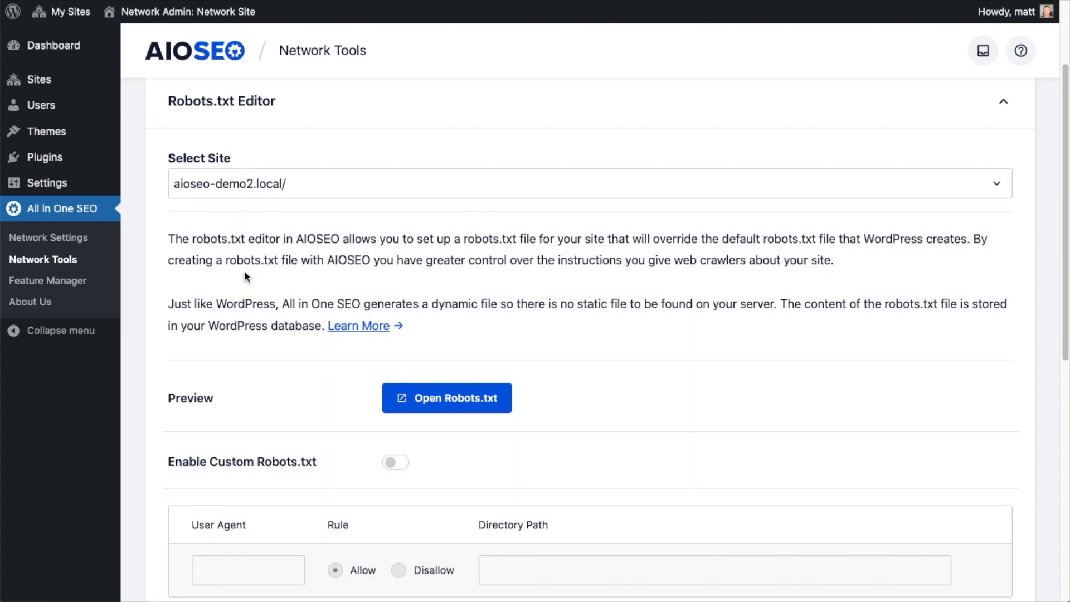
pyautogui.scroll(-3)
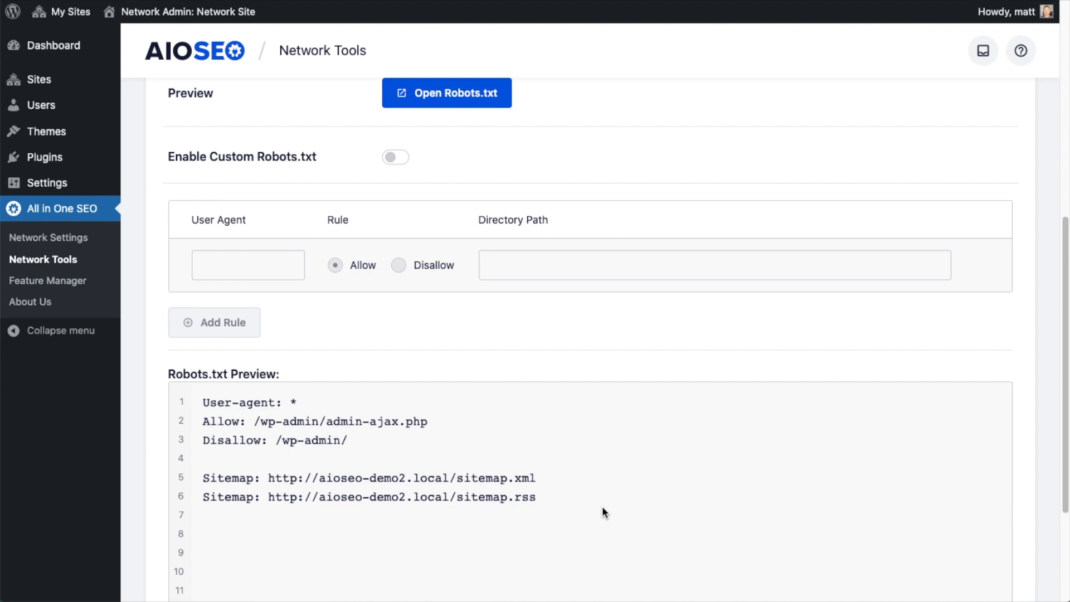
pyautogui.moveTo(350, 325)
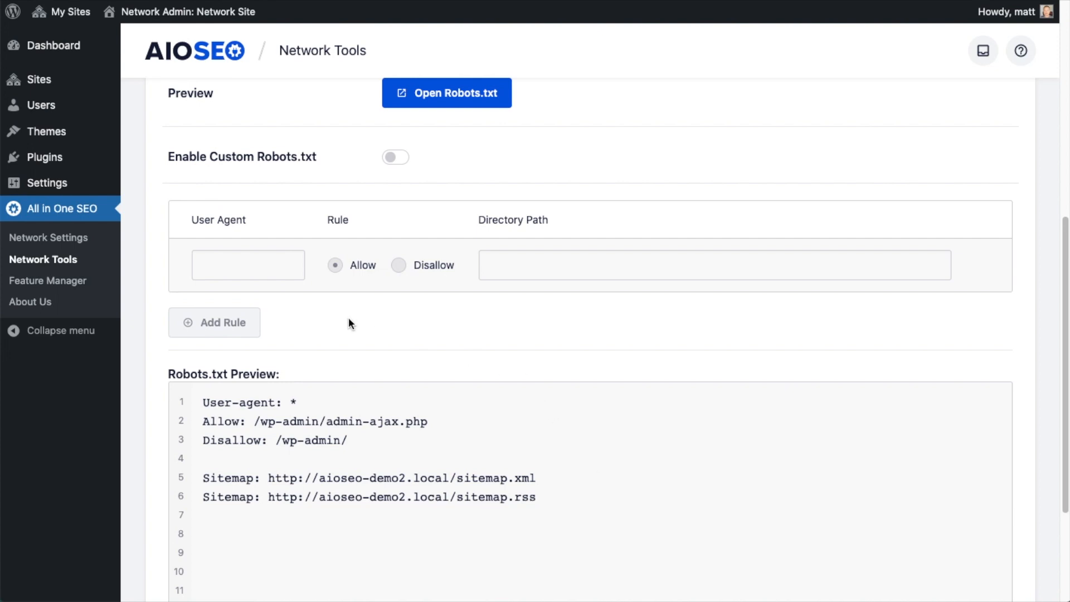
# Step: Enable custom robots.txt and add a Disallow /employees/ rule for user agent *
pyautogui.click(395, 157)
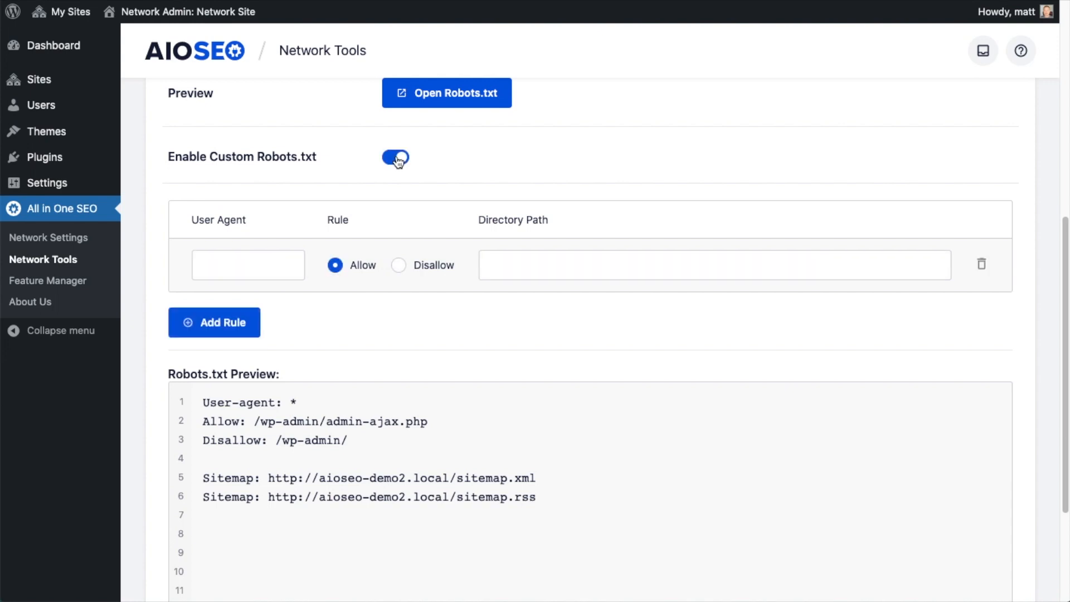
pyautogui.click(247, 265)
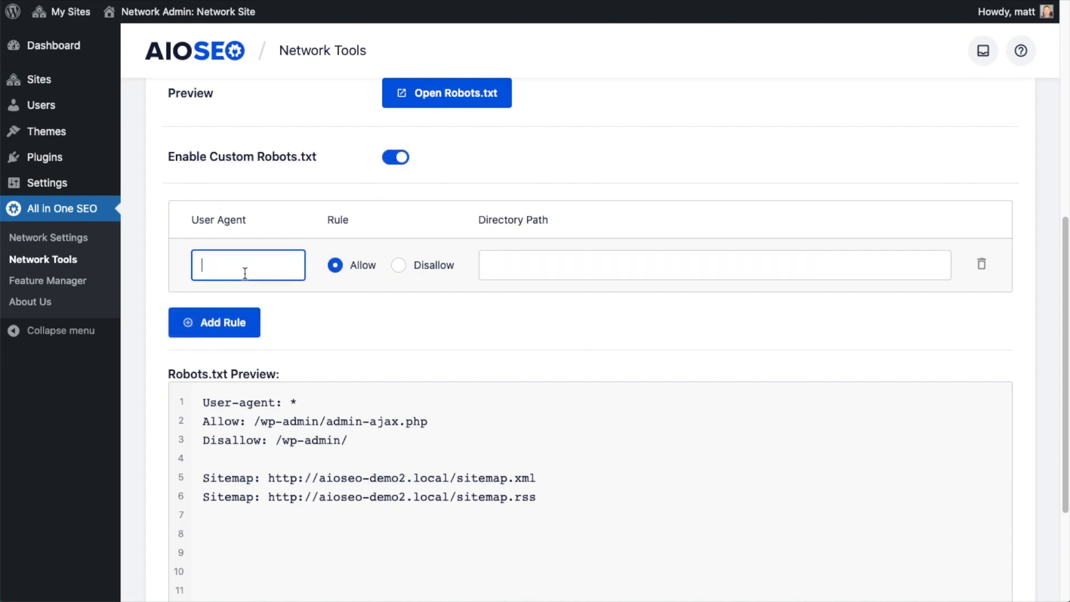
pyautogui.write('*')
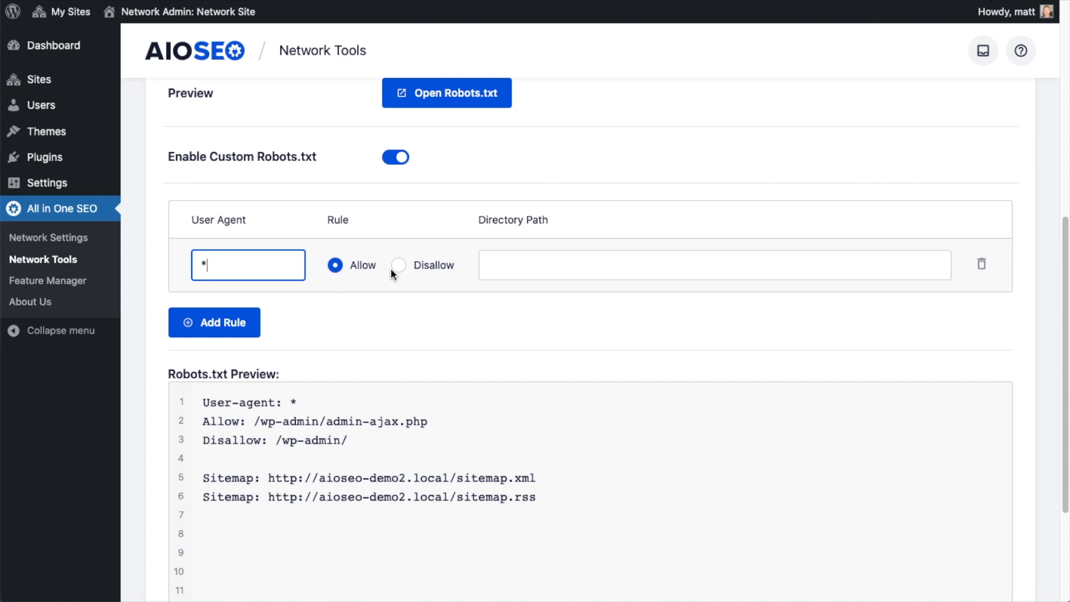
pyautogui.click(399, 265)
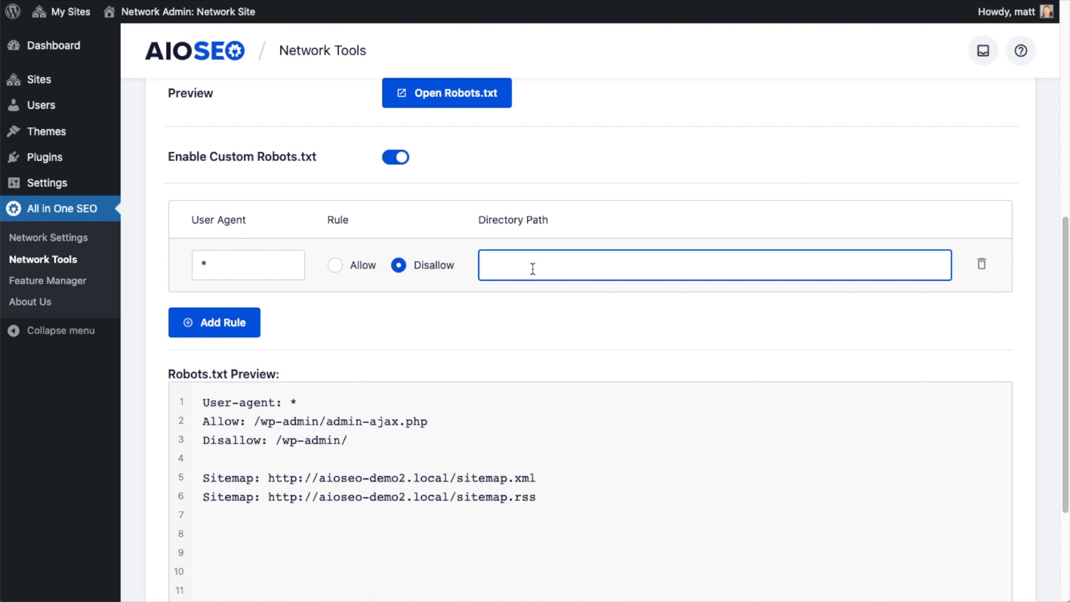
pyautogui.write('/employe')
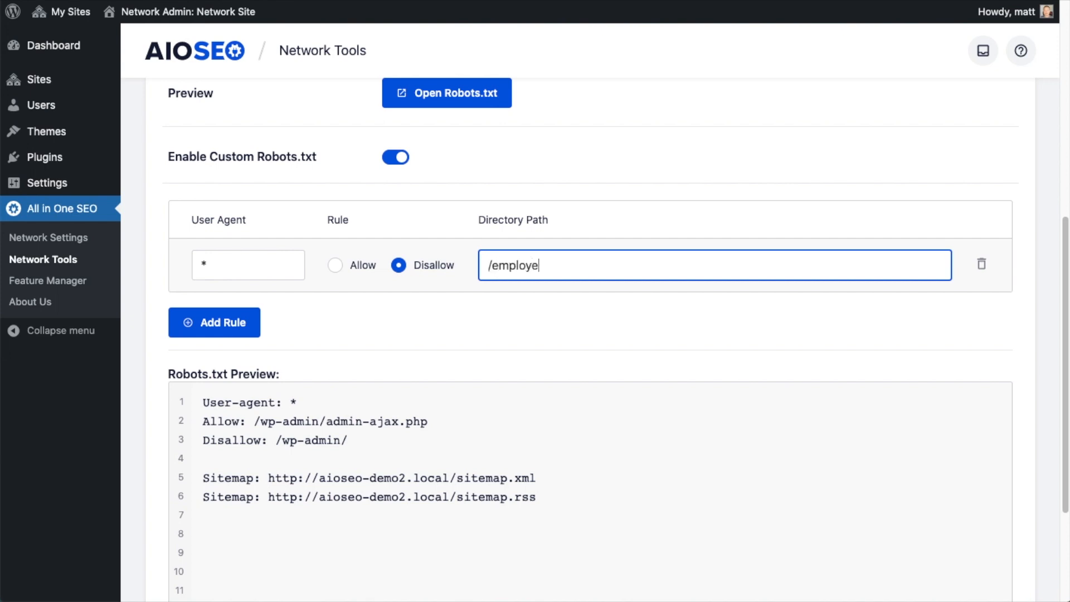
pyautogui.click(214, 323)
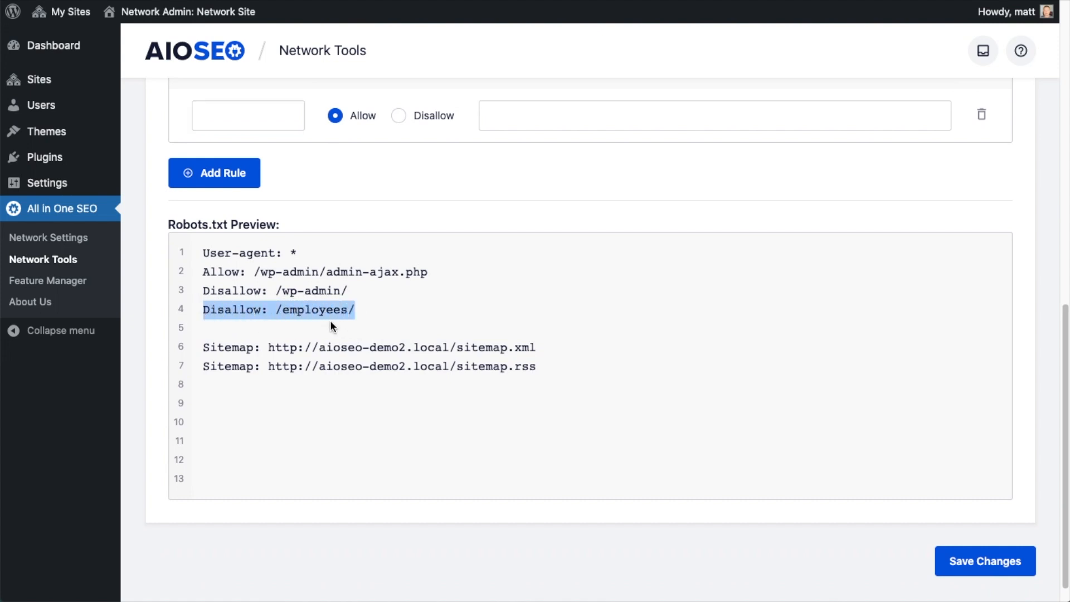
pyautogui.scroll(-3)
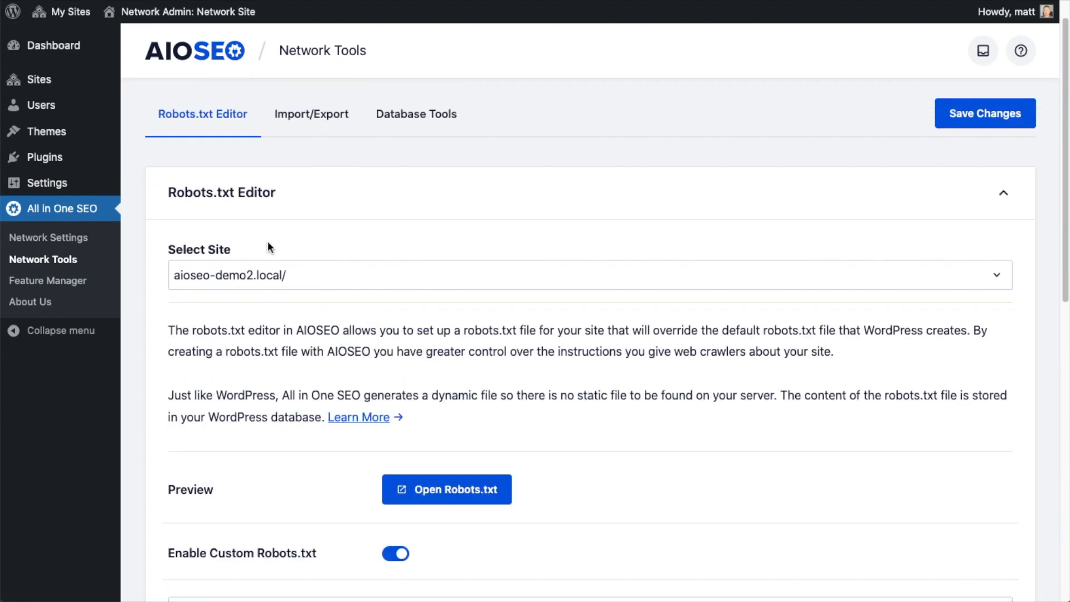
# Step: Switch the Robots.txt Editor to Network Admin (no site) rules
pyautogui.click(588, 276)
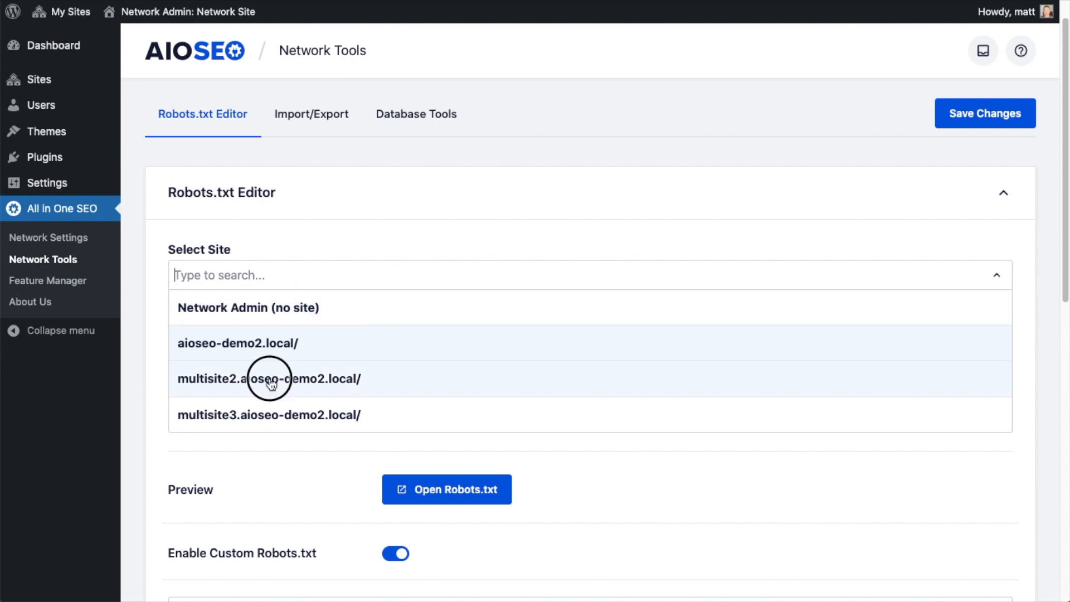
pyautogui.click(270, 379)
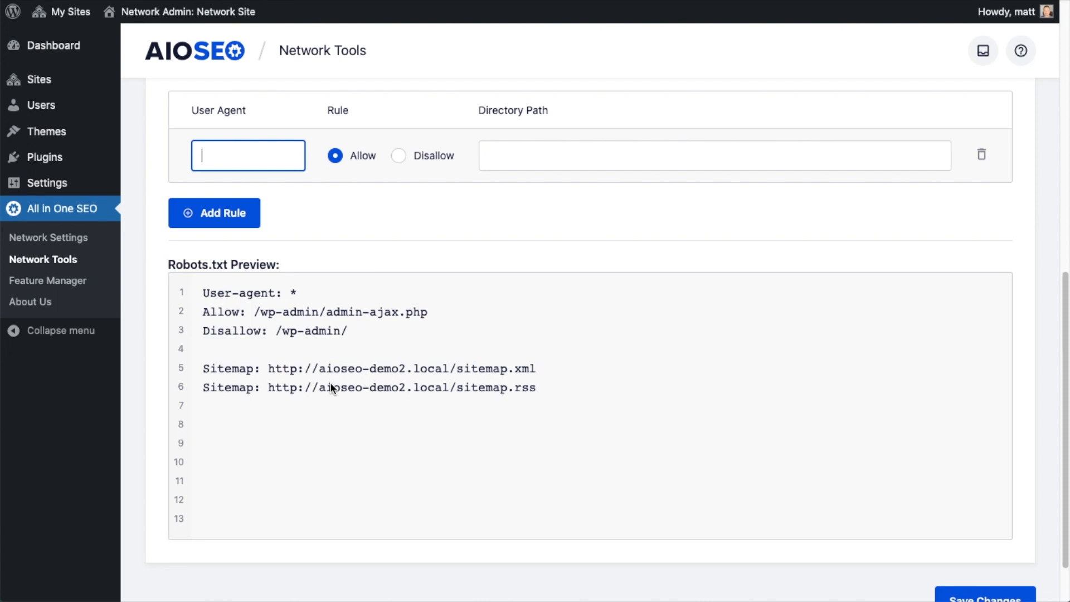
pyautogui.moveTo(327, 359)
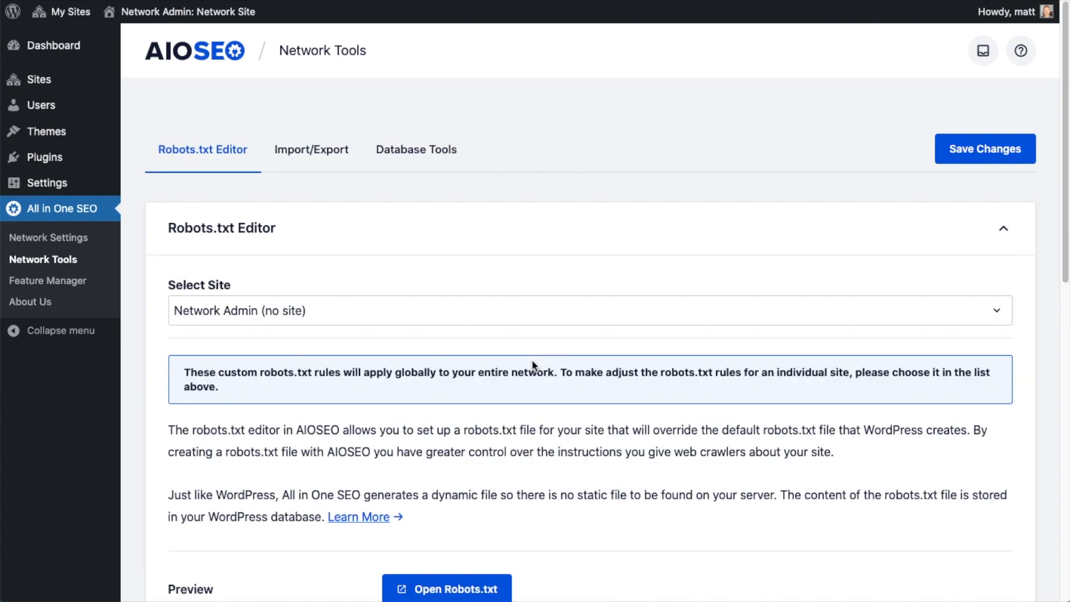
# Step: Export all settings and all post types of aioseo-demo2.local/ as a JSON file from Import/Export
pyautogui.click(311, 150)
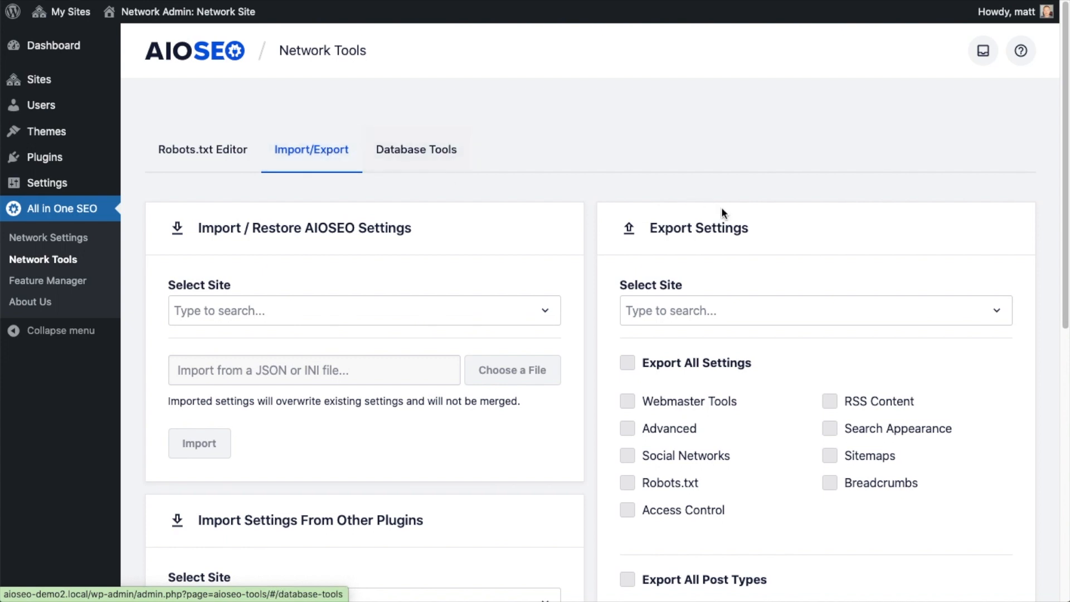
pyautogui.moveTo(817, 308)
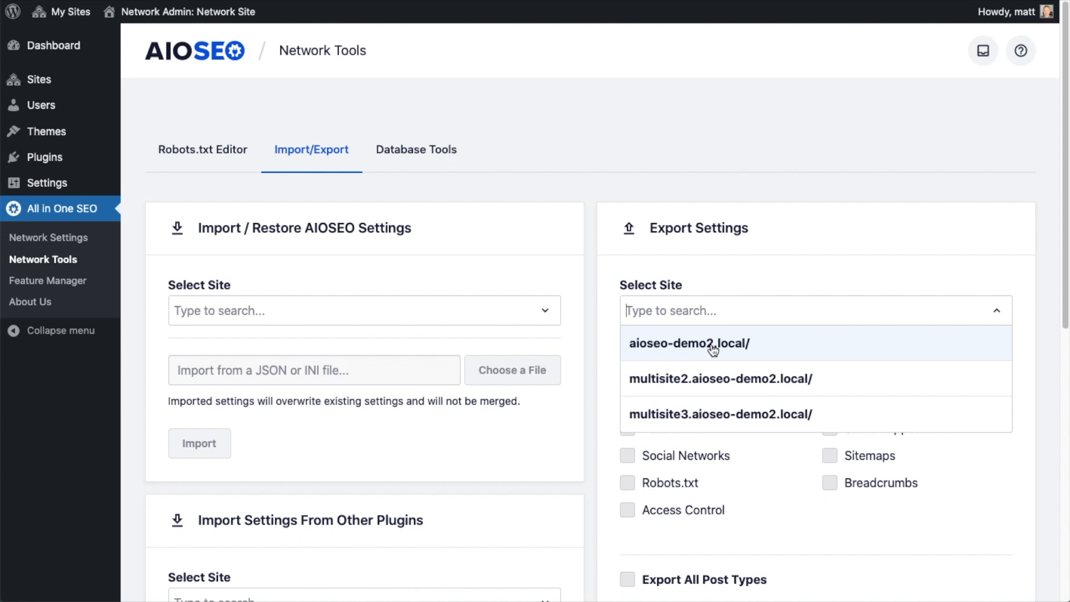
pyautogui.moveTo(686, 383)
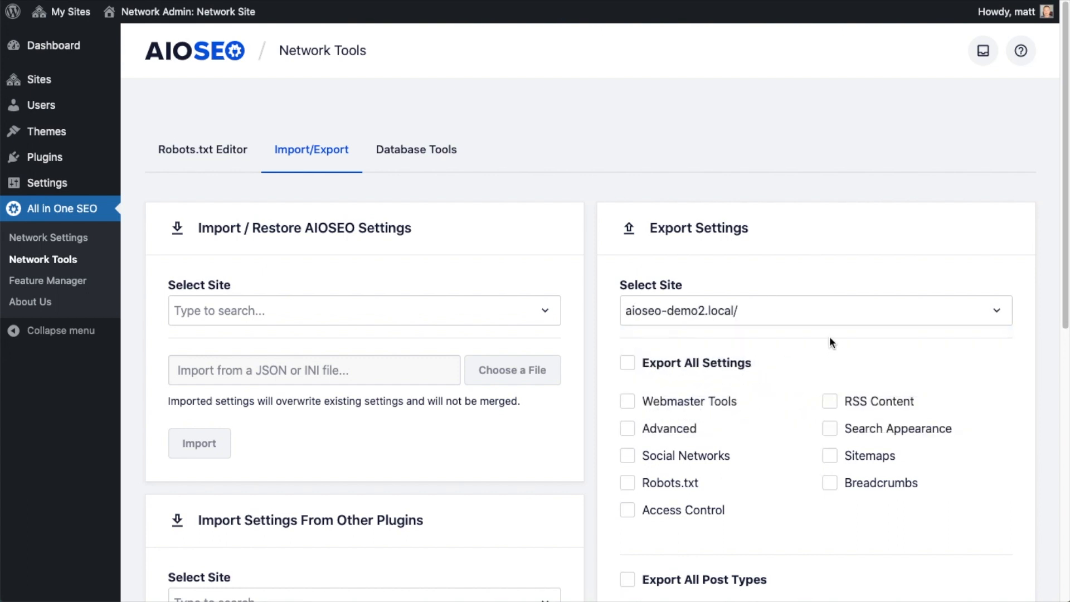
pyautogui.scroll(-3)
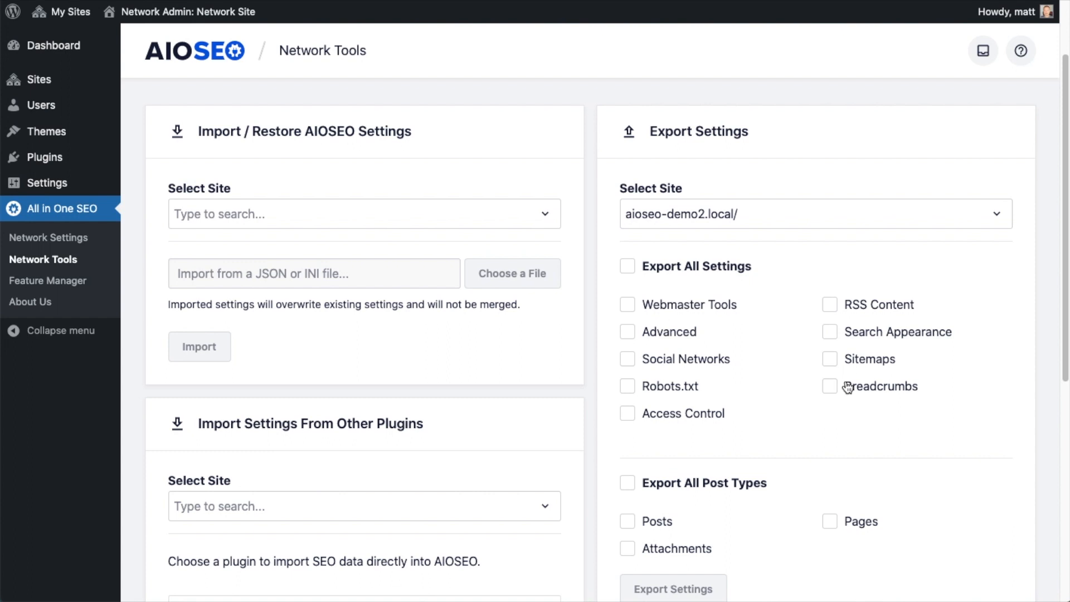
pyautogui.moveTo(836, 364)
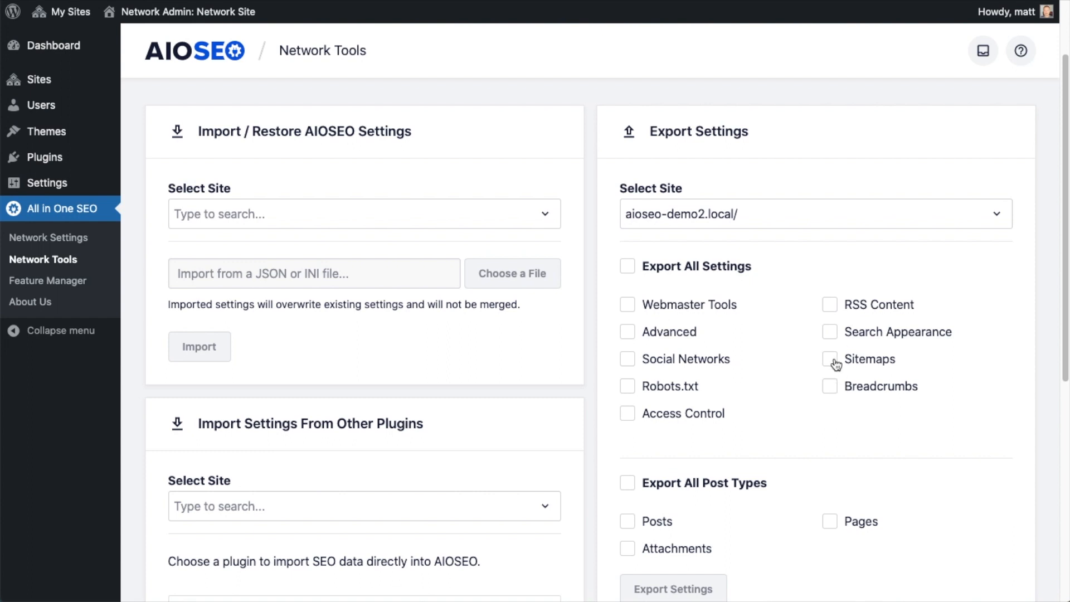
pyautogui.click(626, 267)
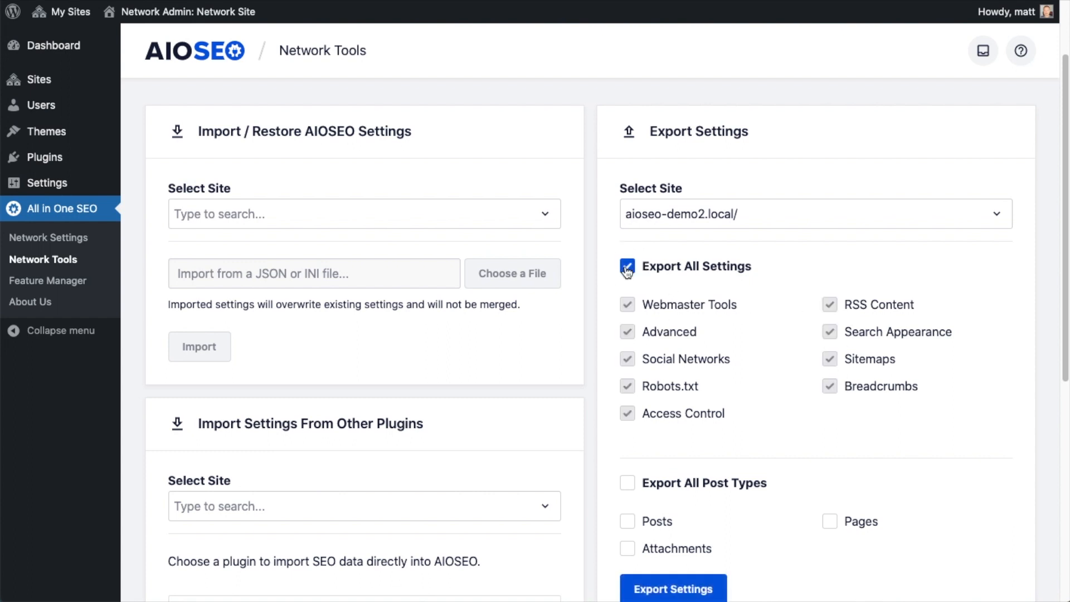
pyautogui.scroll(-3)
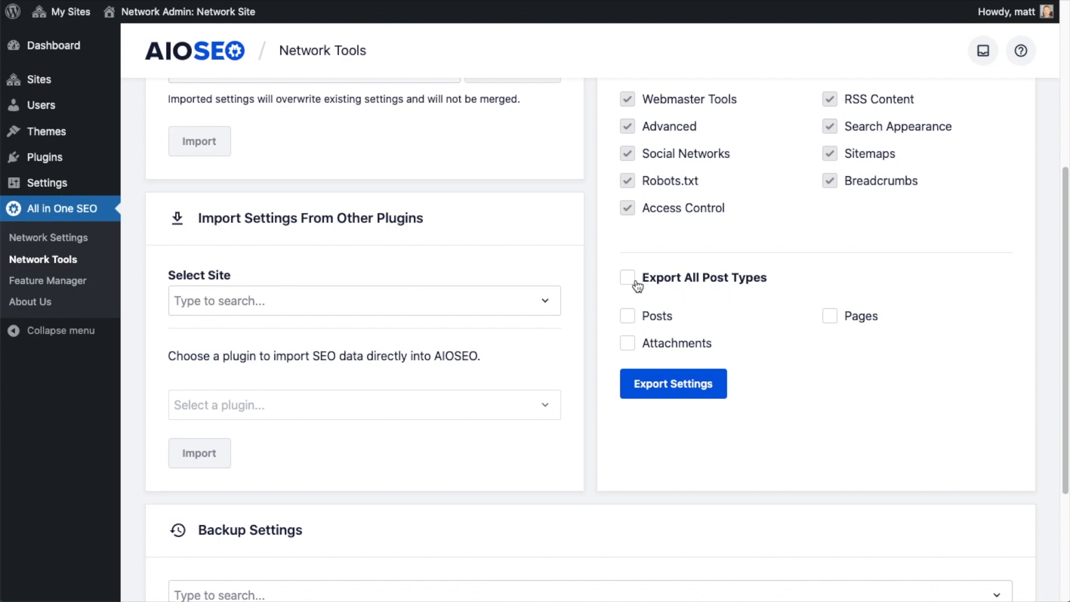
pyautogui.click(626, 277)
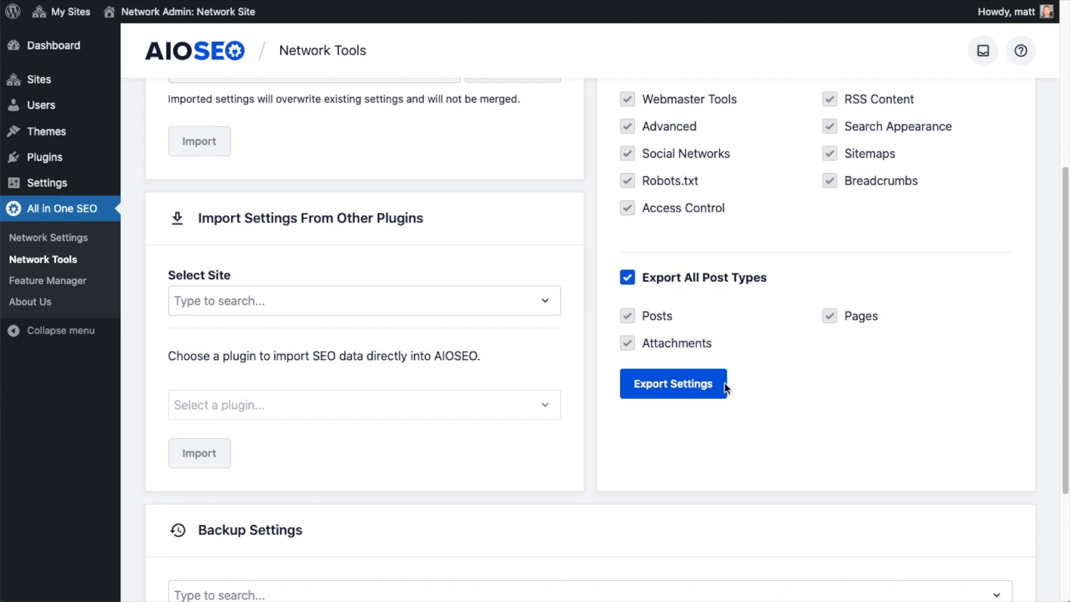
pyautogui.click(673, 382)
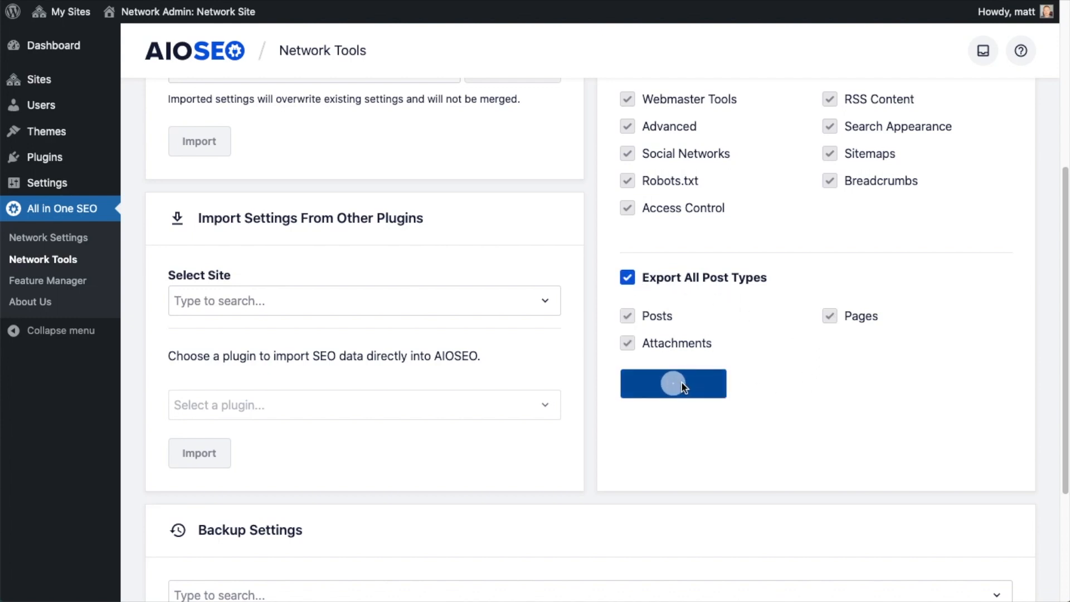
pyautogui.click(672, 383)
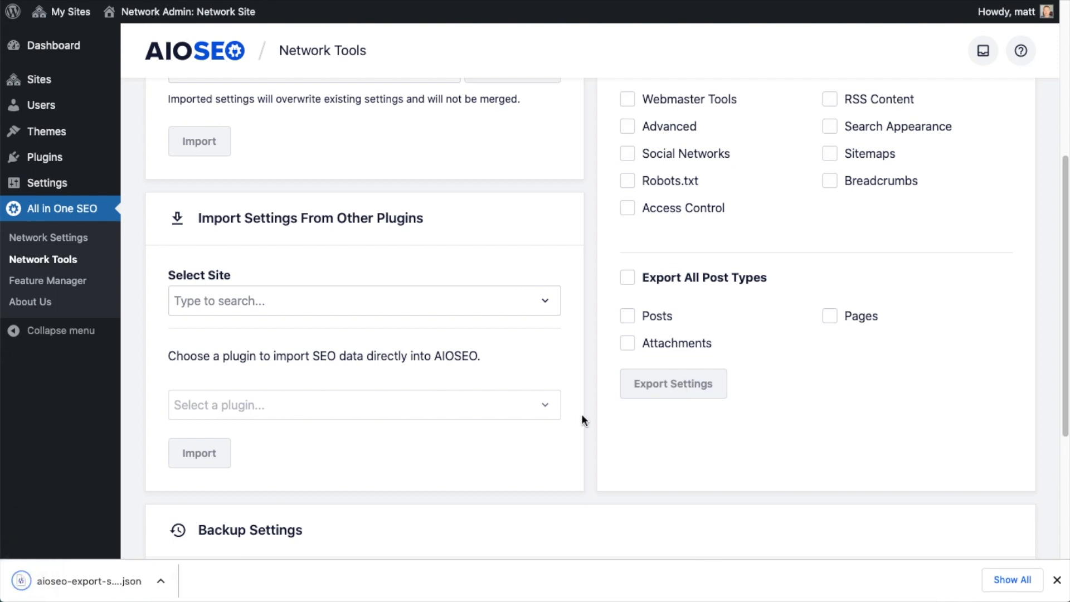
pyautogui.moveTo(663, 488)
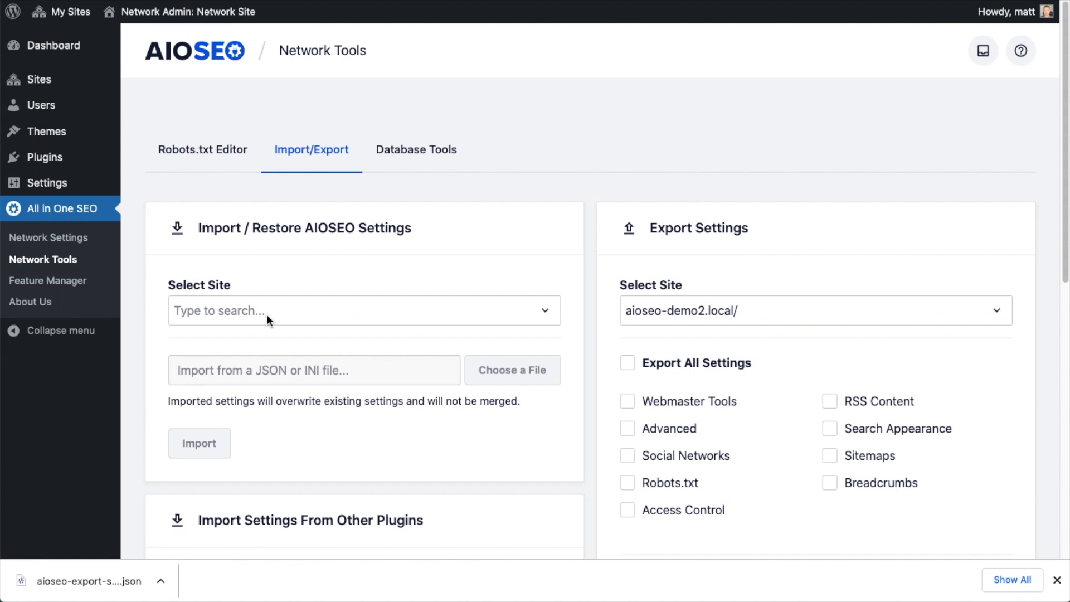
# Step: Import the exported JSON settings file into multisite2.aioseo-demo2.local/
pyautogui.click(364, 311)
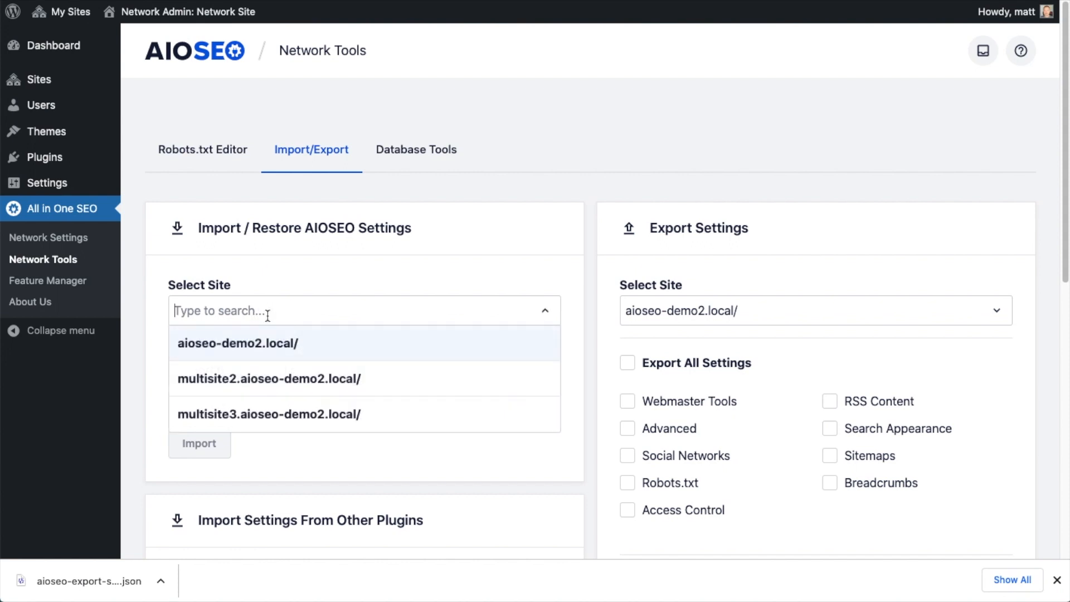
pyautogui.click(269, 379)
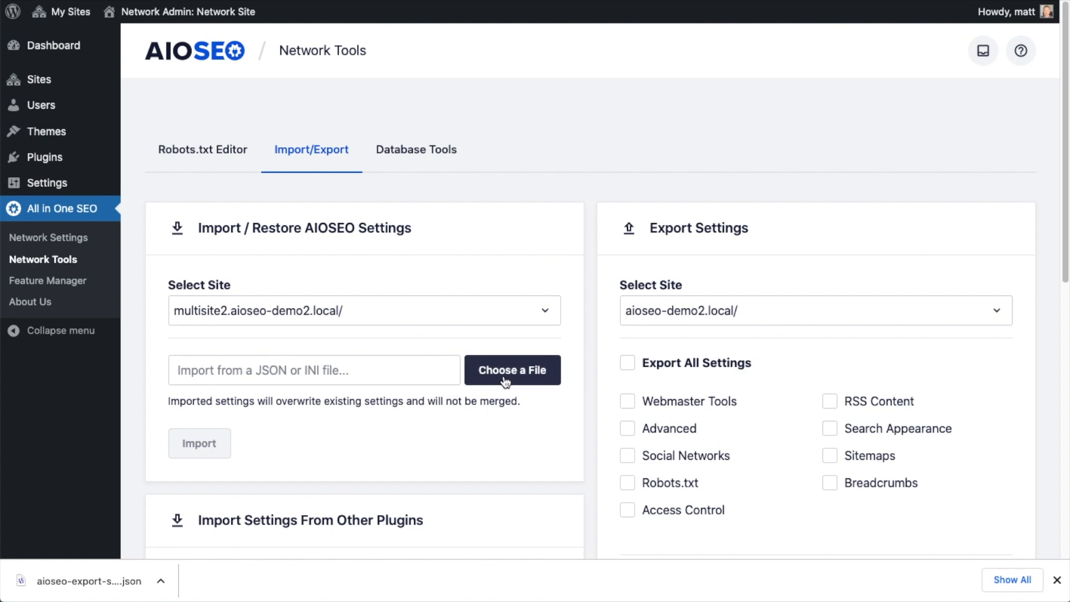
pyautogui.click(512, 370)
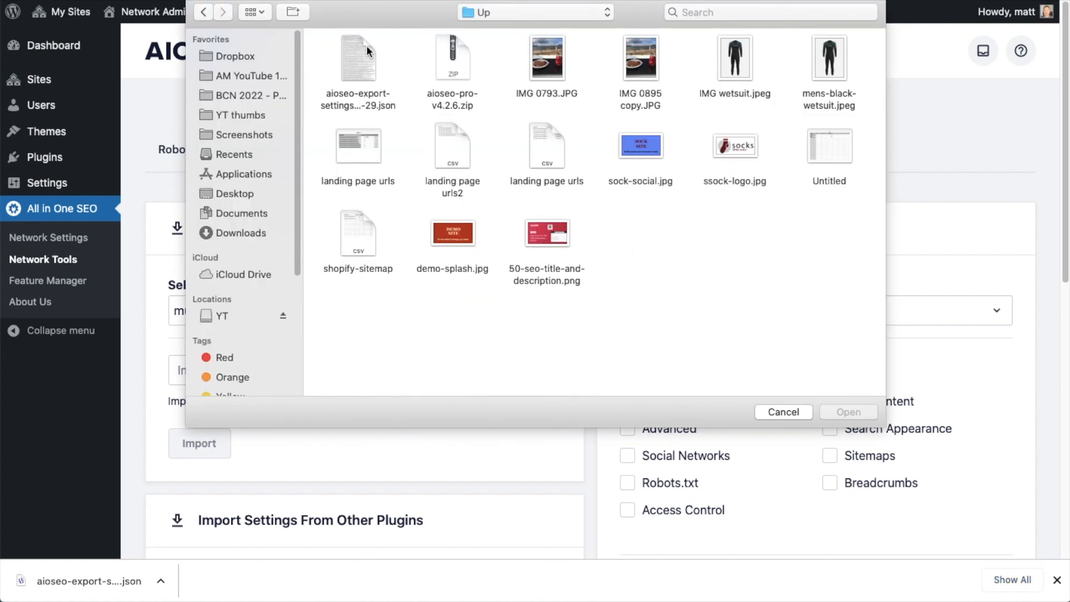
pyautogui.moveTo(360, 60)
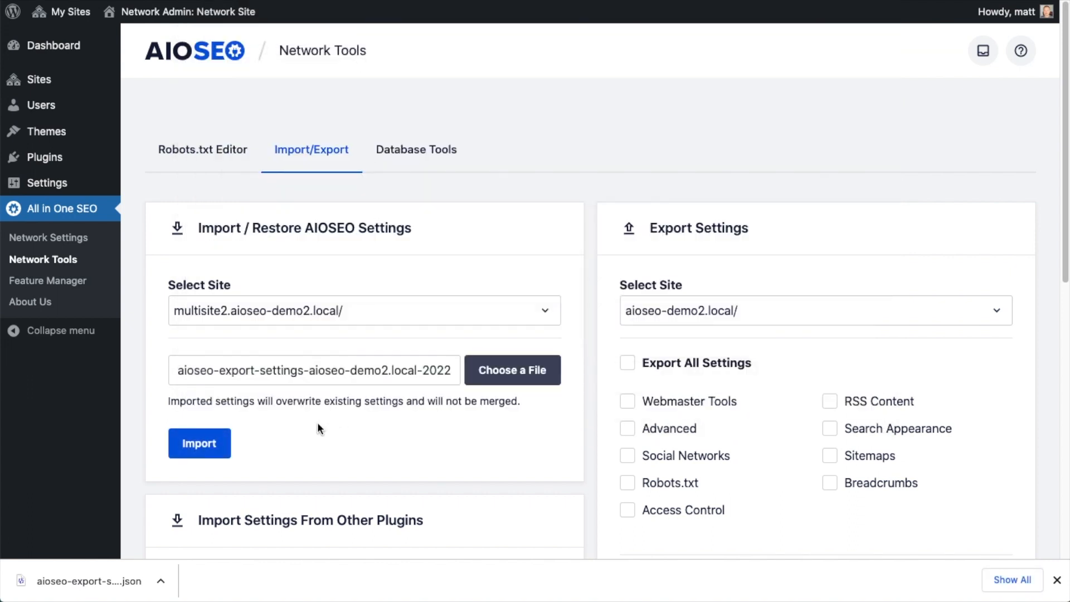
pyautogui.click(198, 443)
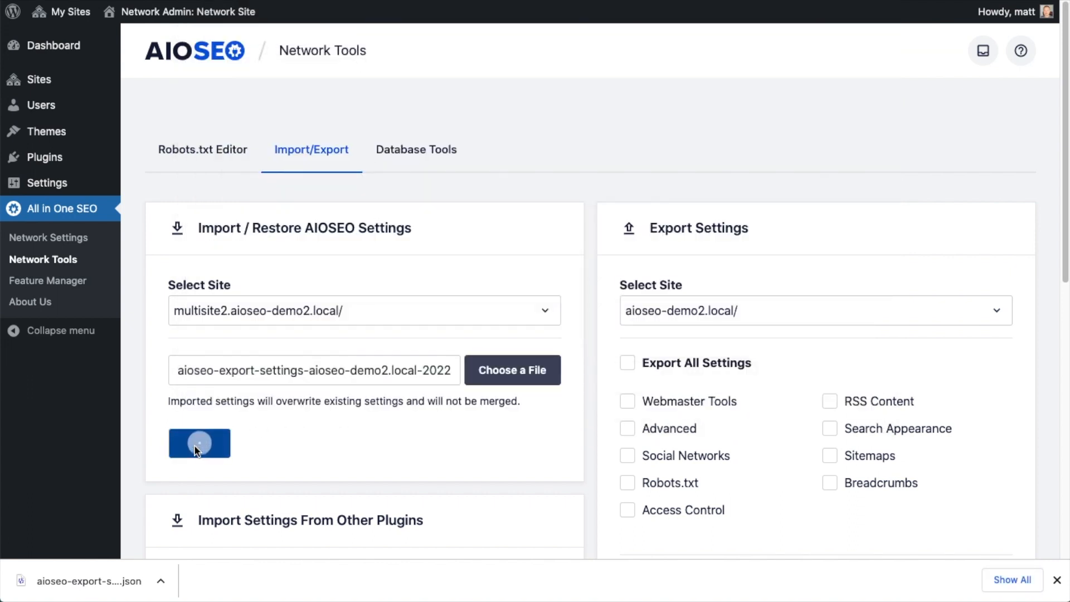
pyautogui.click(200, 443)
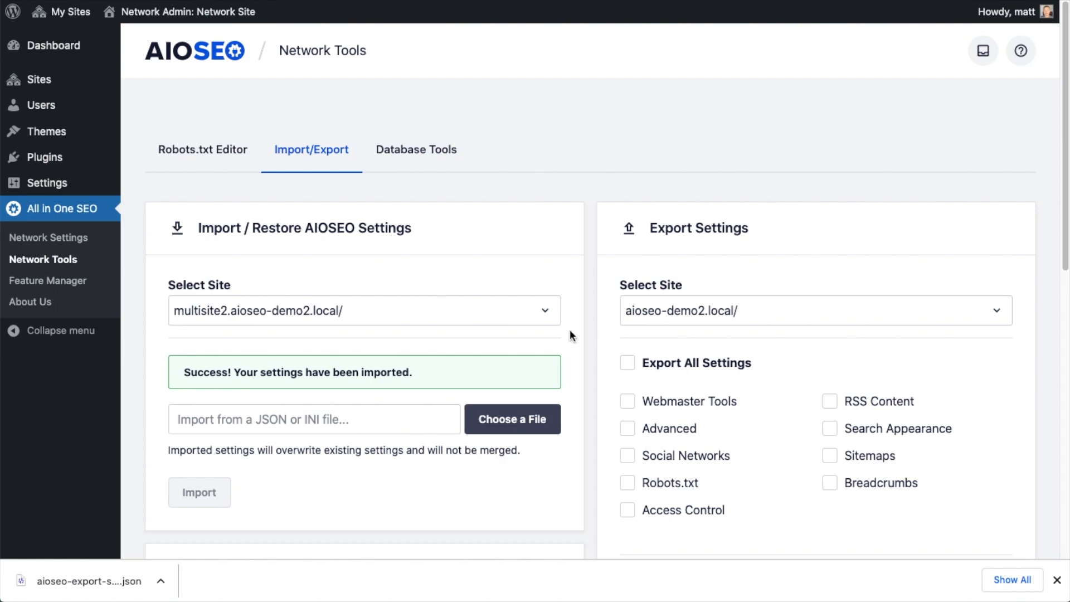
pyautogui.scroll(-3)
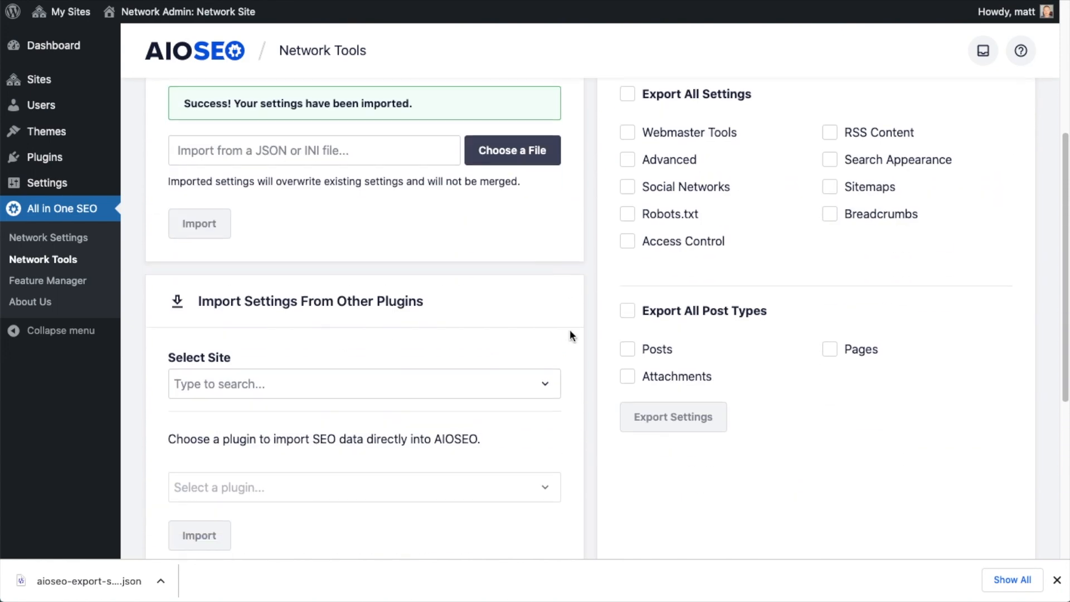
# Step: Create a settings backup for aioseo-demo2.local/ under Backup Settings
pyautogui.click(364, 384)
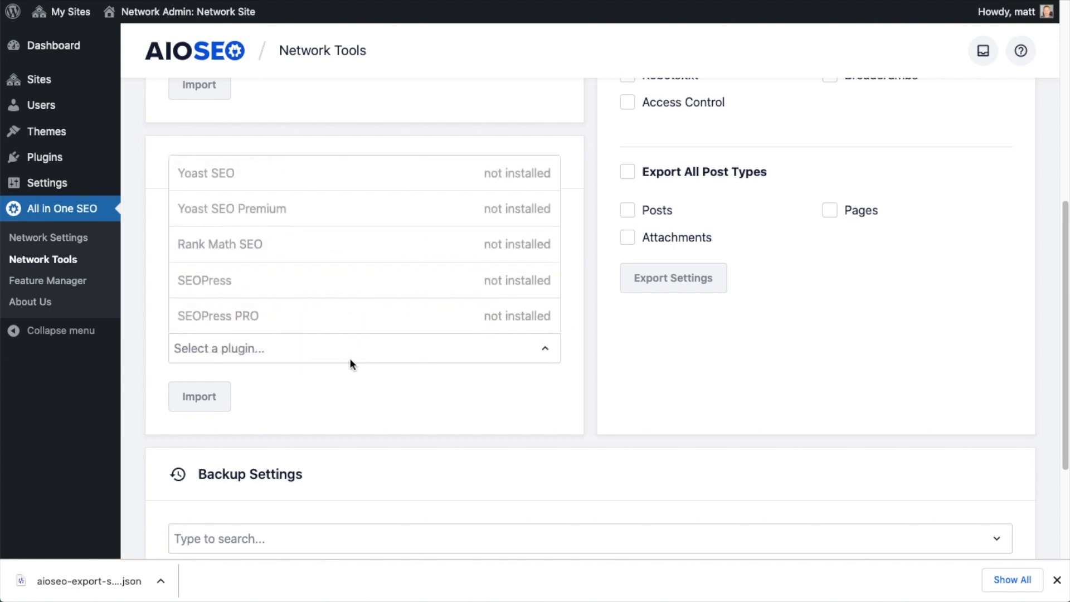
pyautogui.moveTo(293, 232)
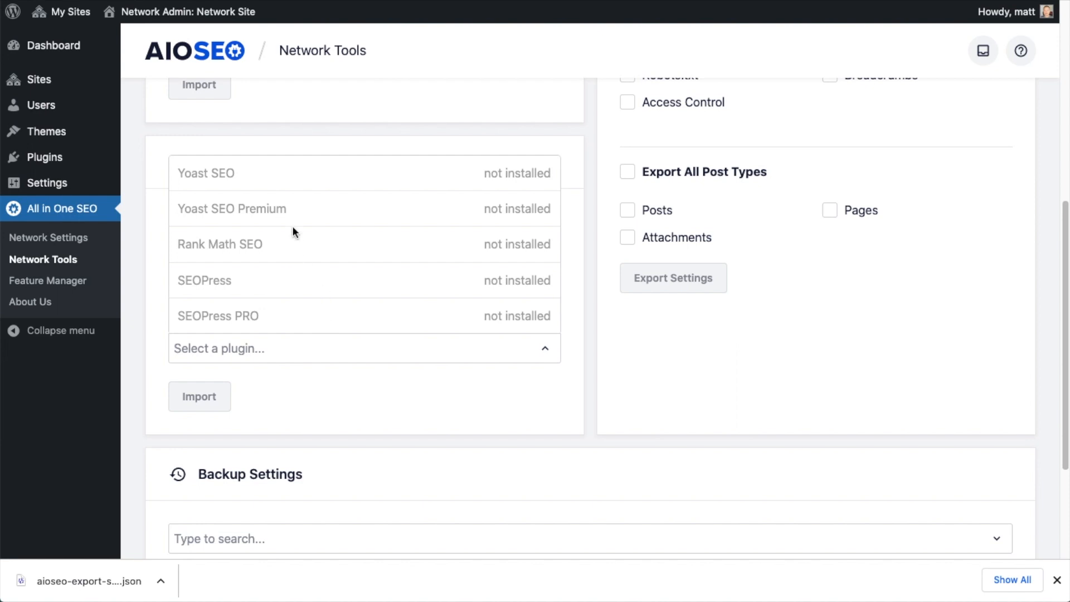
pyautogui.moveTo(570, 390)
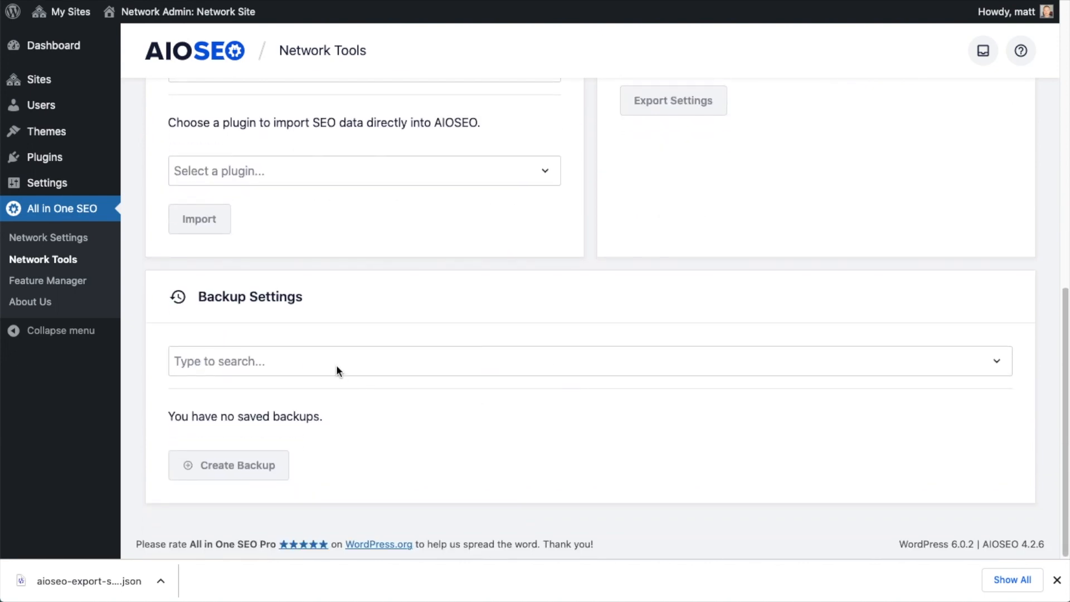
pyautogui.click(587, 361)
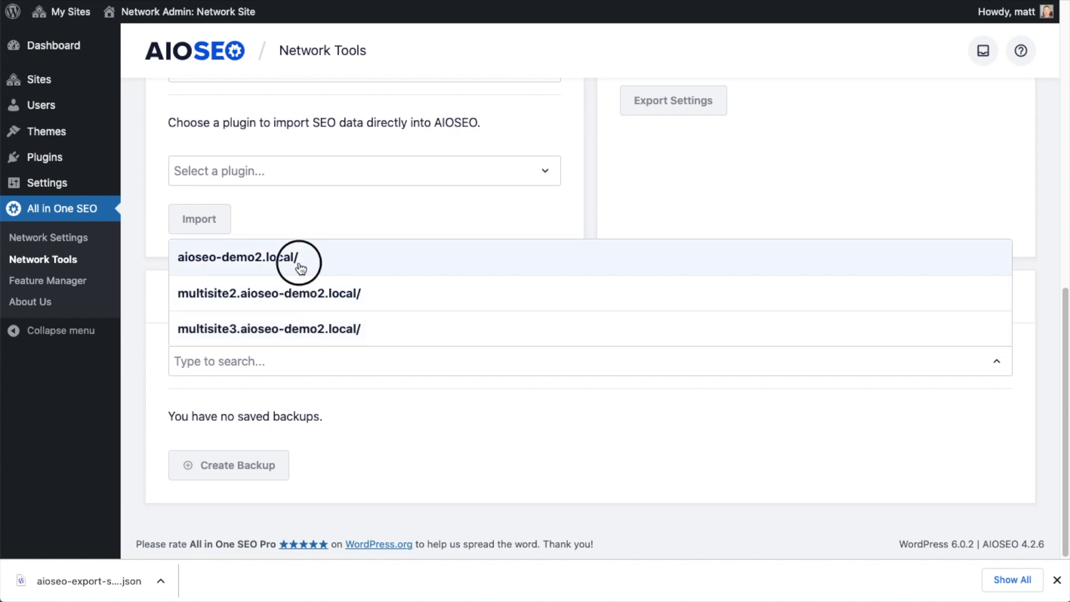
pyautogui.click(238, 257)
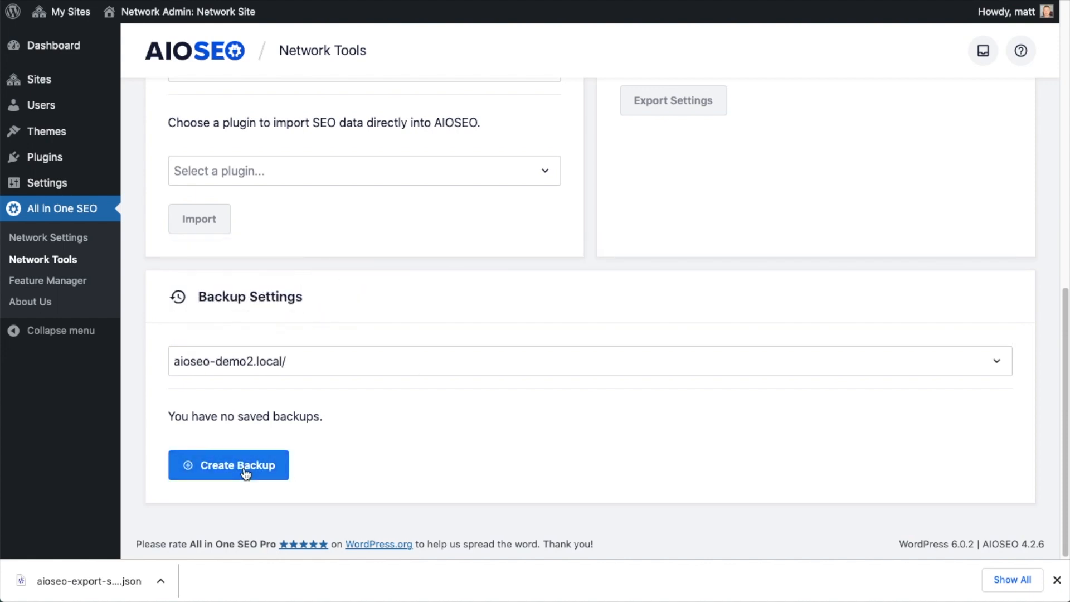
pyautogui.click(228, 465)
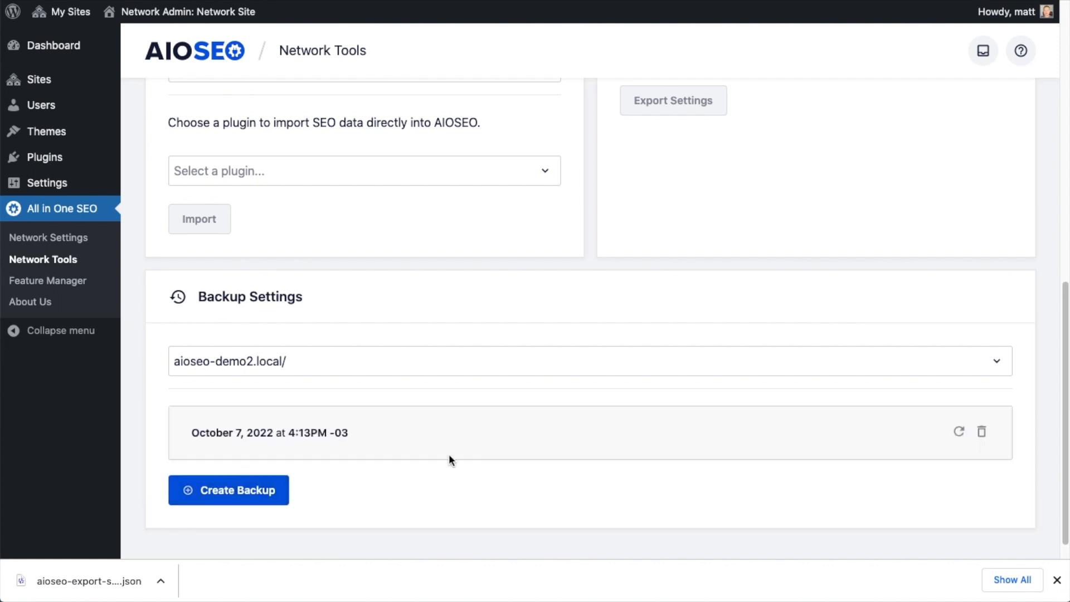
pyautogui.moveTo(408, 414)
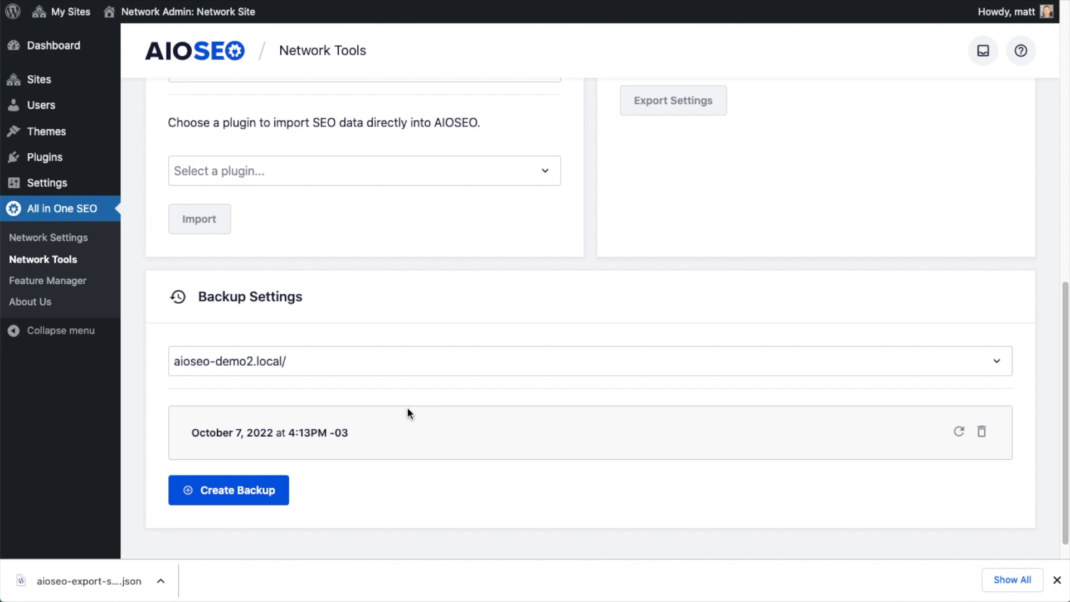
pyautogui.moveTo(926, 486)
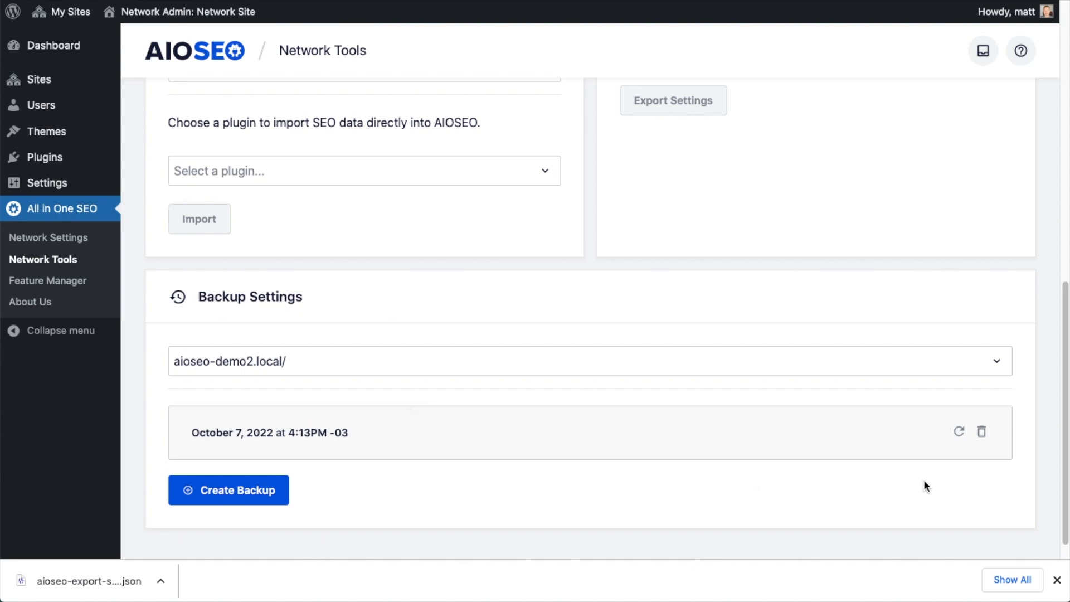
pyautogui.moveTo(959, 431)
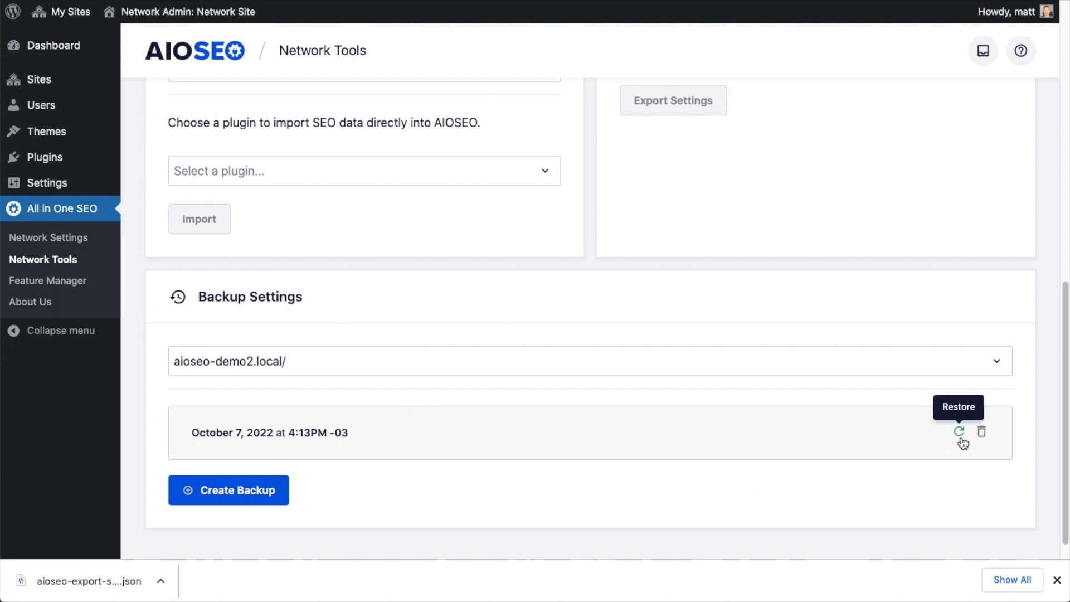
pyautogui.moveTo(981, 433)
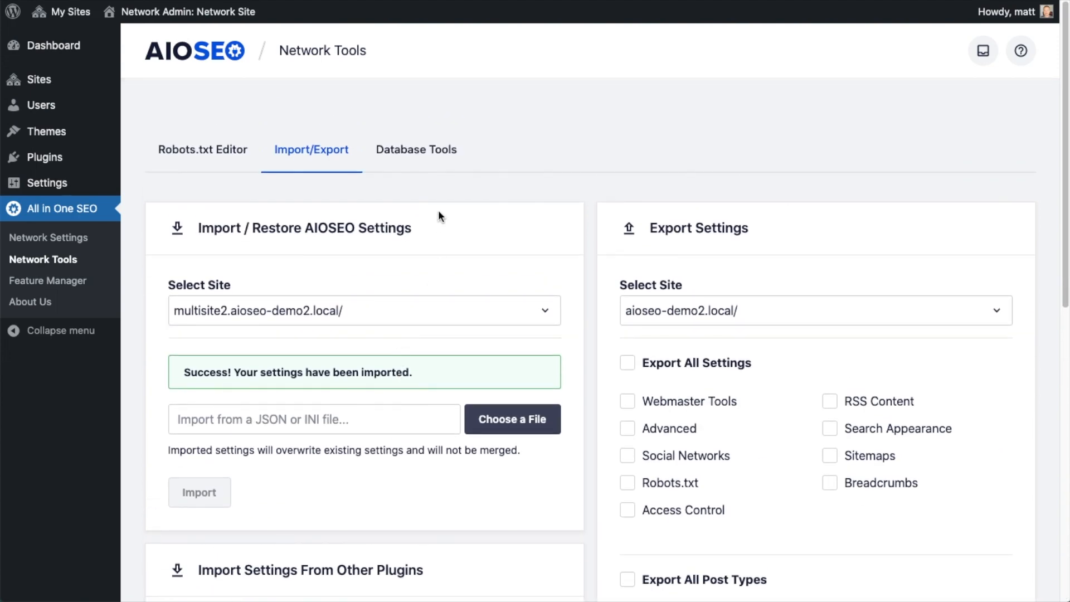
# Step: Reset Social Networks settings to default for multisite2.aioseo-demo2.local/ in Database Tools, confirming Yes
pyautogui.click(416, 149)
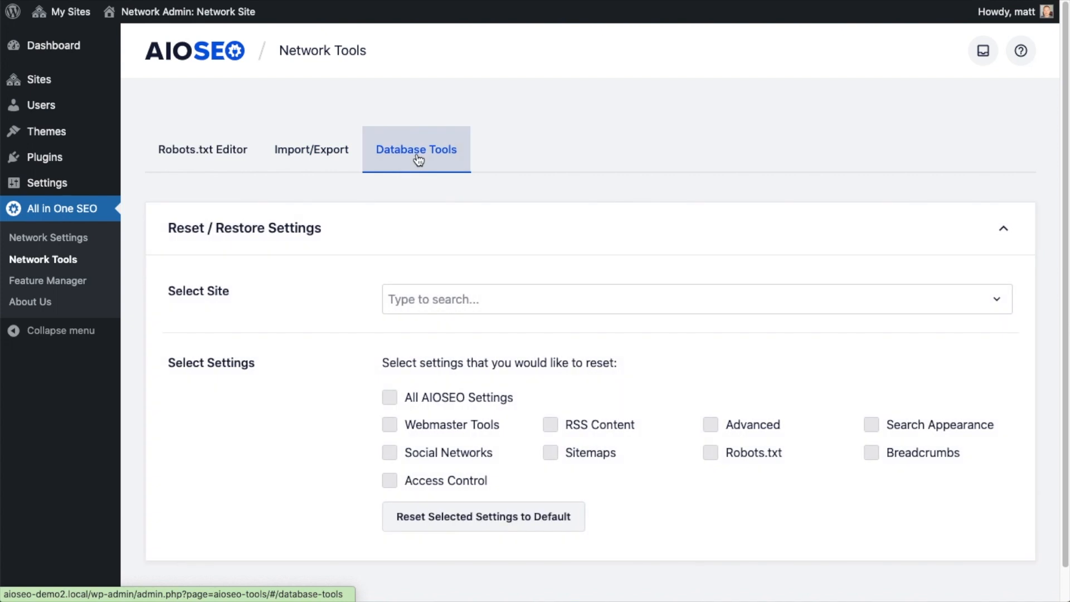
pyautogui.scroll(-3)
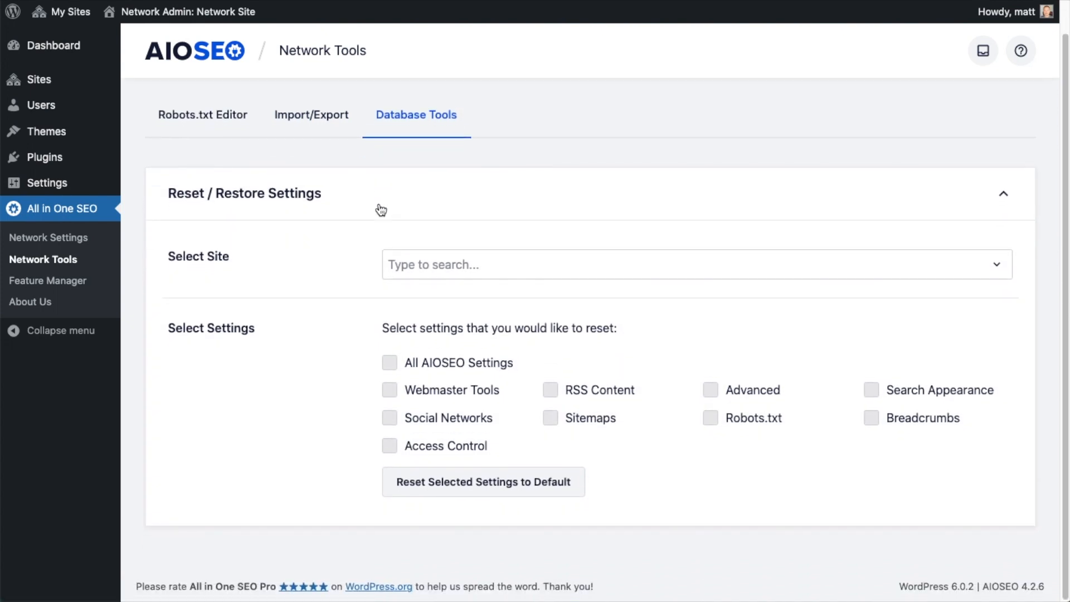
pyautogui.click(689, 265)
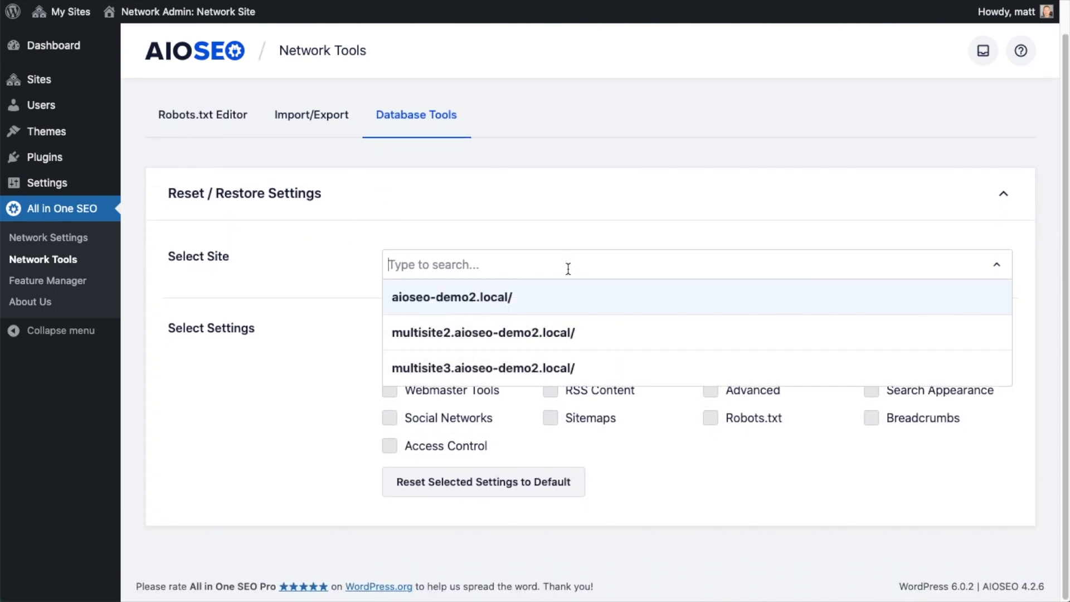
pyautogui.click(483, 334)
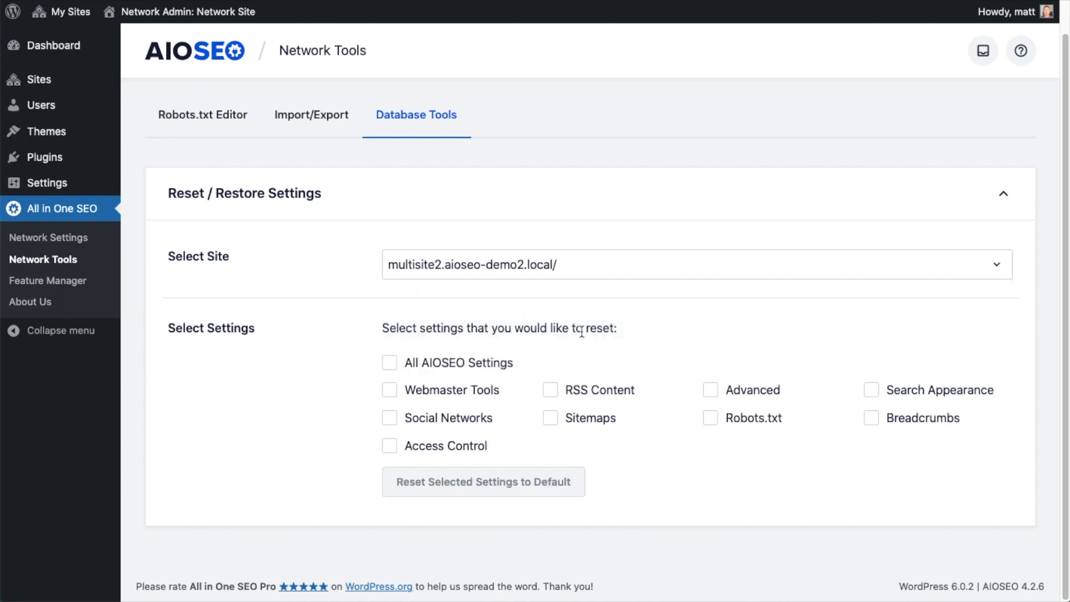
pyautogui.moveTo(326, 324)
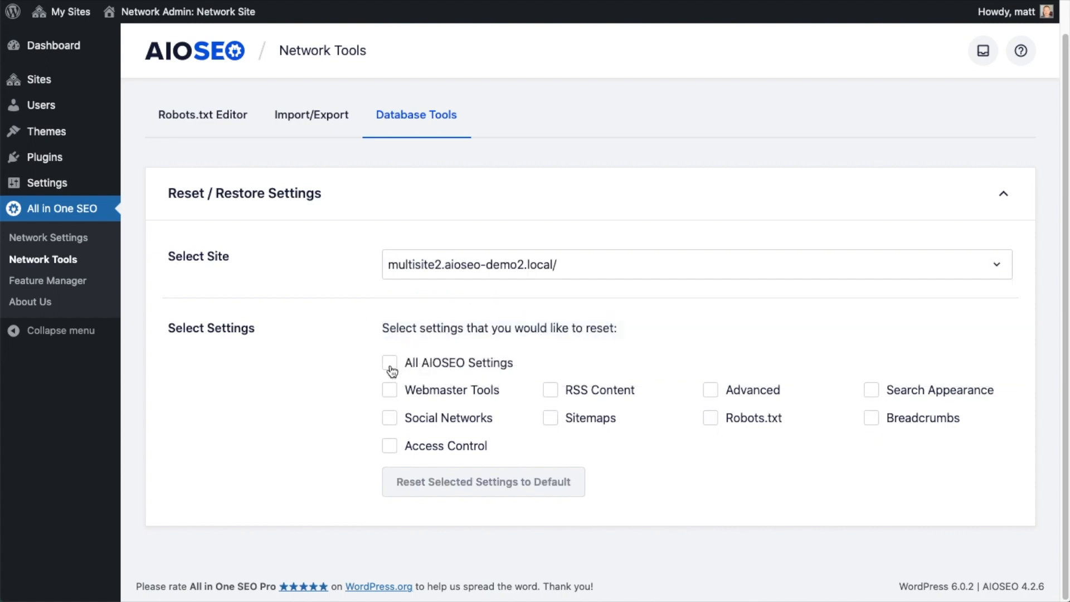
pyautogui.moveTo(719, 488)
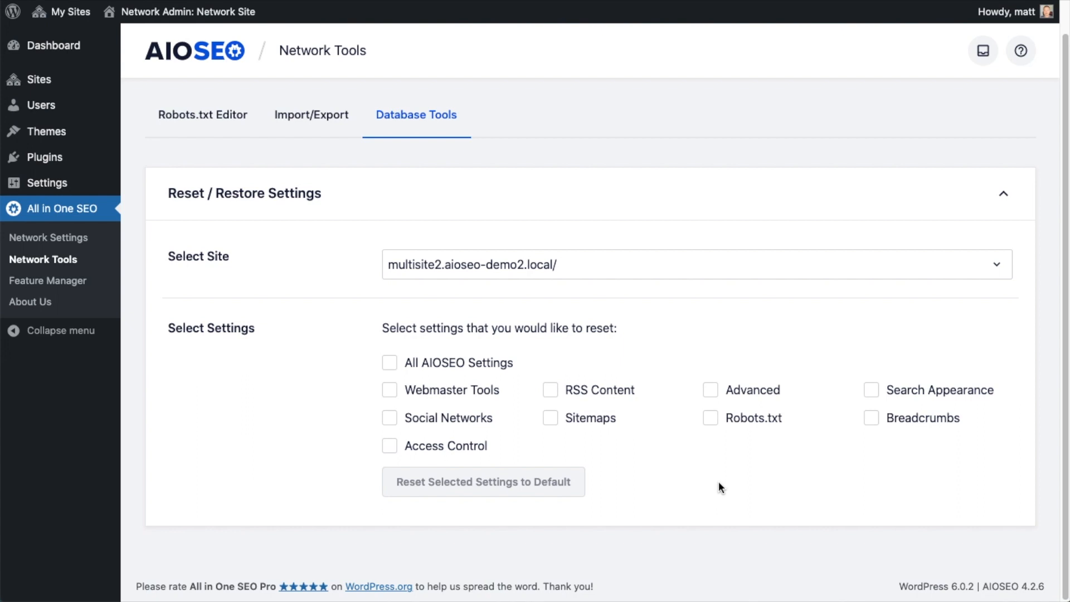
pyautogui.moveTo(586, 275)
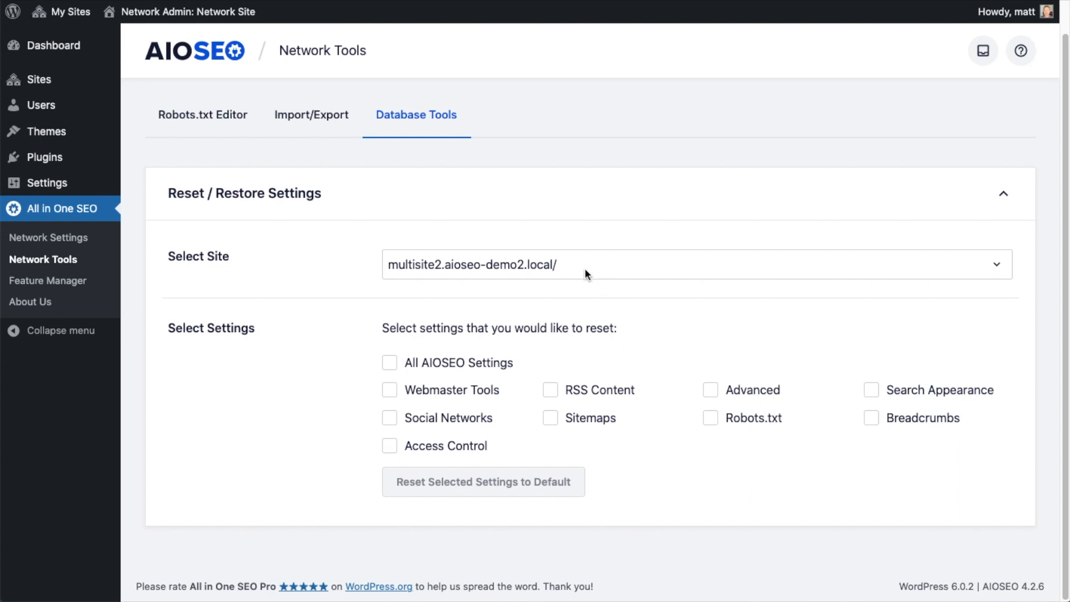
pyautogui.moveTo(501, 299)
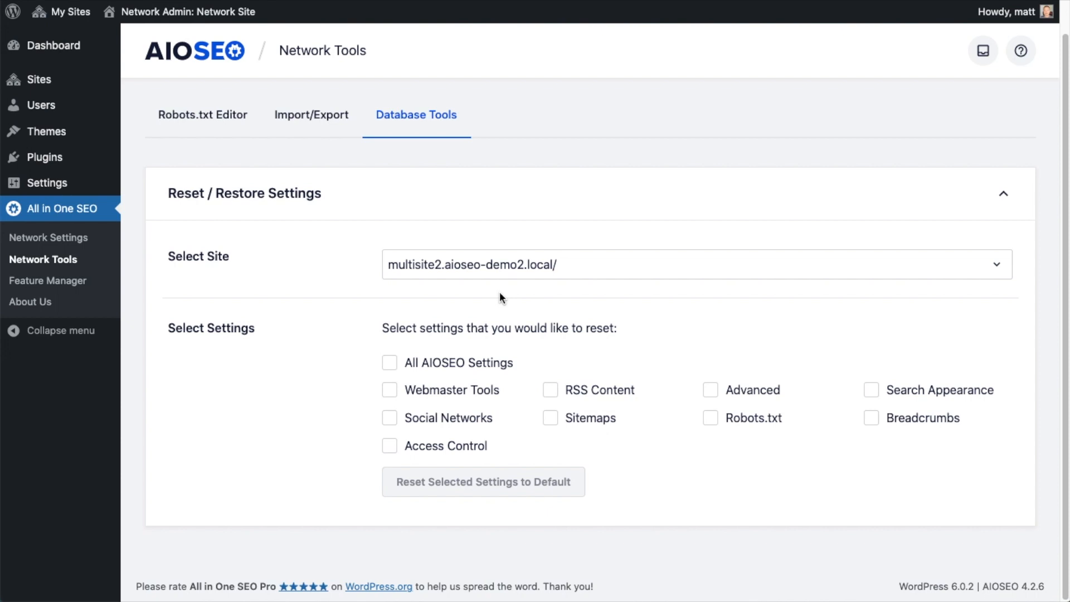
pyautogui.moveTo(516, 345)
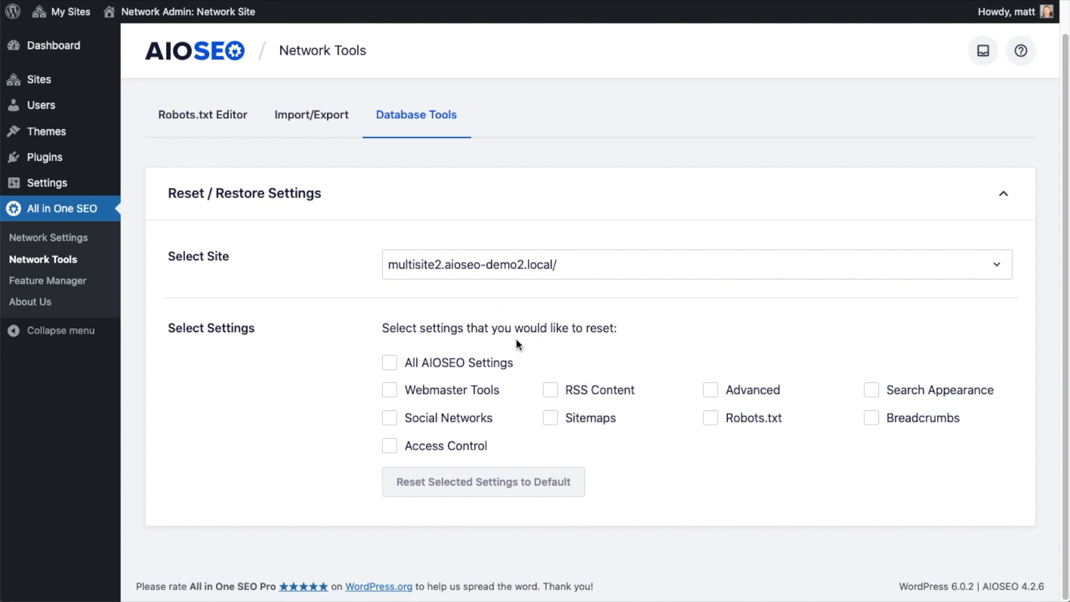
pyautogui.moveTo(443, 322)
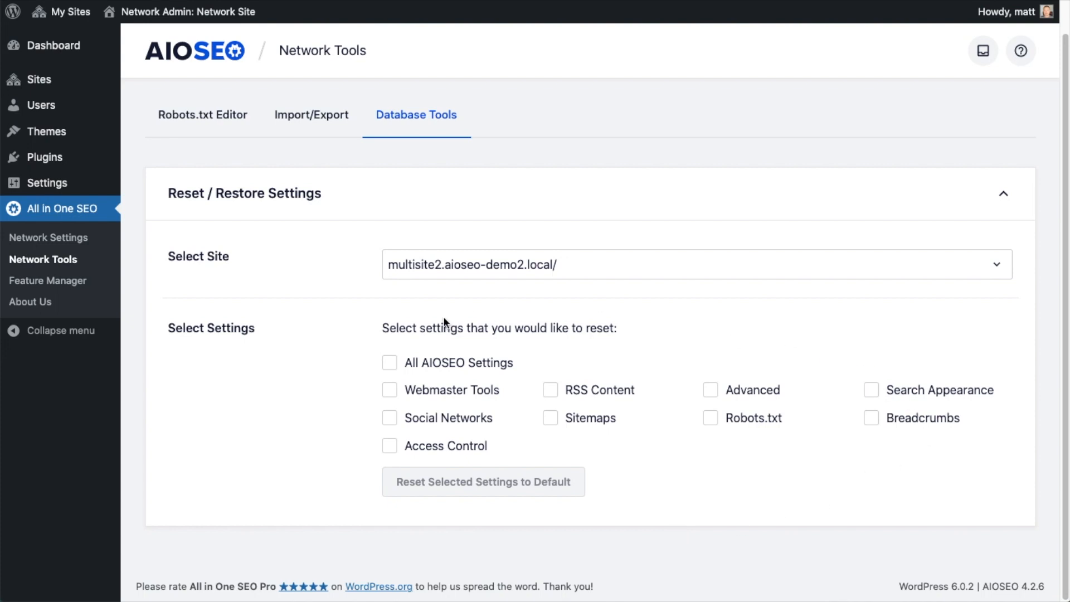
pyautogui.moveTo(431, 382)
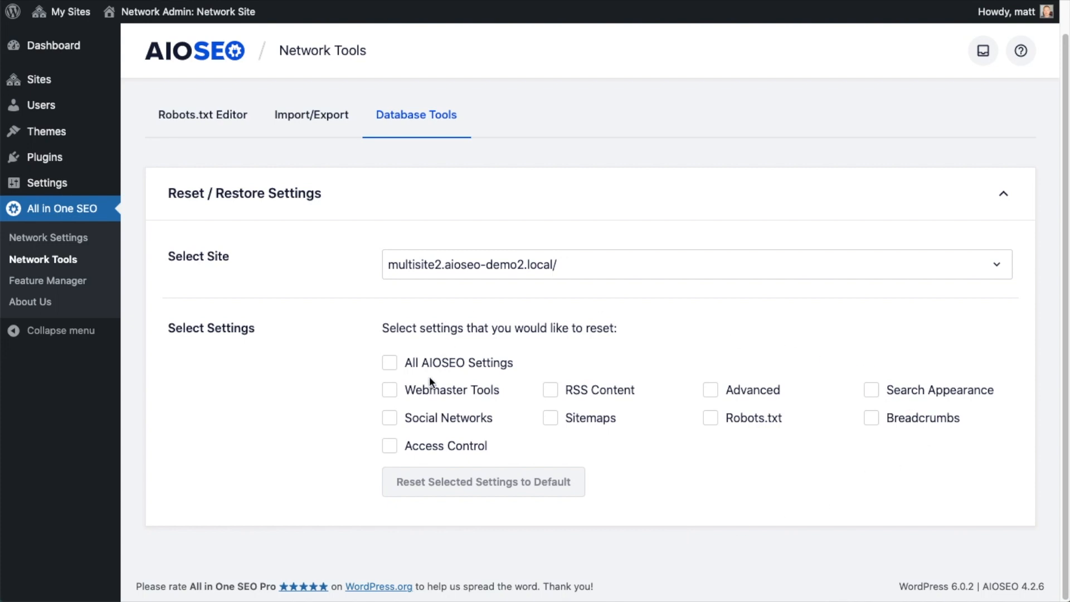
pyautogui.moveTo(395, 422)
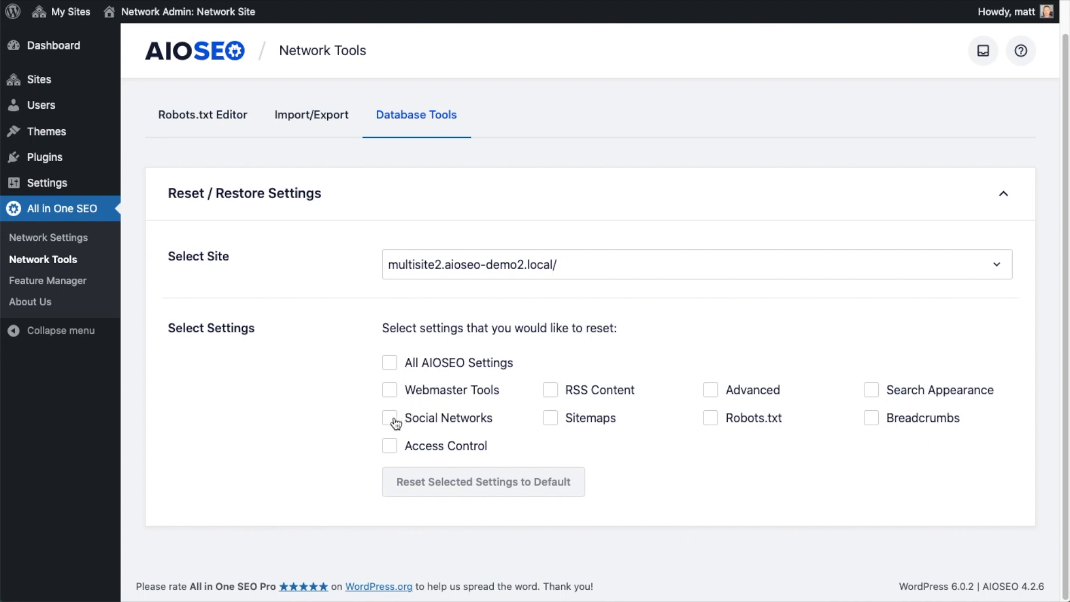
pyautogui.moveTo(392, 422)
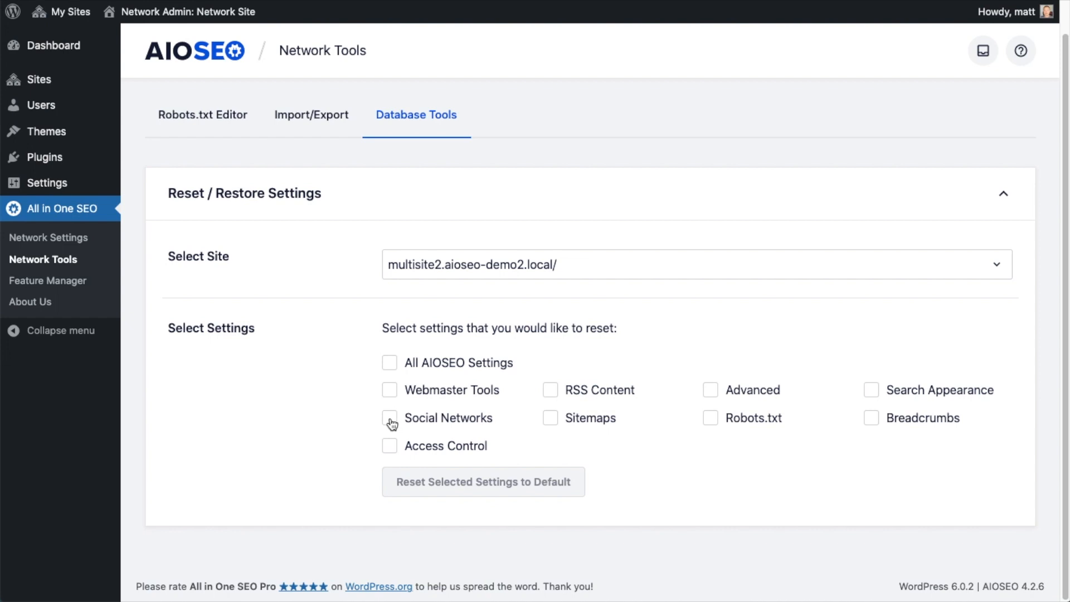
pyautogui.click(390, 418)
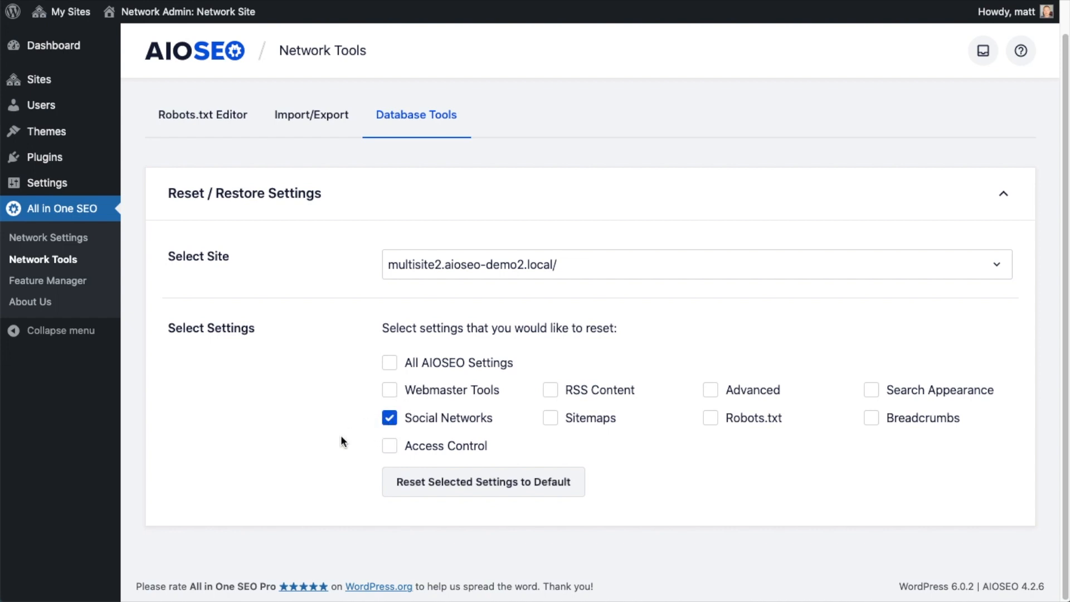
pyautogui.moveTo(488, 492)
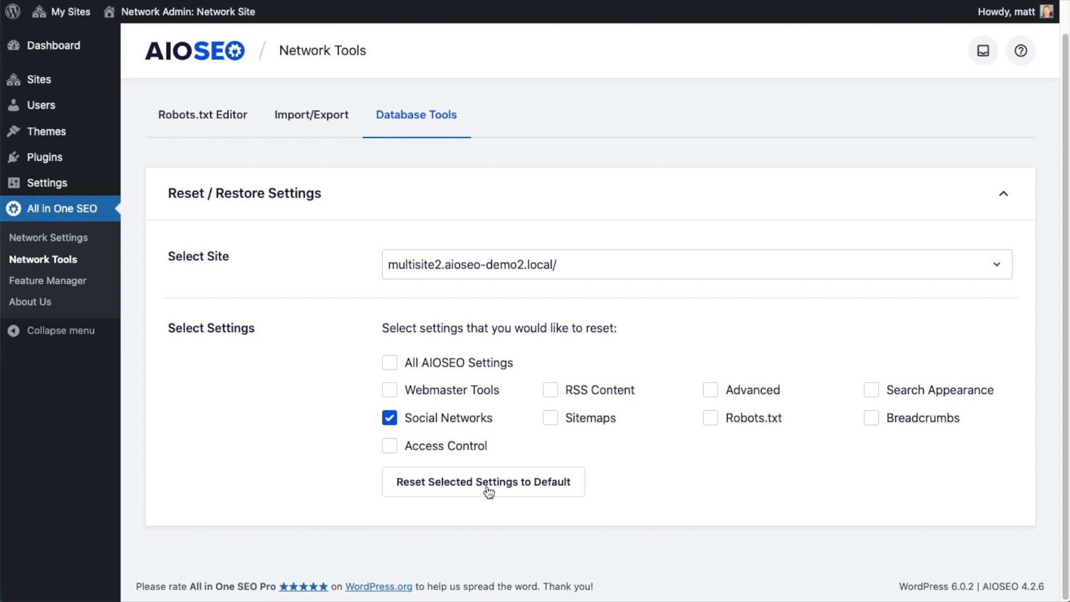
pyautogui.click(482, 482)
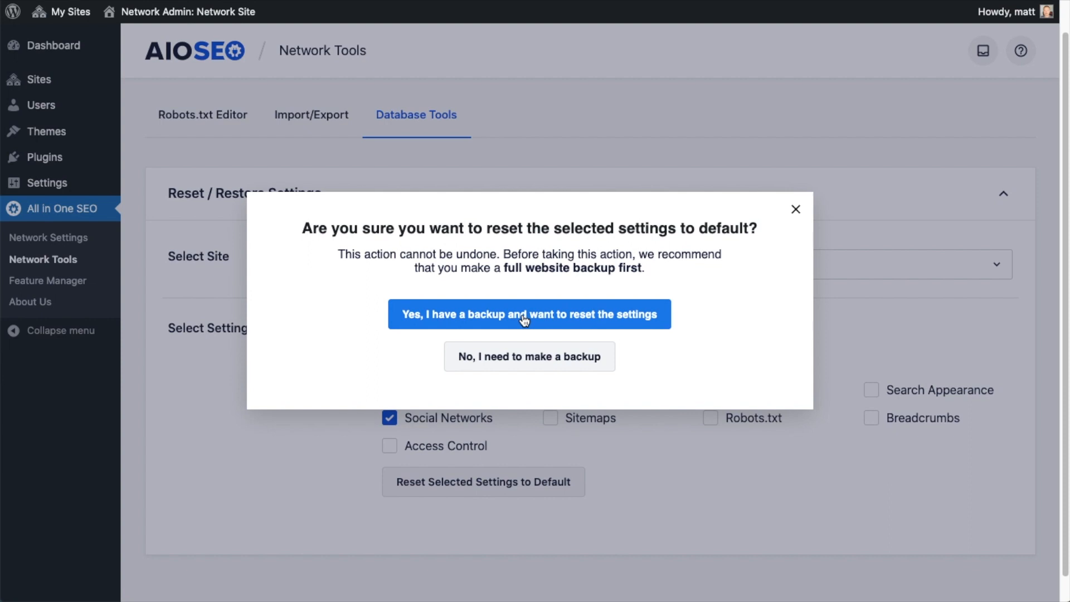
pyautogui.click(529, 314)
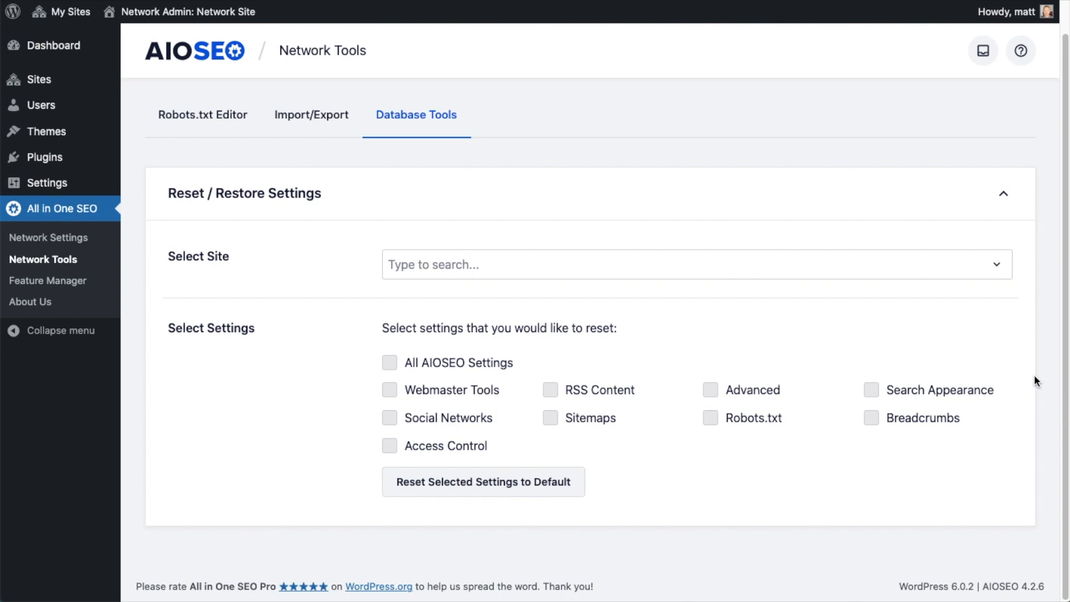
pyautogui.moveTo(48, 281)
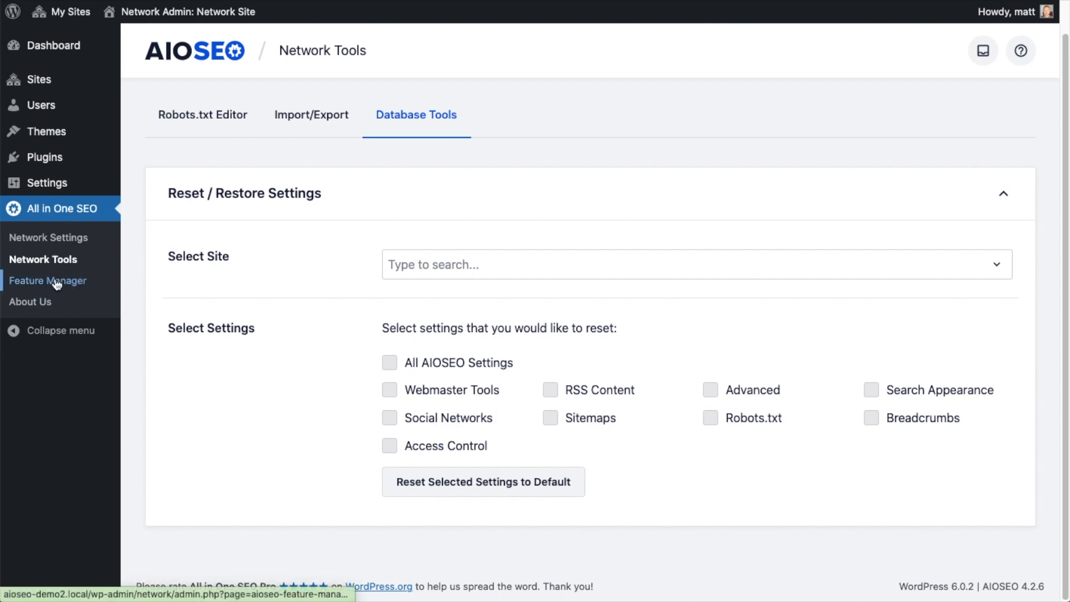
# Step: Activate the Redirection Manager addon in Feature Manager and confirm the network-wide change
pyautogui.click(48, 281)
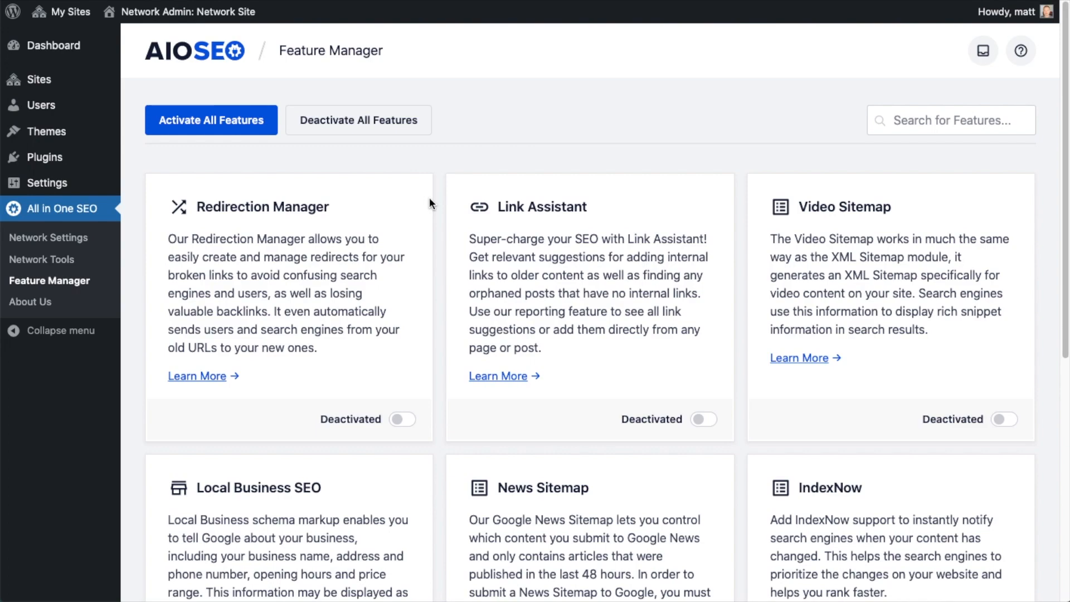
pyautogui.scroll(-3)
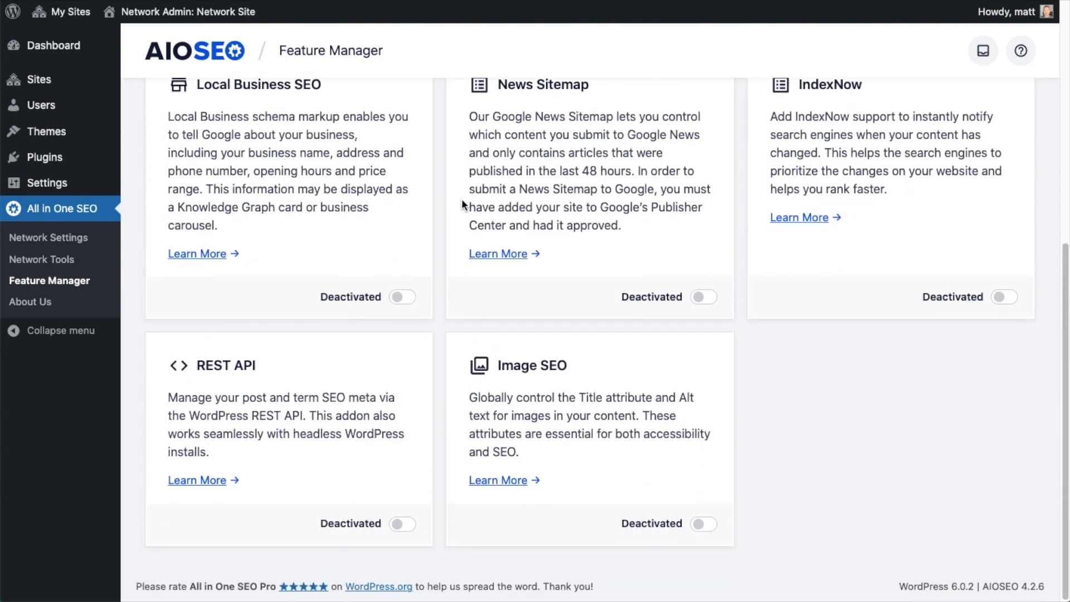
pyautogui.scroll(3)
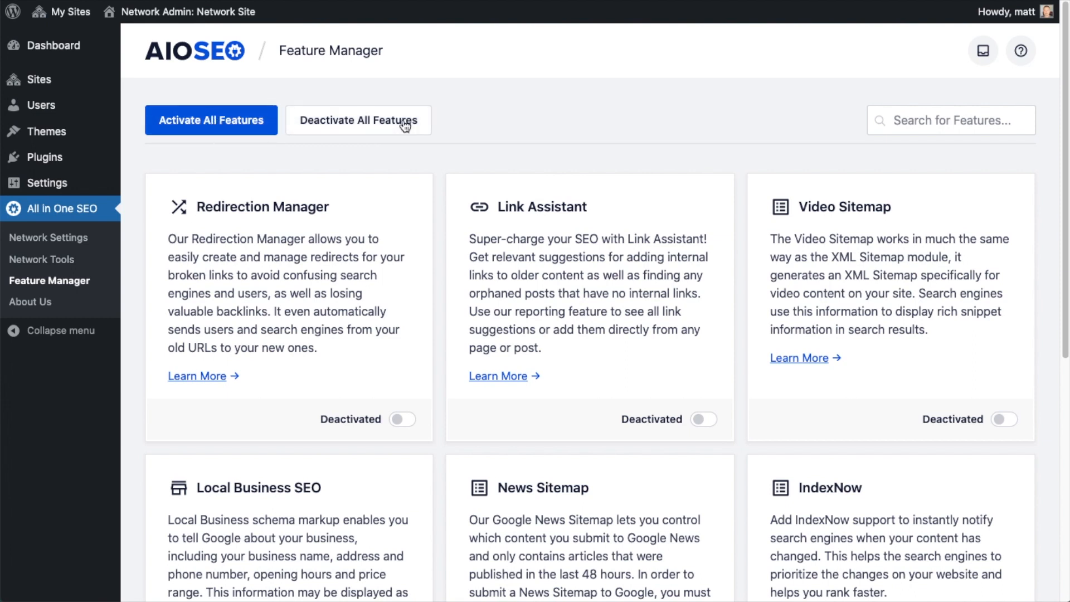
pyautogui.moveTo(412, 143)
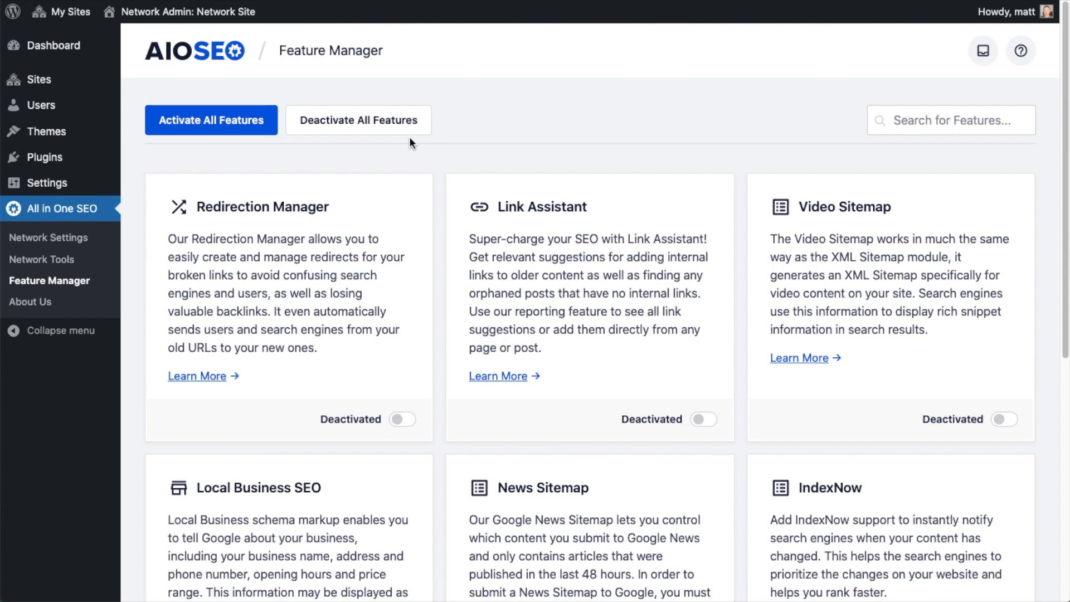
pyautogui.scroll(-3)
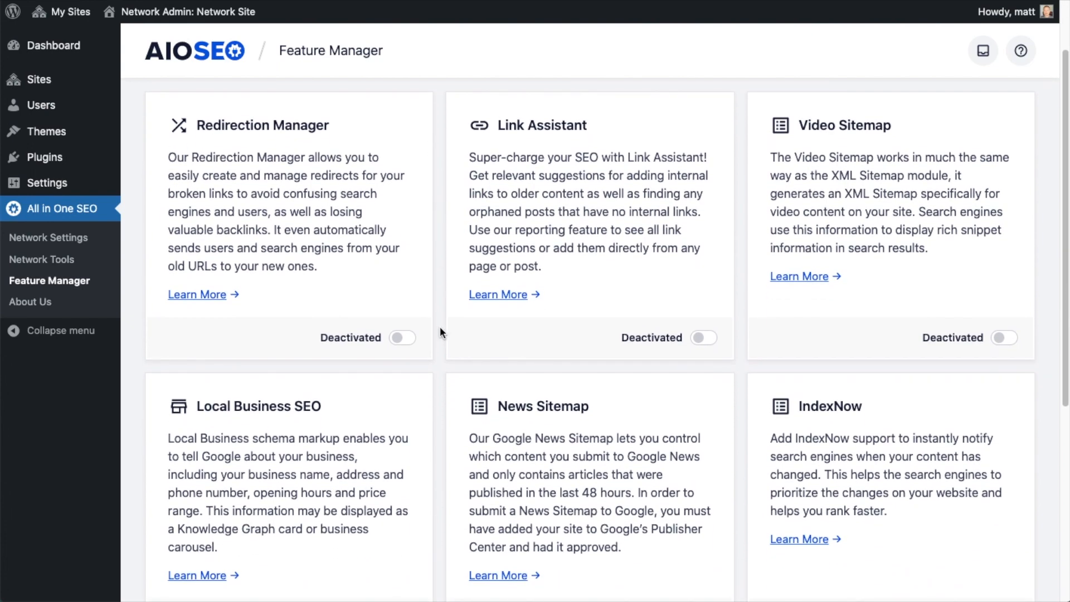
pyautogui.click(400, 338)
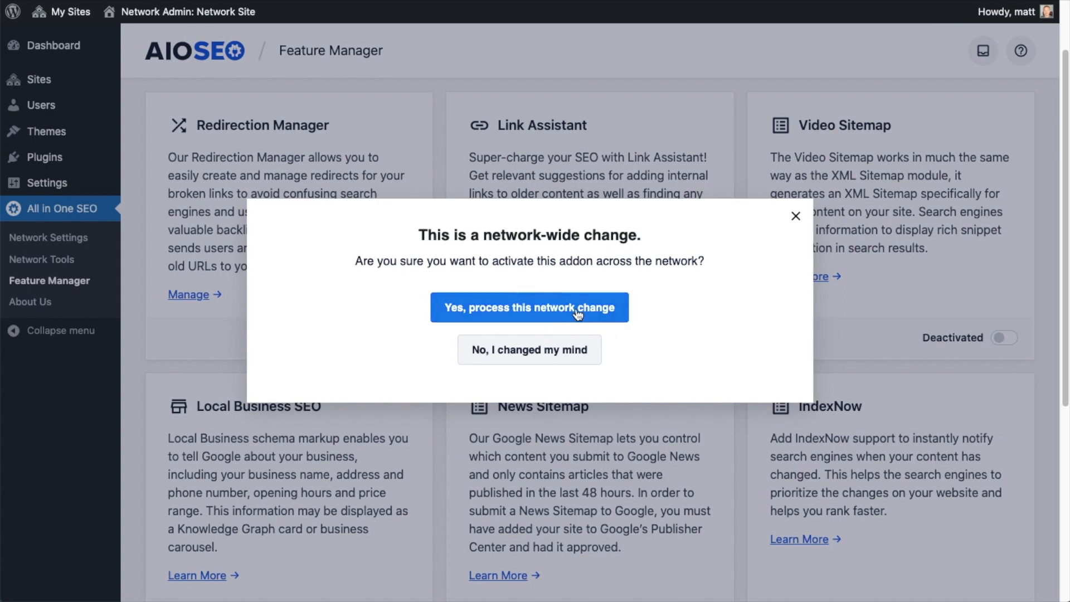
pyautogui.click(528, 307)
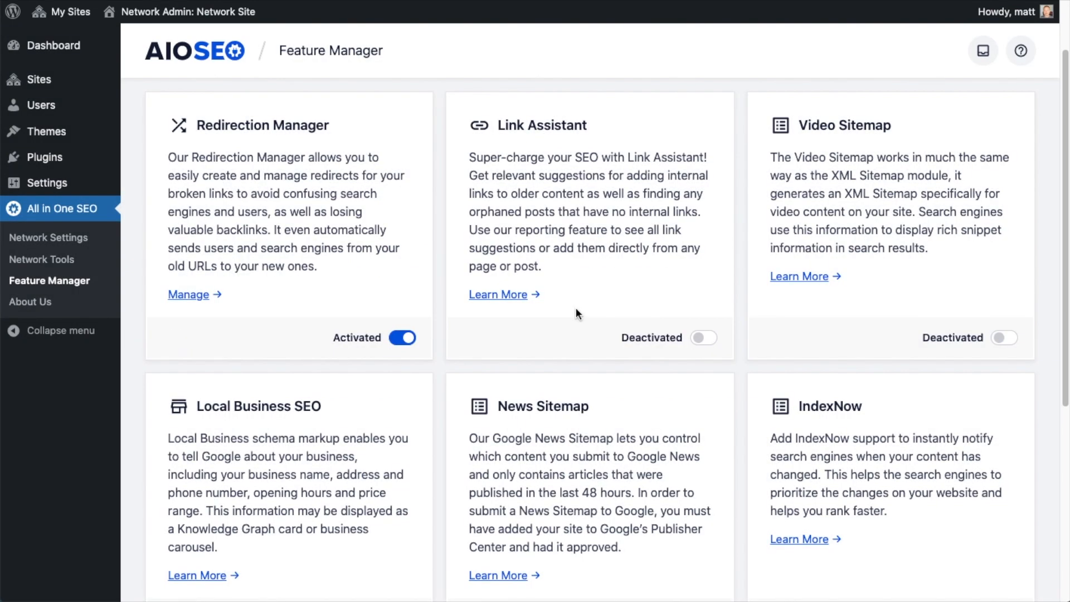
pyautogui.moveTo(393, 372)
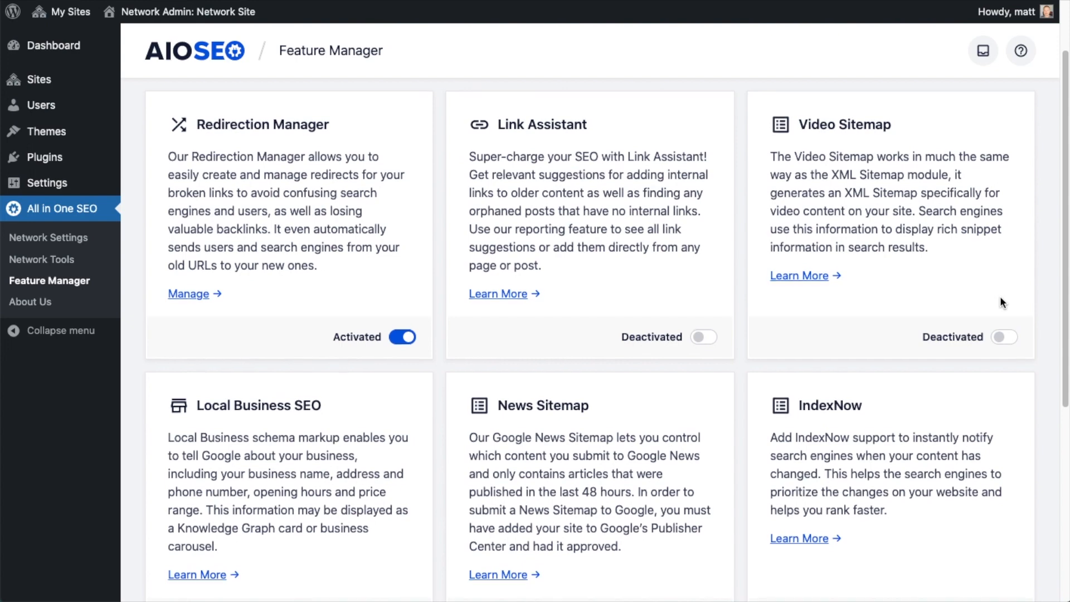
pyautogui.scroll(-3)
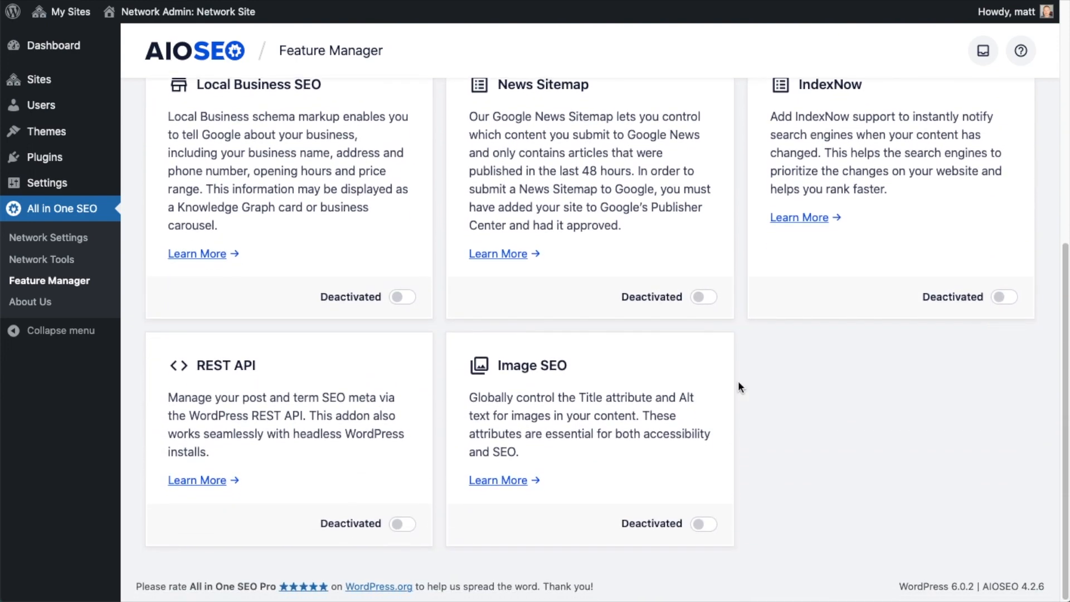
pyautogui.moveTo(73, 317)
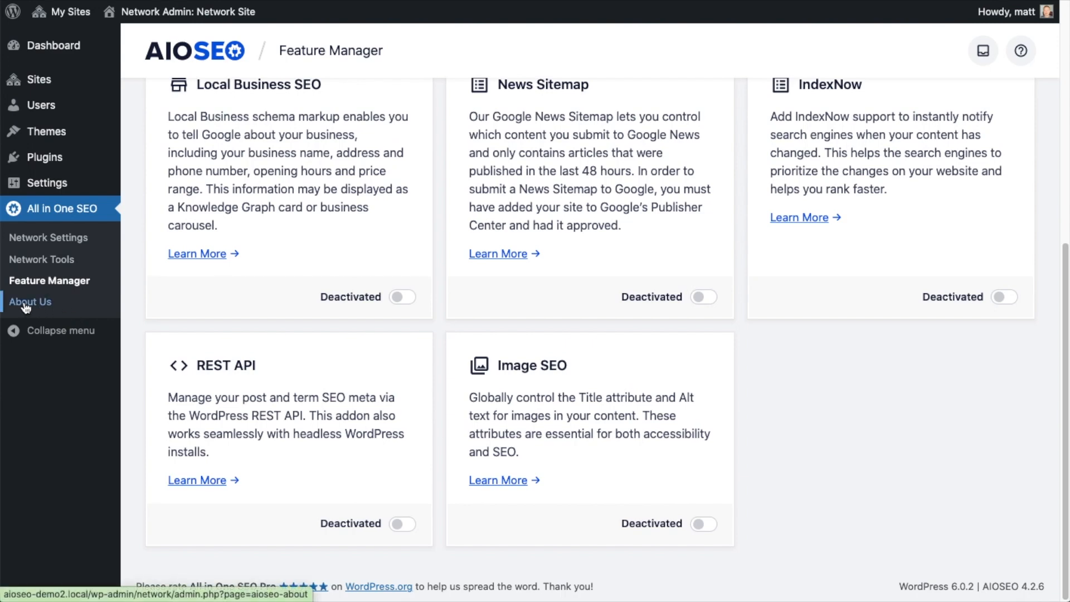
# Step: Browse About Us, then view the Getting Started guide with its setup video and documentation links
pyautogui.click(31, 302)
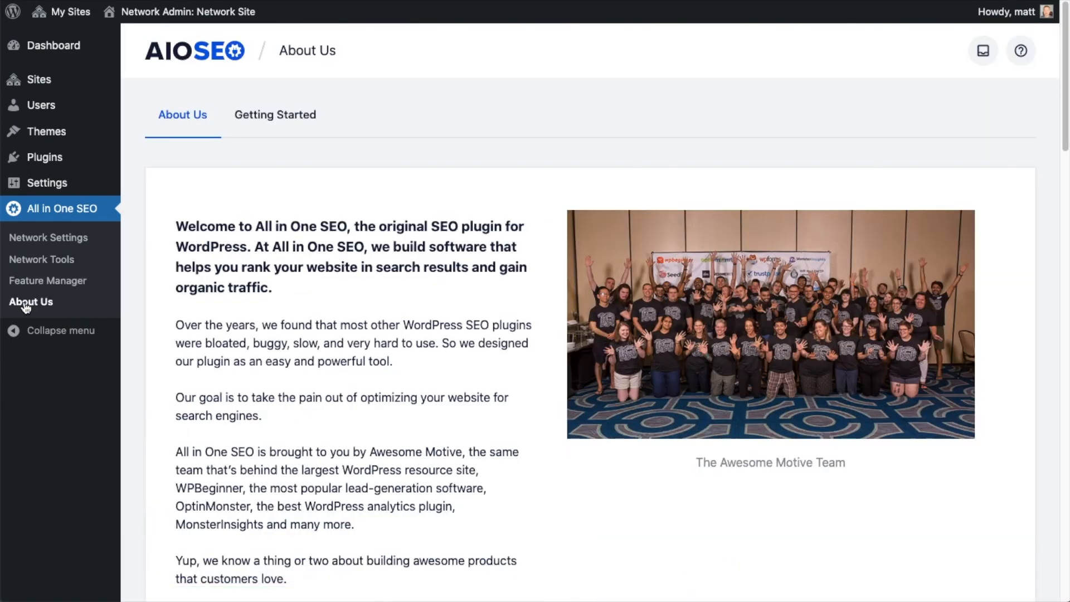
pyautogui.scroll(-3)
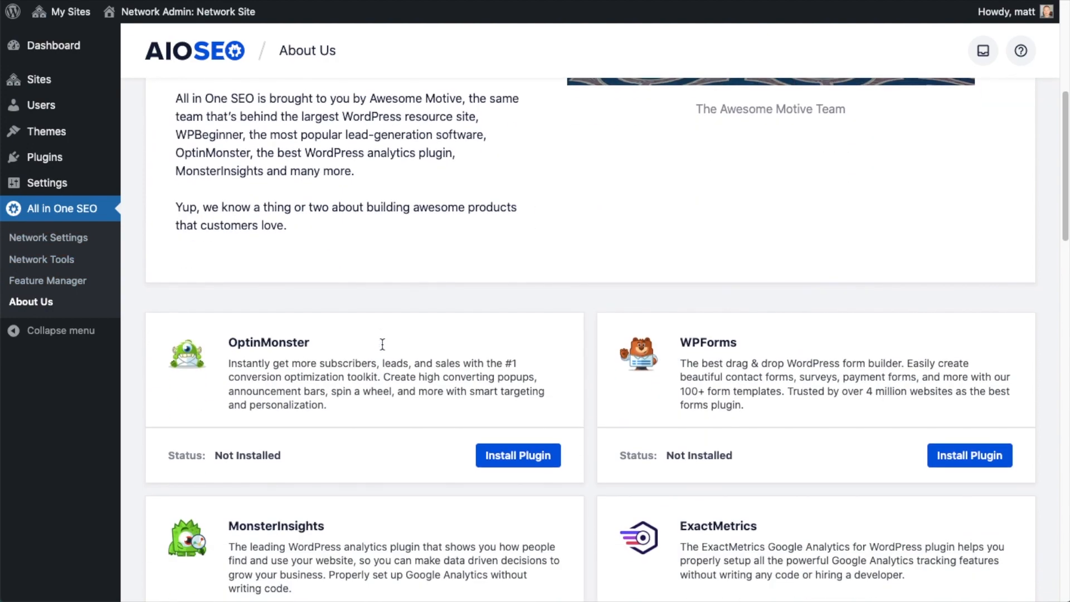
pyautogui.scroll(-3)
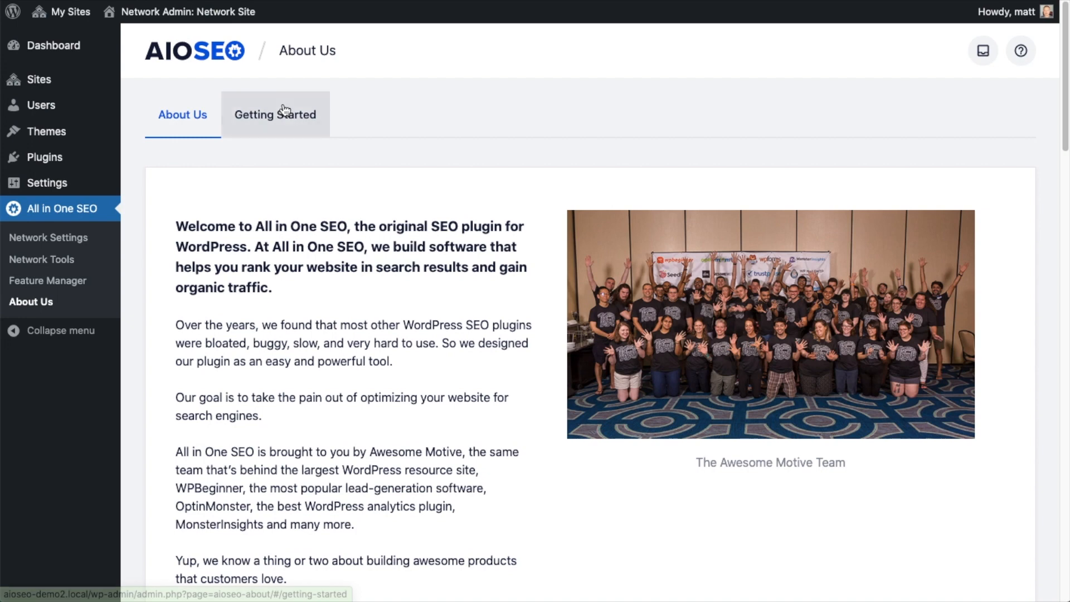
pyautogui.click(275, 114)
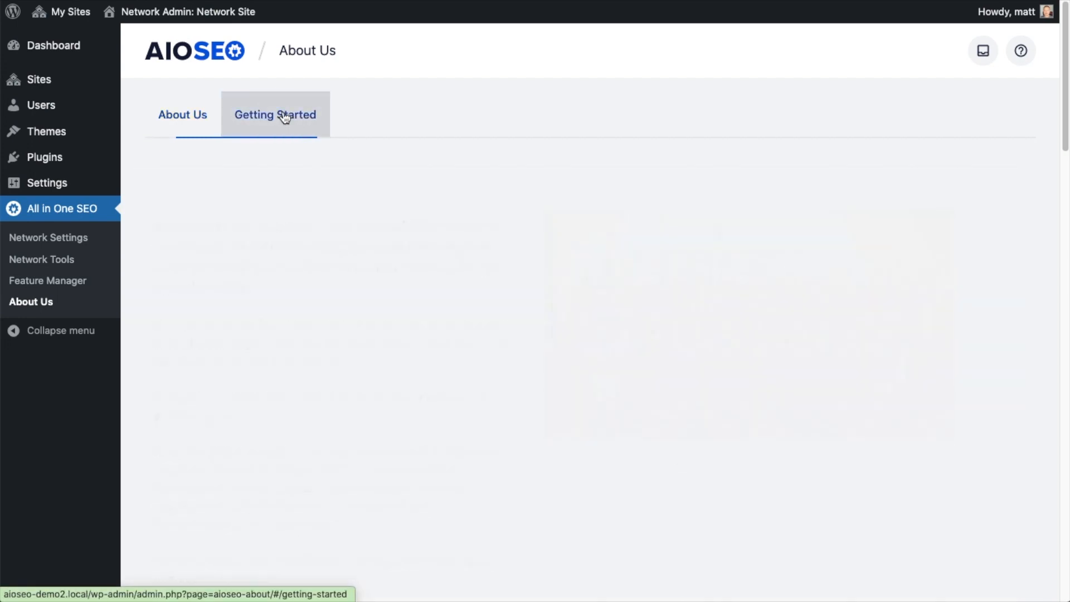
pyautogui.click(275, 115)
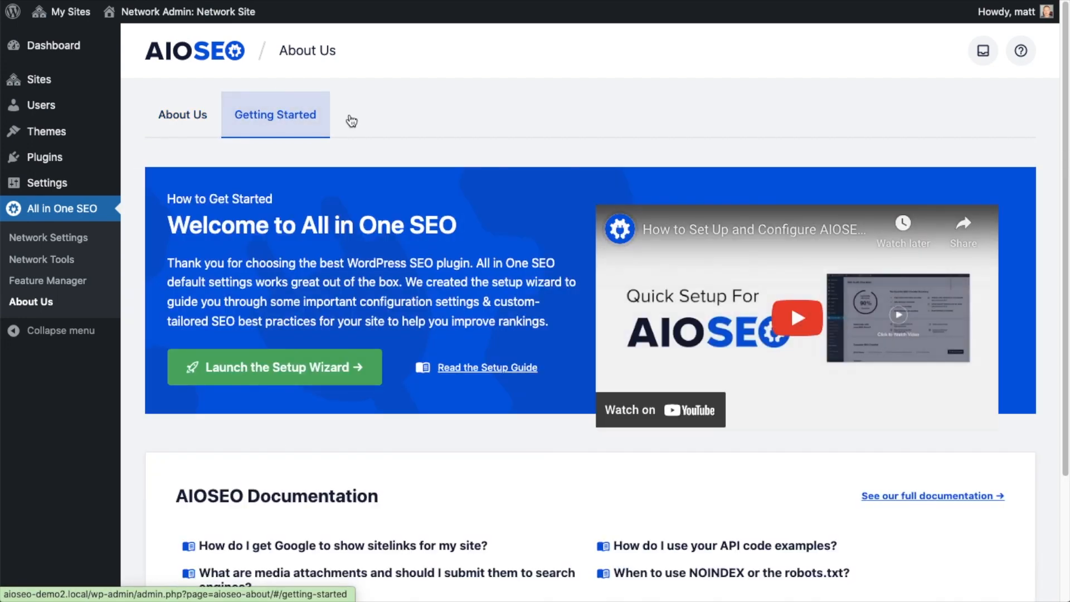
pyautogui.scroll(-3)
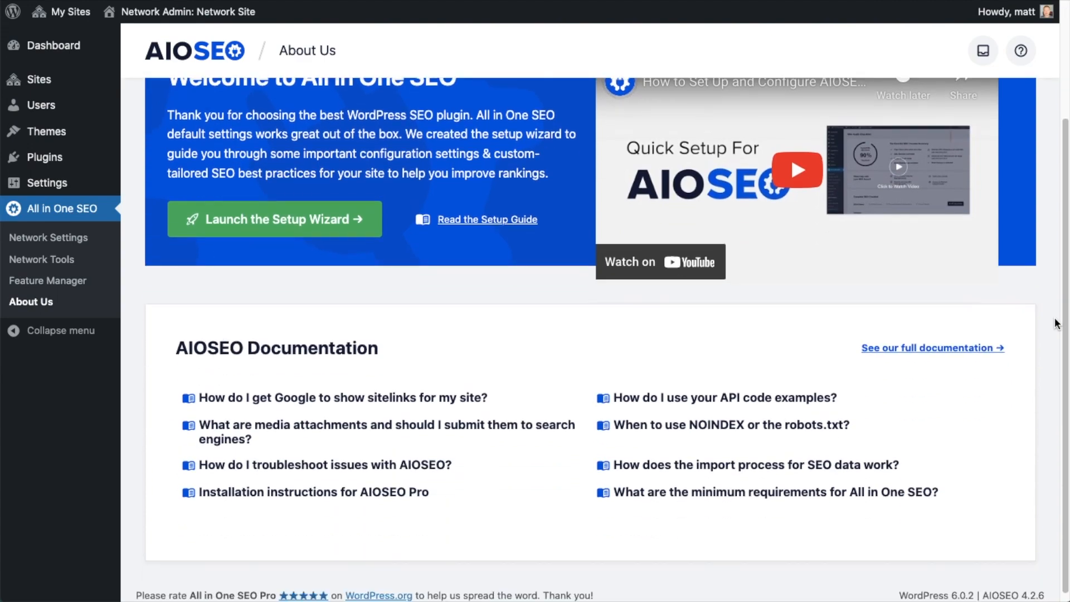
pyautogui.scroll(-3)
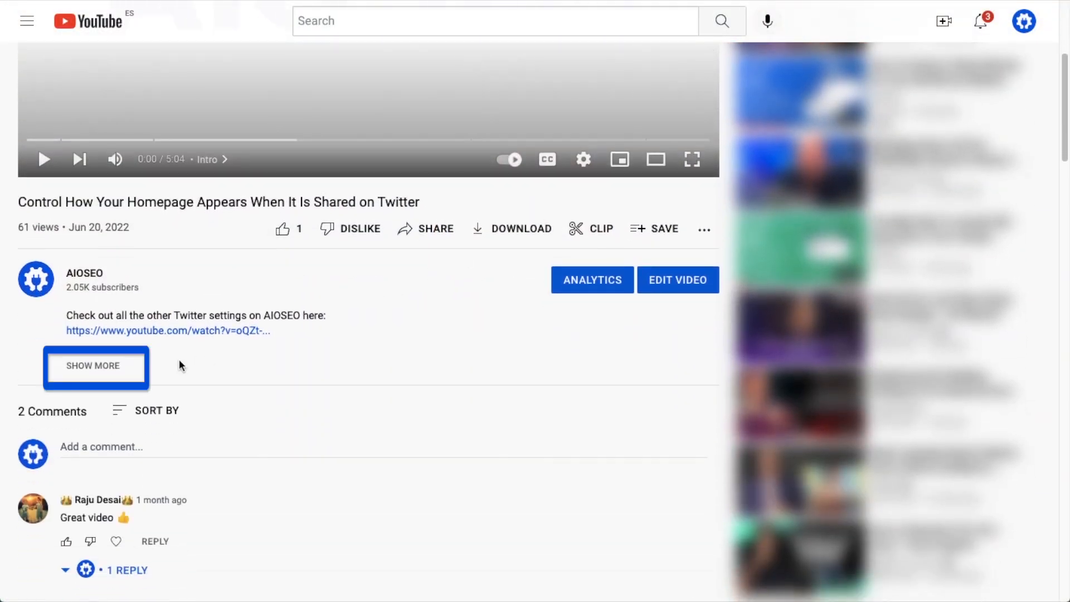
# Step: Expand the Twitter video's description and follow its aioseo.com link to the AIOSEO website
pyautogui.click(93, 366)
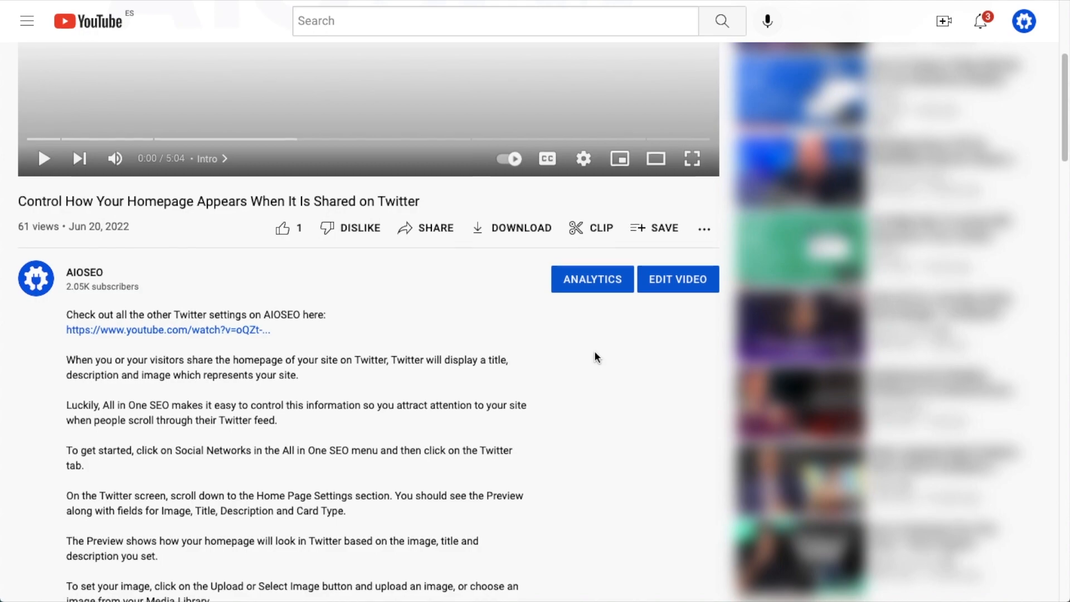
pyautogui.scroll(-3)
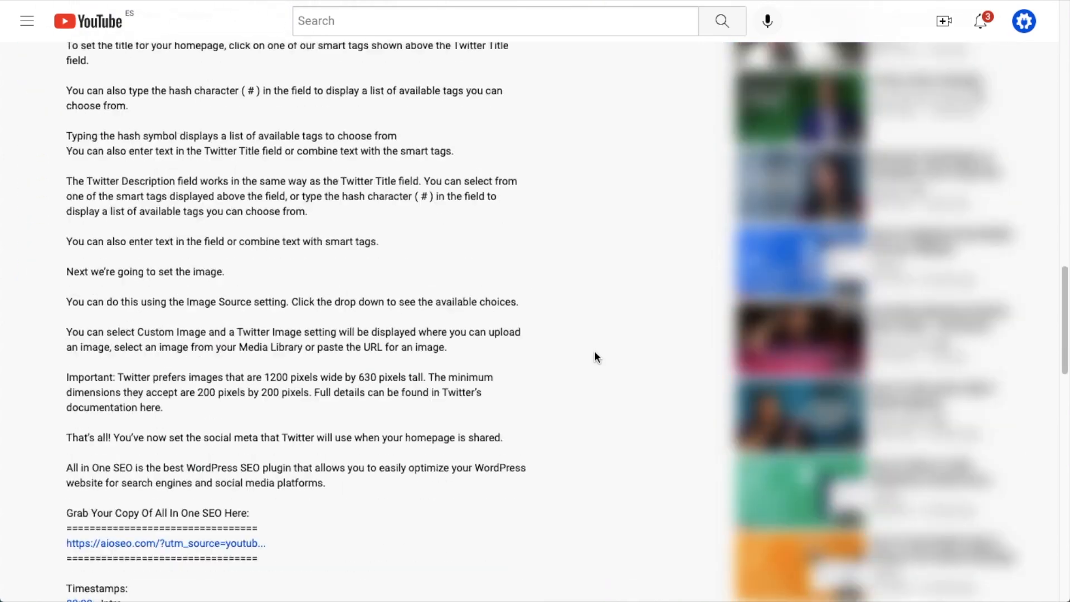
pyautogui.scroll(-3)
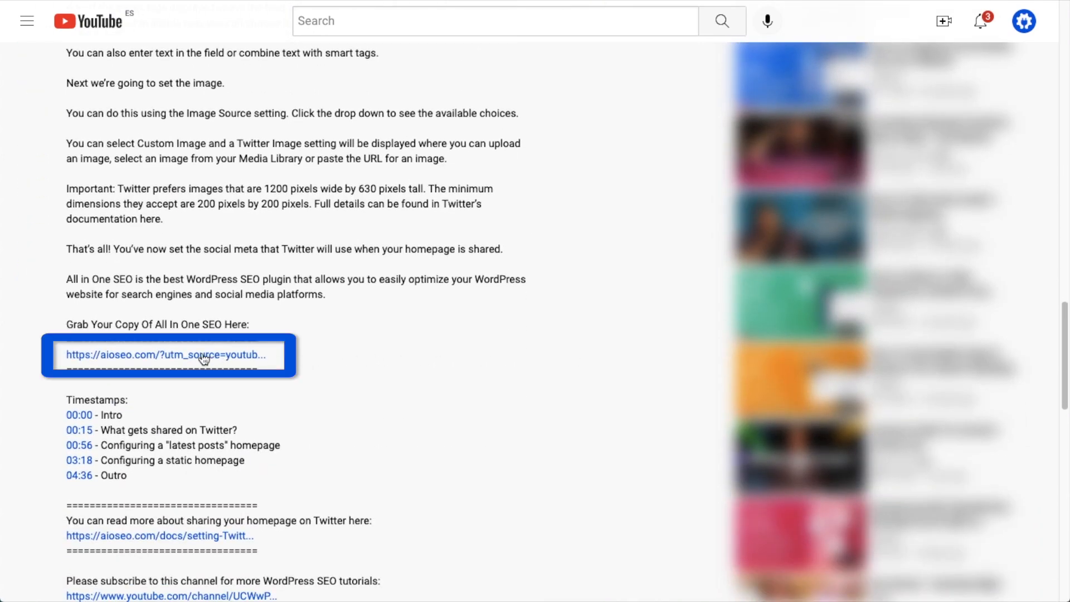
pyautogui.click(164, 355)
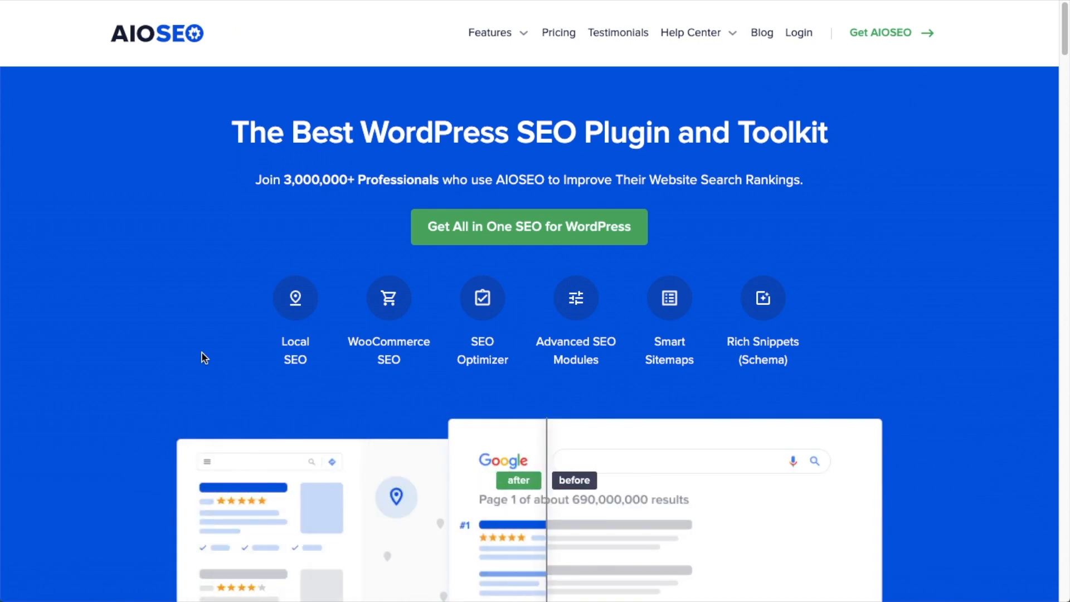